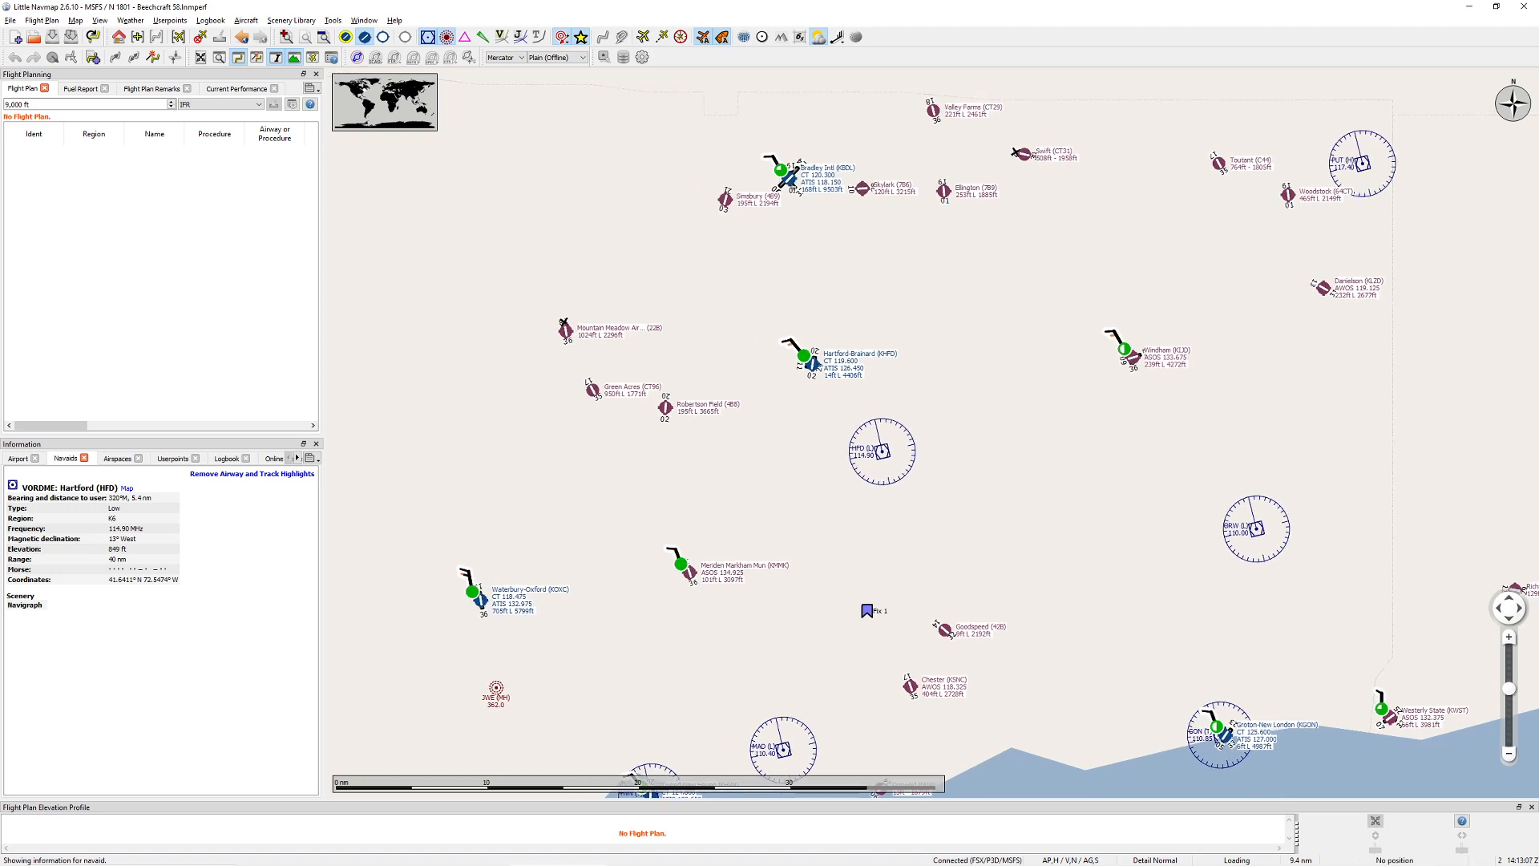
mouse_move(1105, 581)
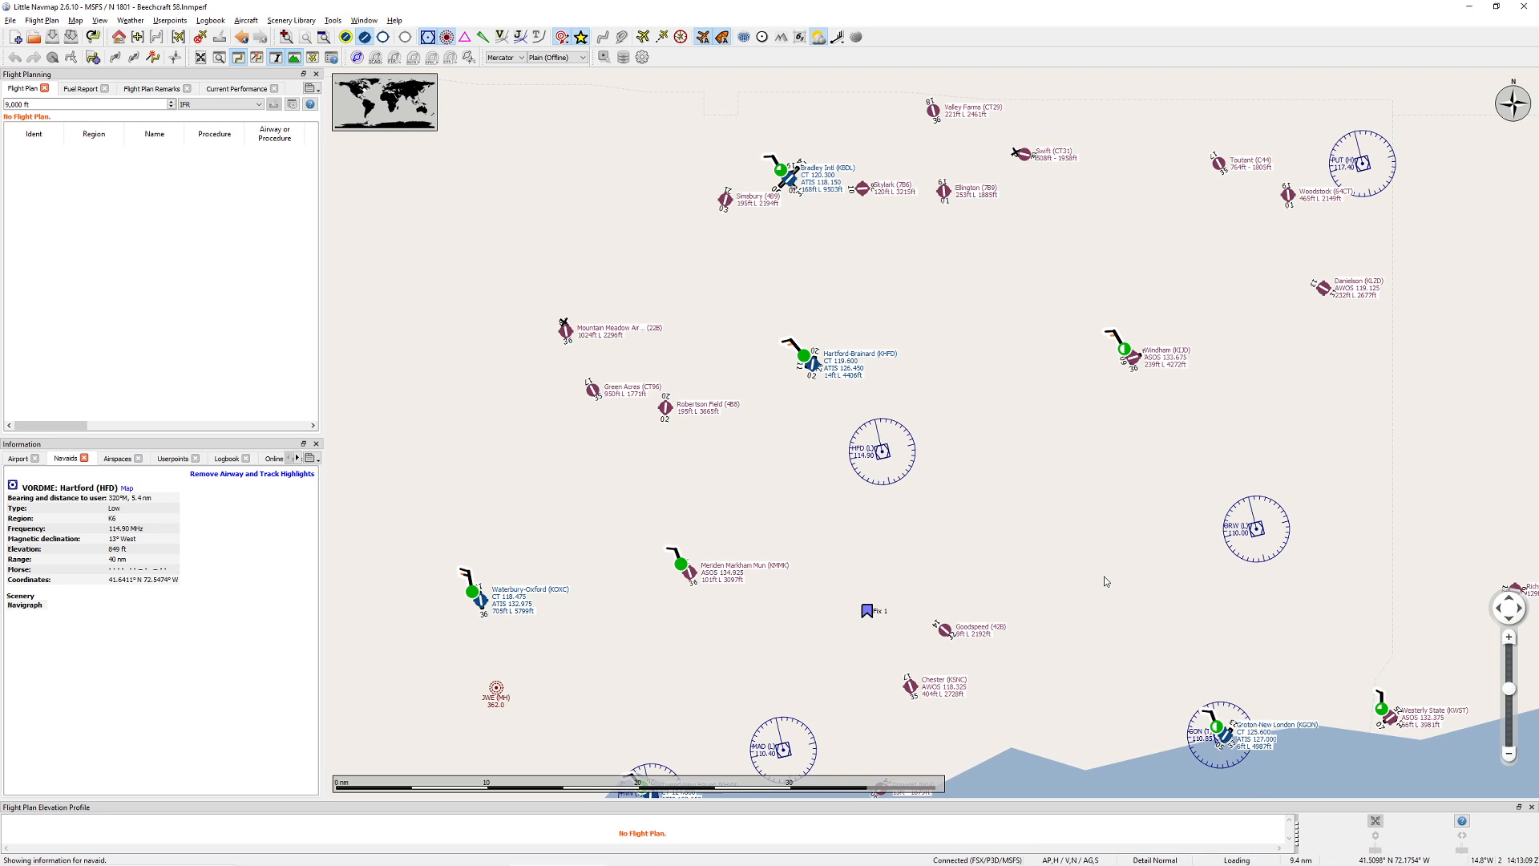
mouse_move(1185, 736)
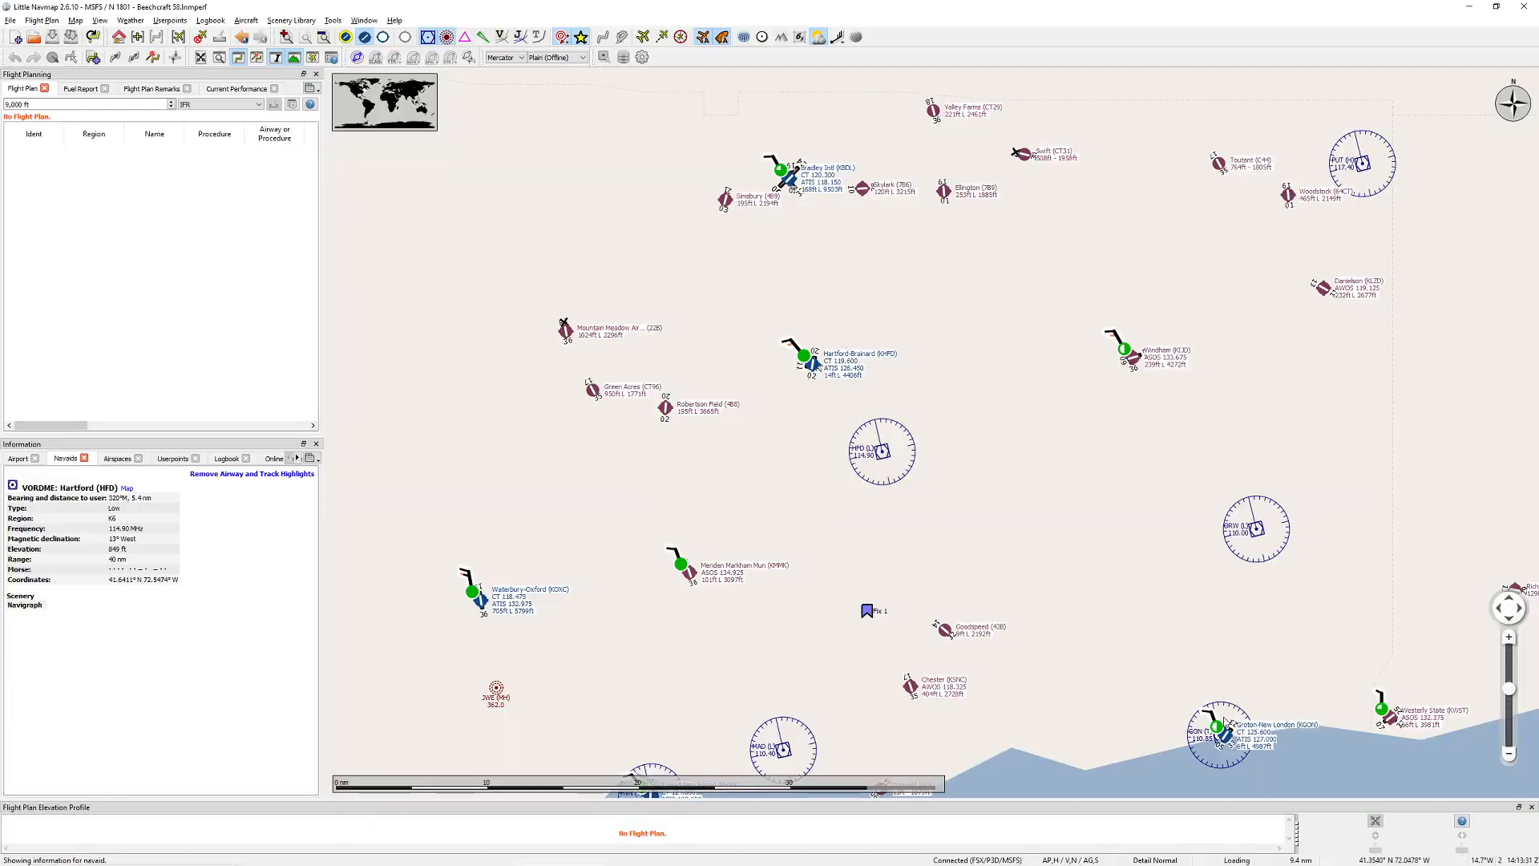
Step: Measure a bearing line from Groton VORDME northwest past Hartford
right_click(1217, 729)
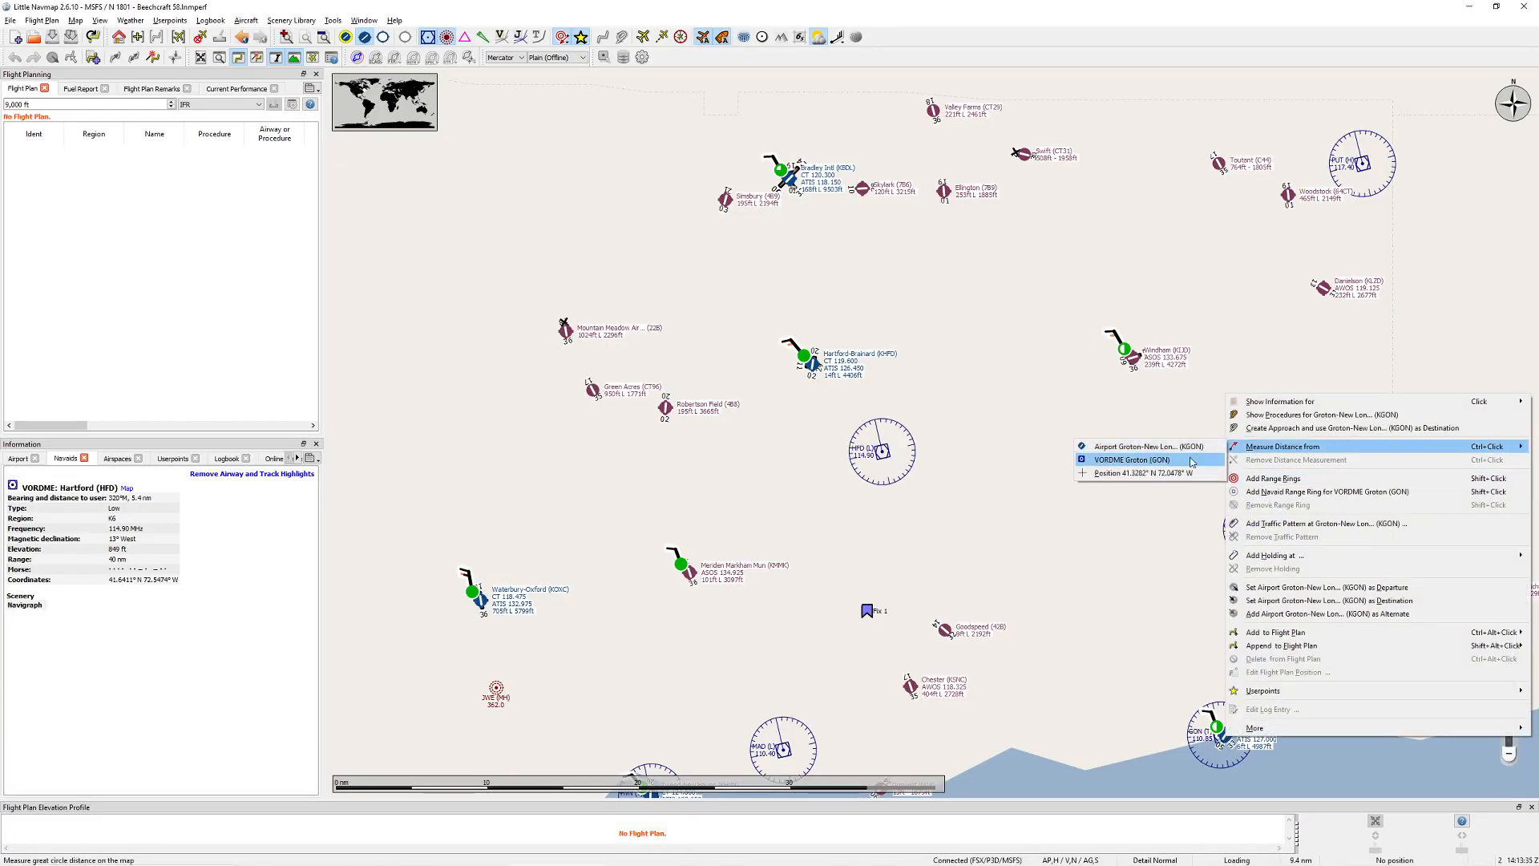
left_click(1132, 460)
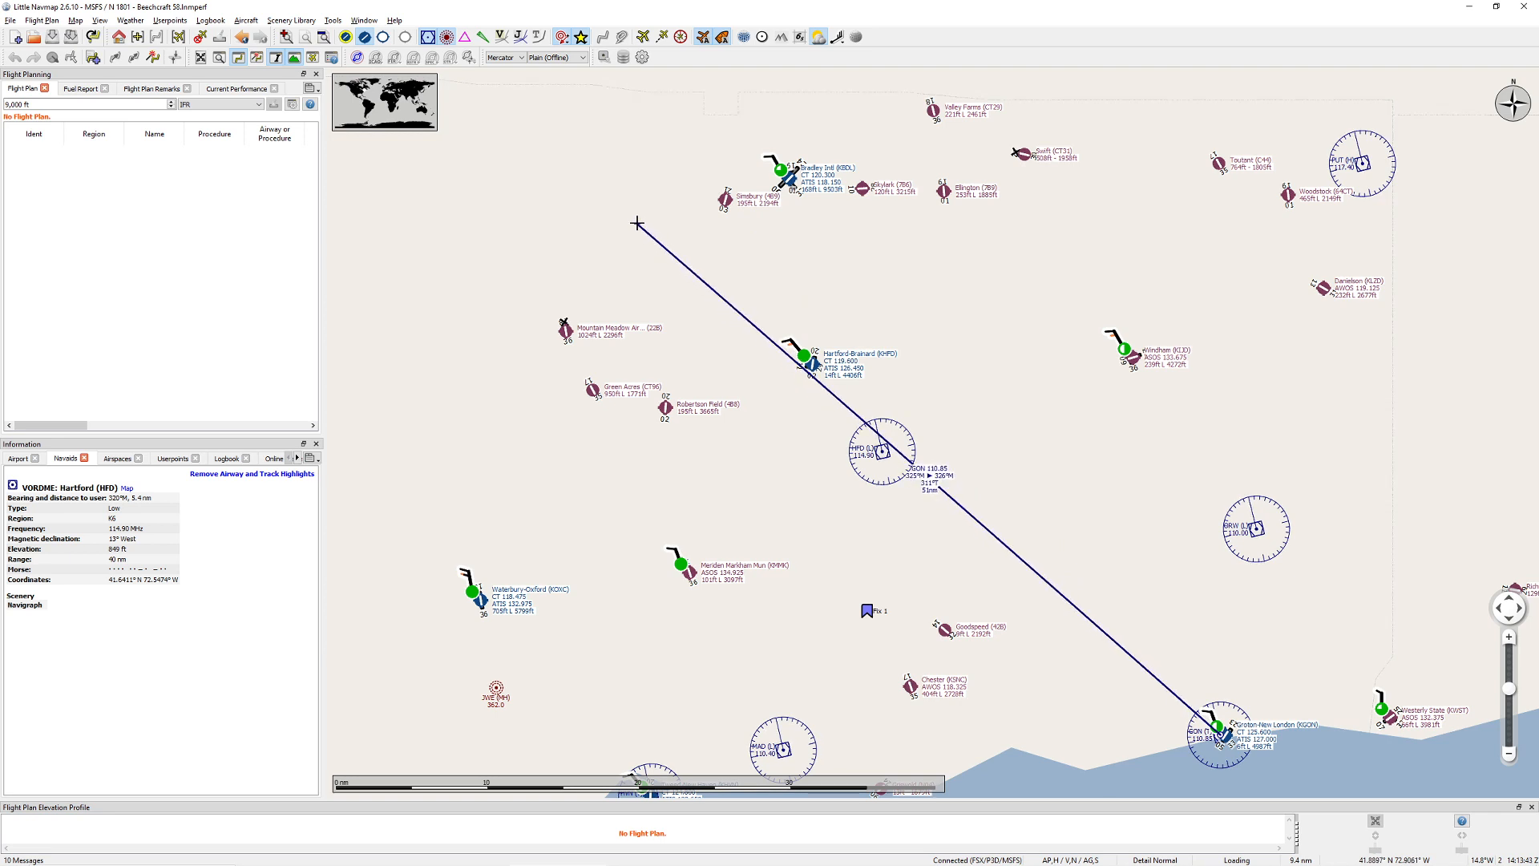
mouse_move(1301, 34)
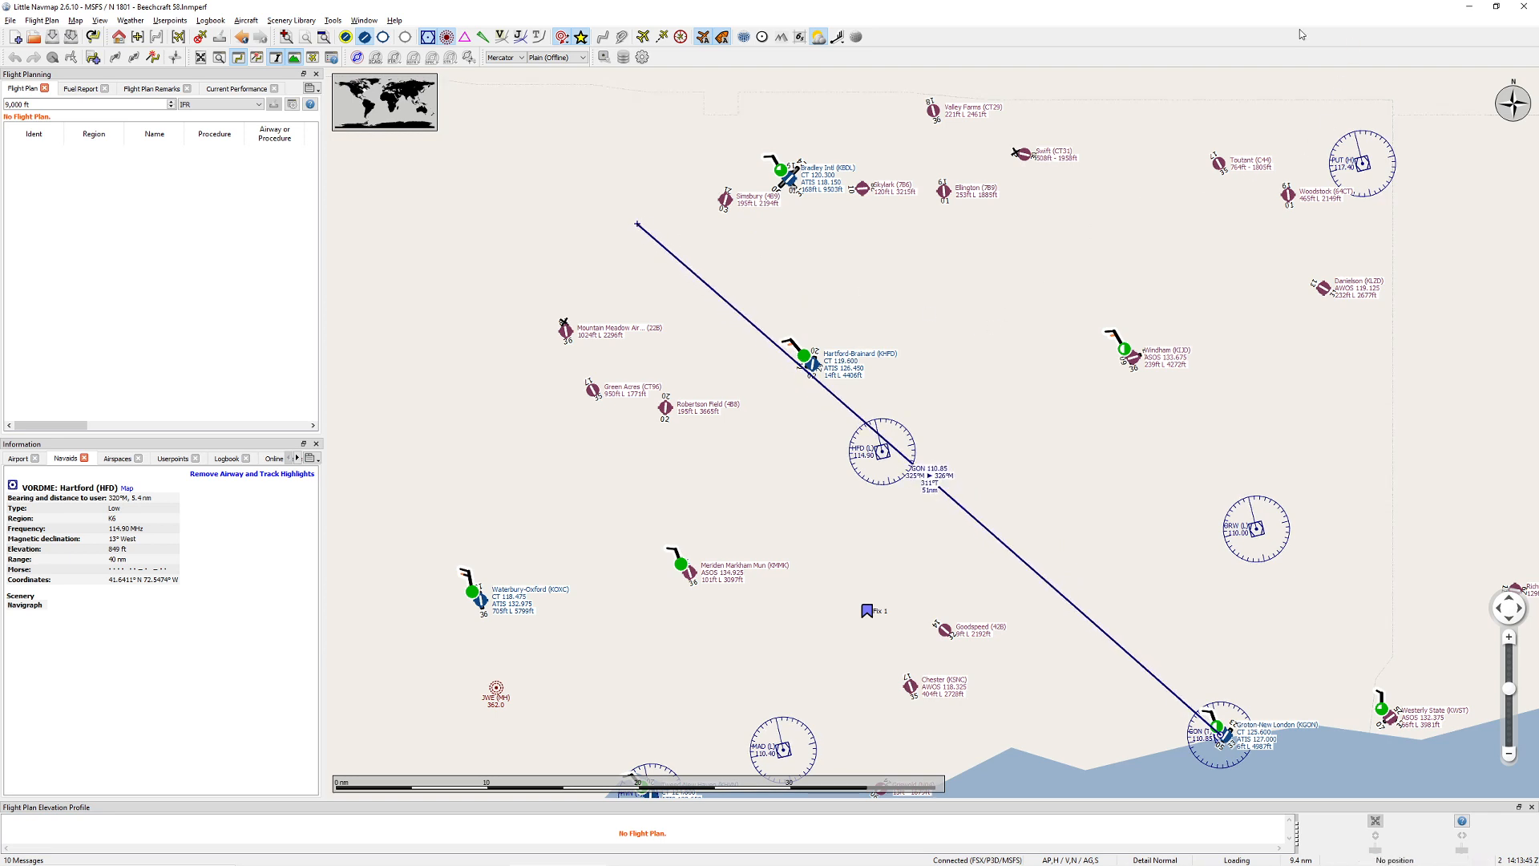
key("alt+tab")
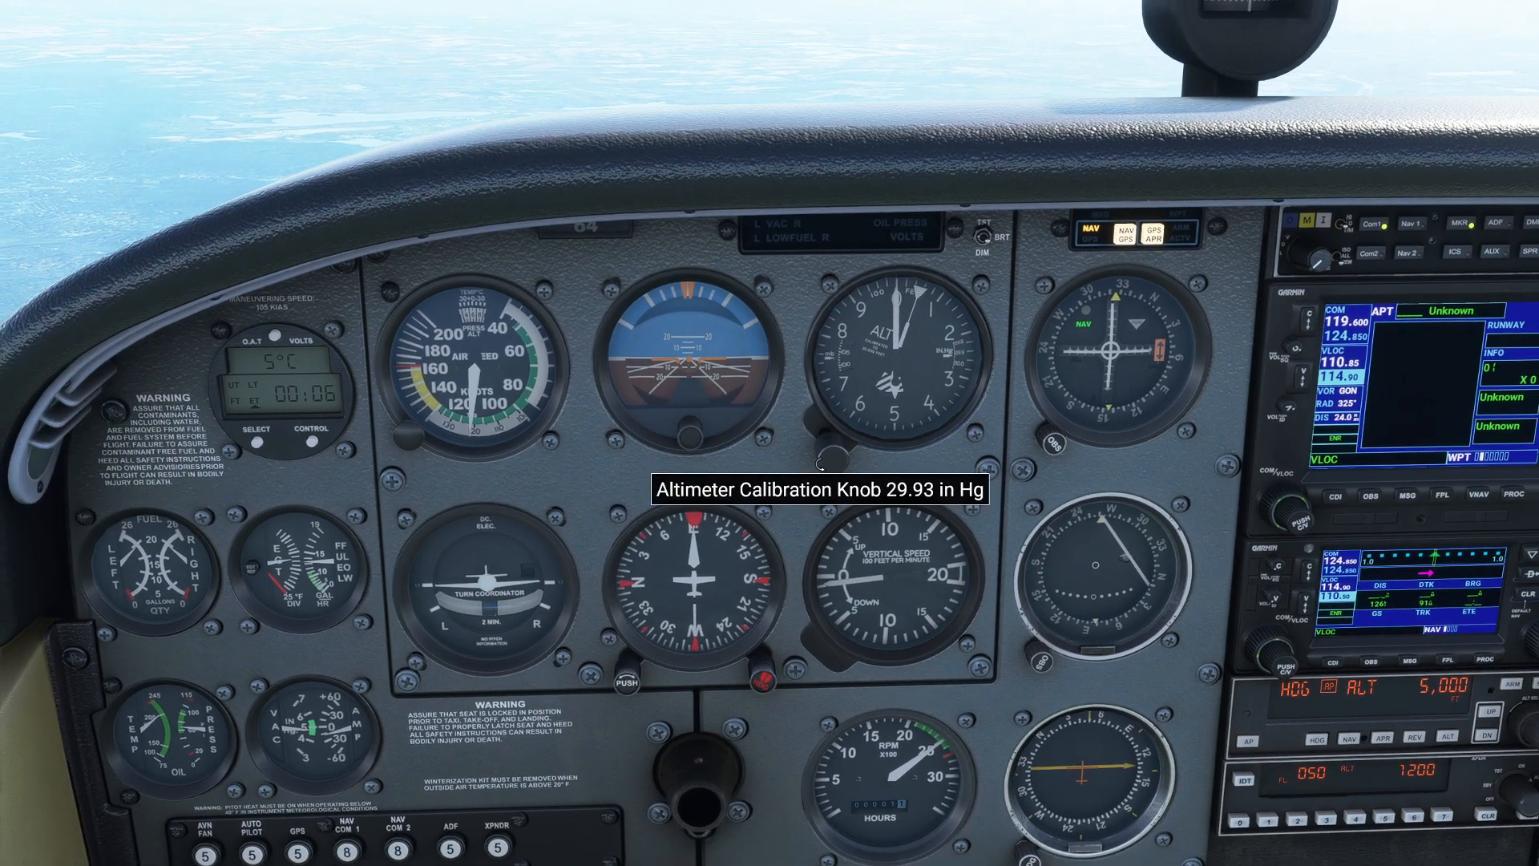
mouse_move(674, 479)
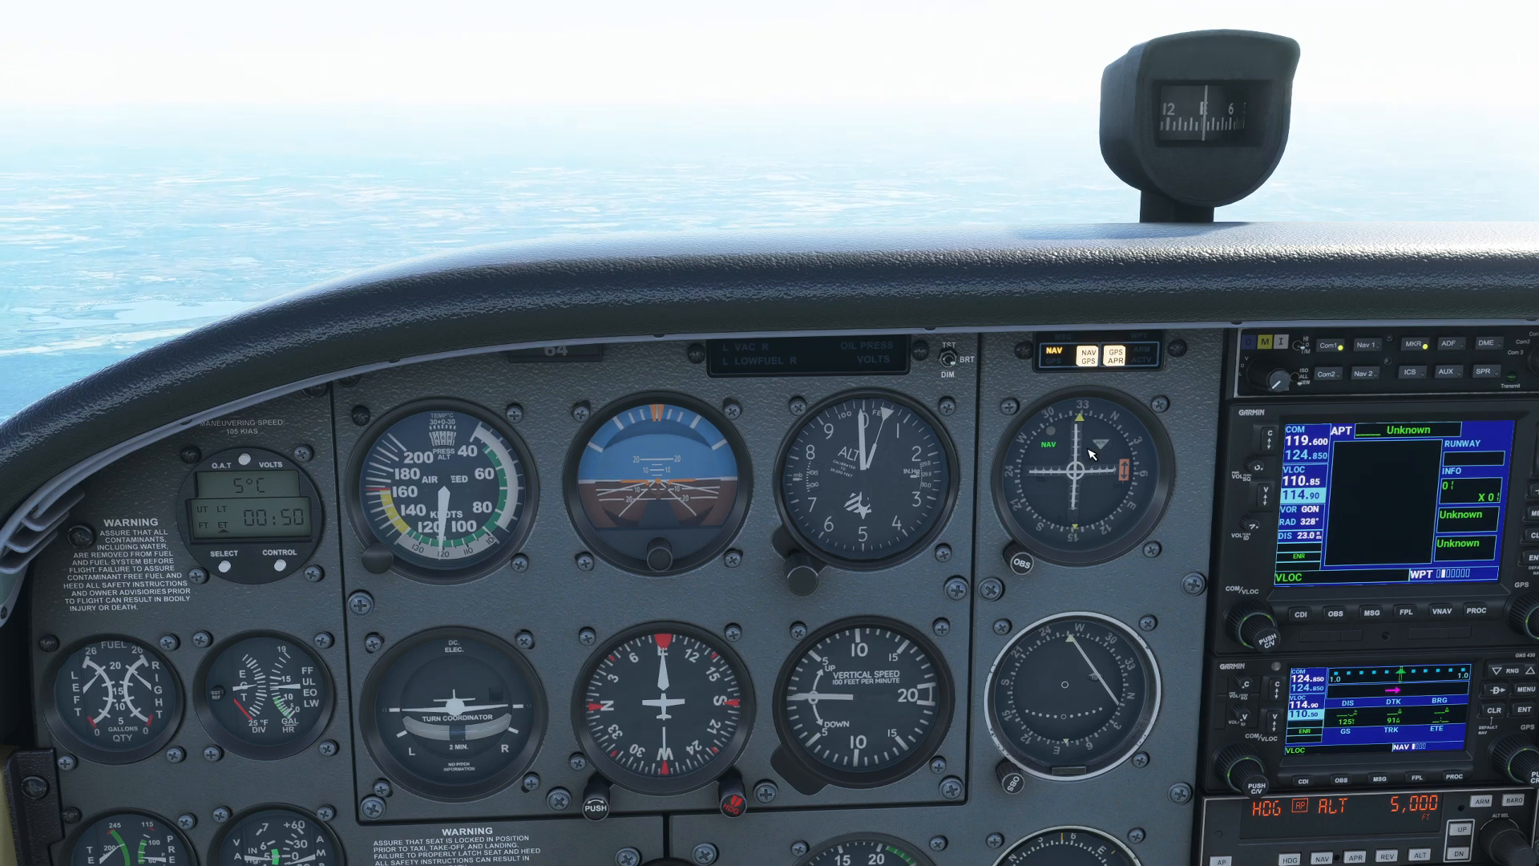
mouse_move(1090, 451)
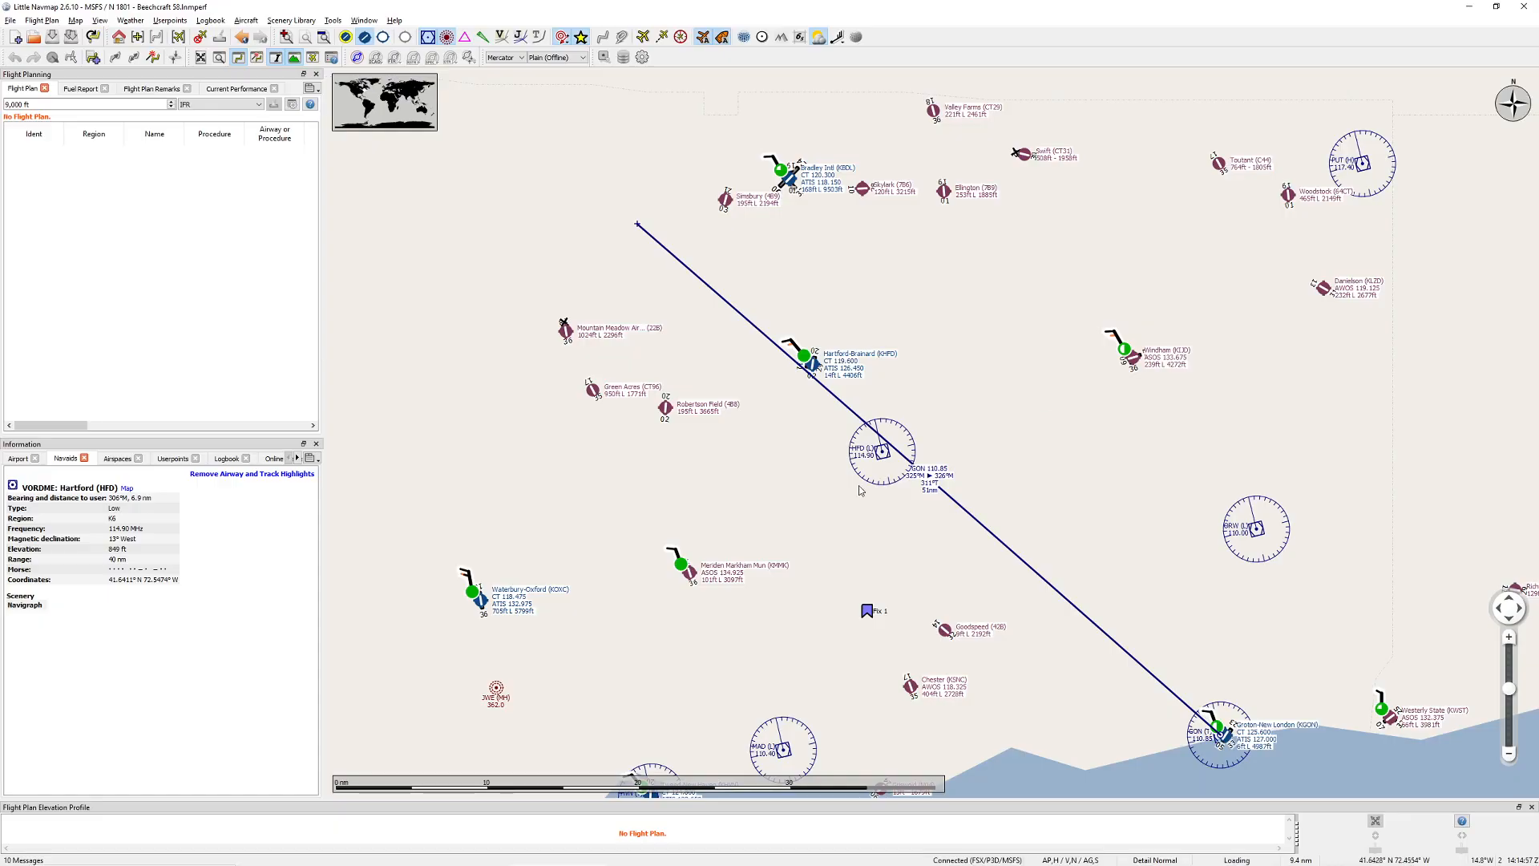
Step: Measure a second Groton VORDME line at 330°M, slightly east of the first
right_click(1217, 727)
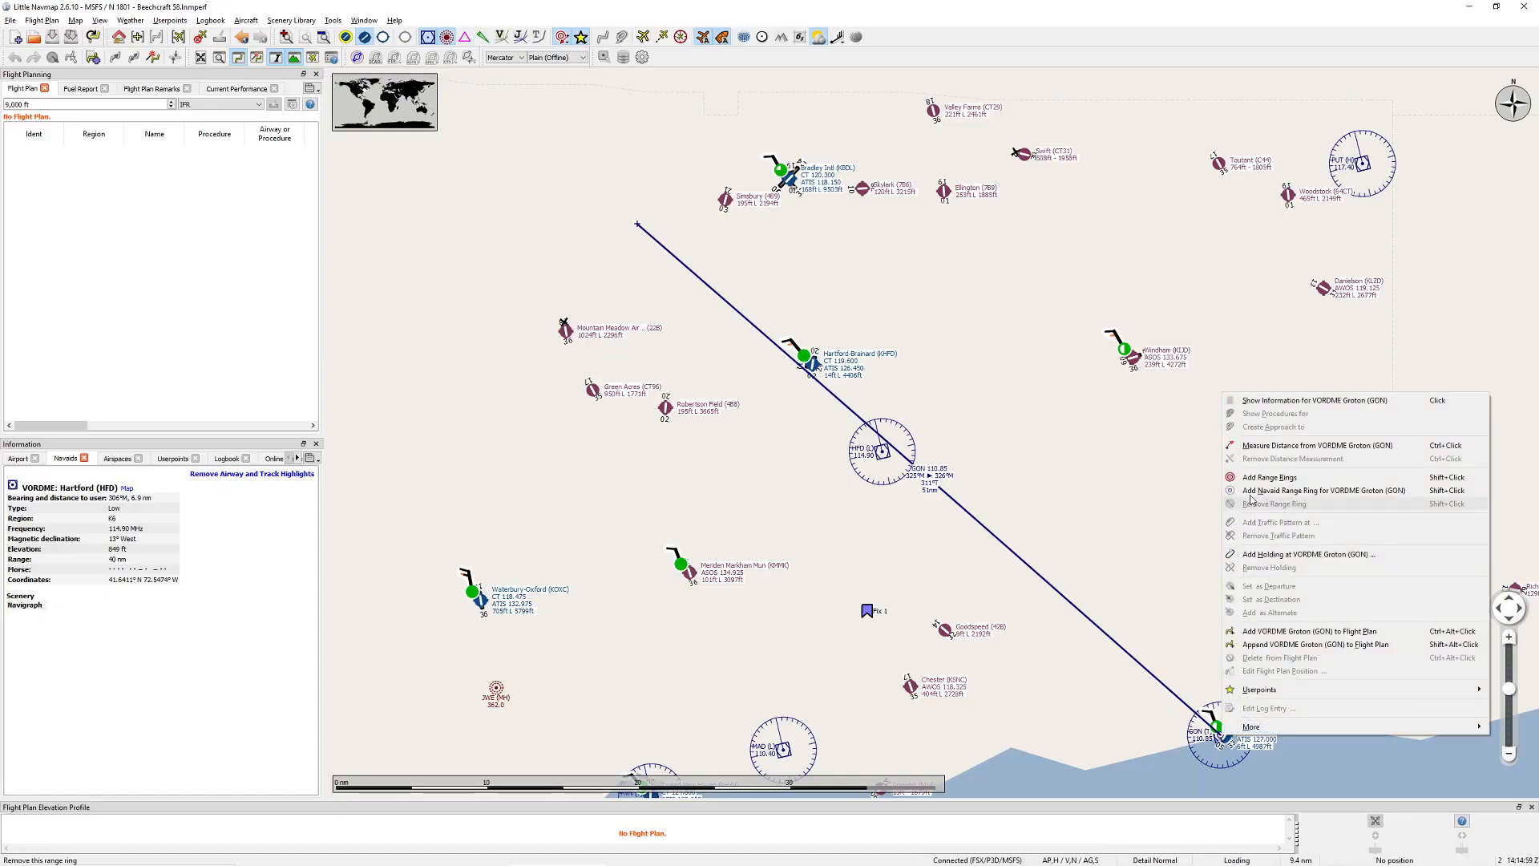
mouse_move(1316, 445)
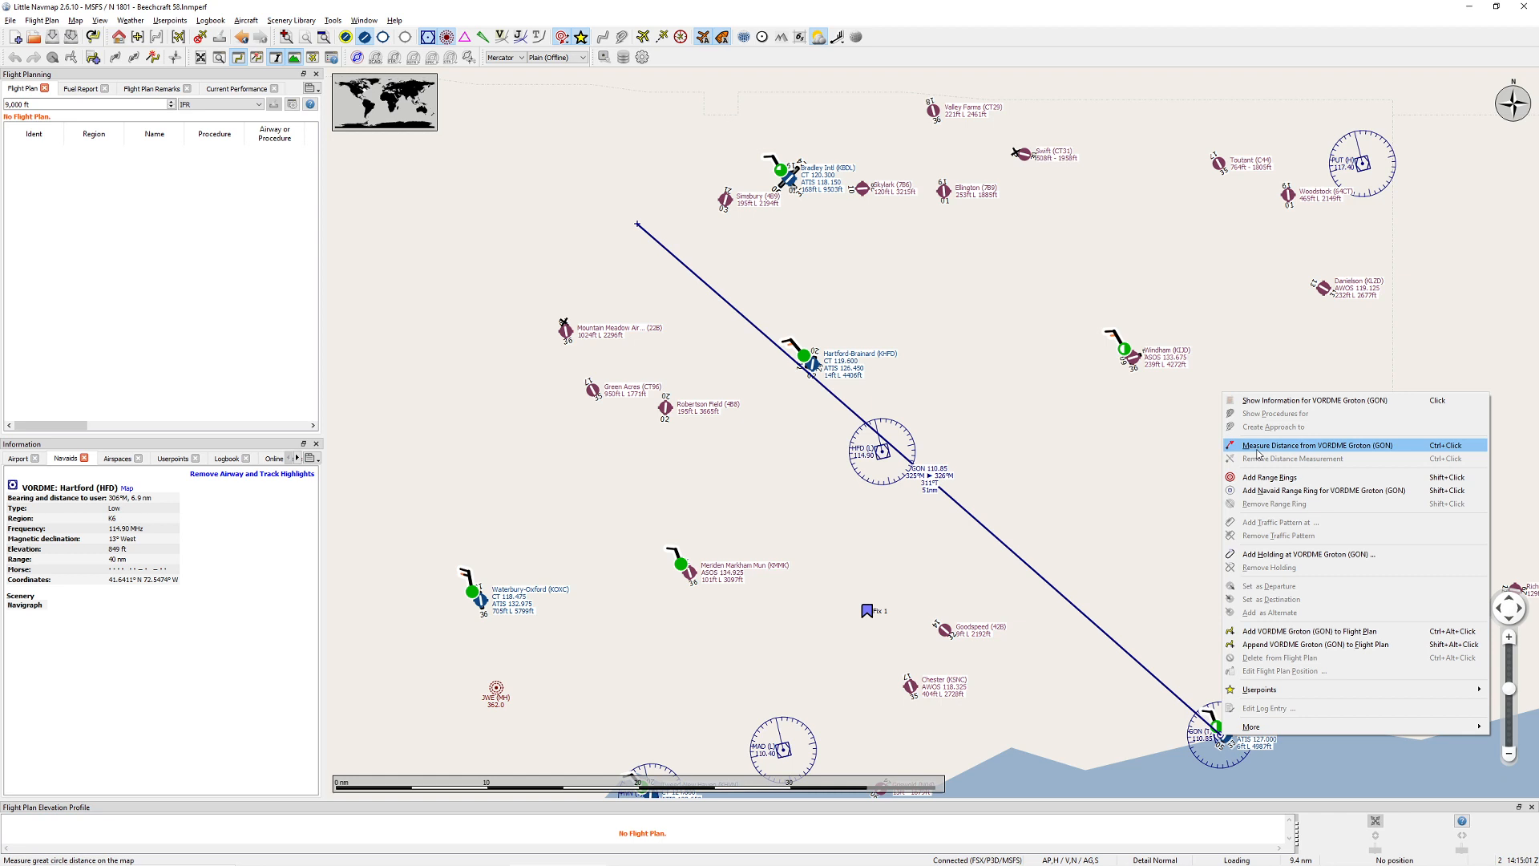
left_click(1316, 445)
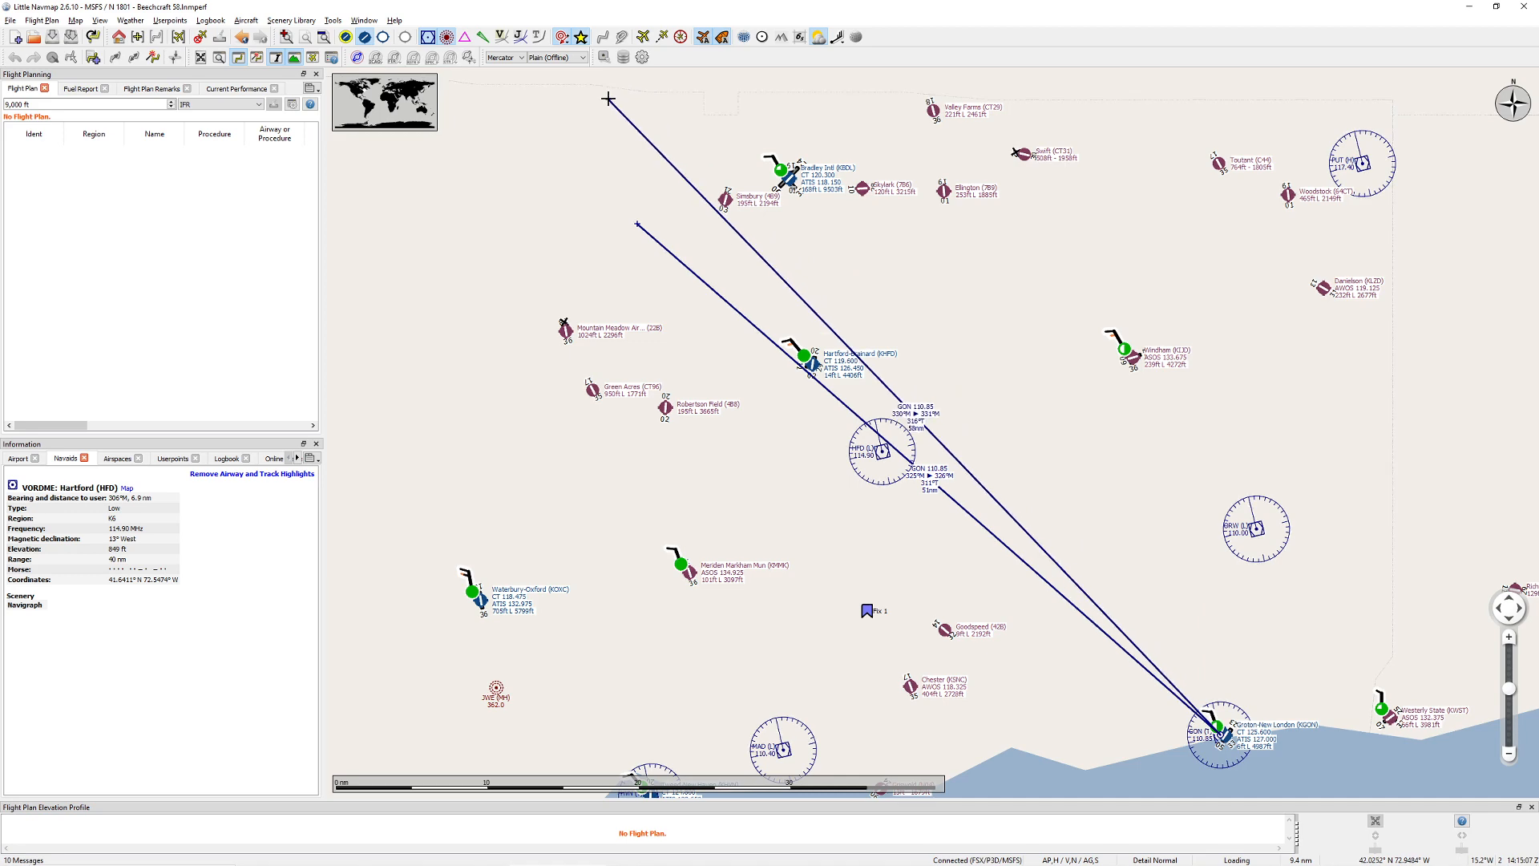
mouse_move(1136, 577)
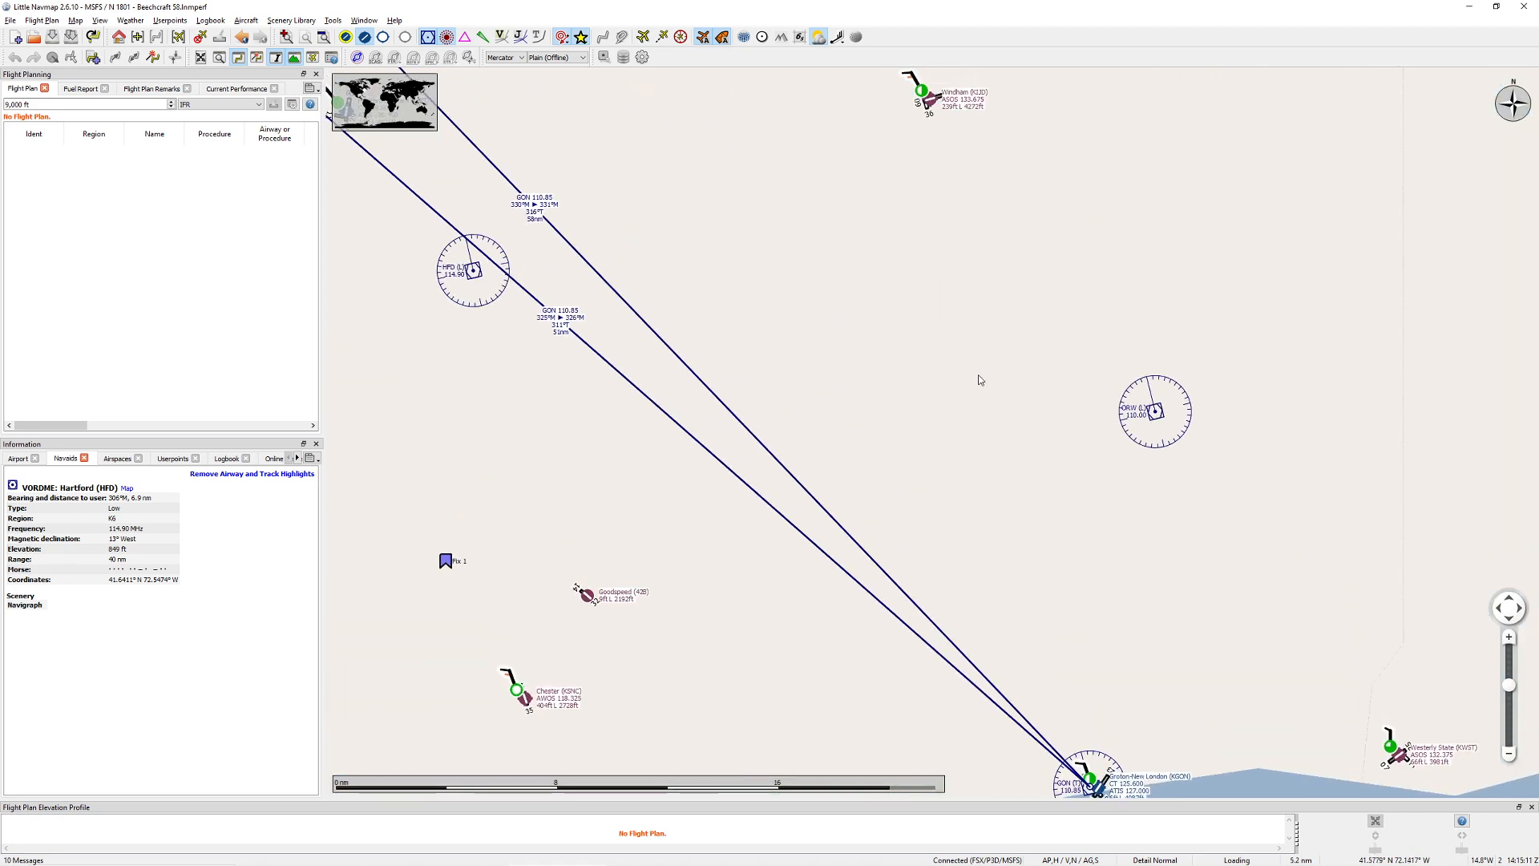
mouse_move(888, 462)
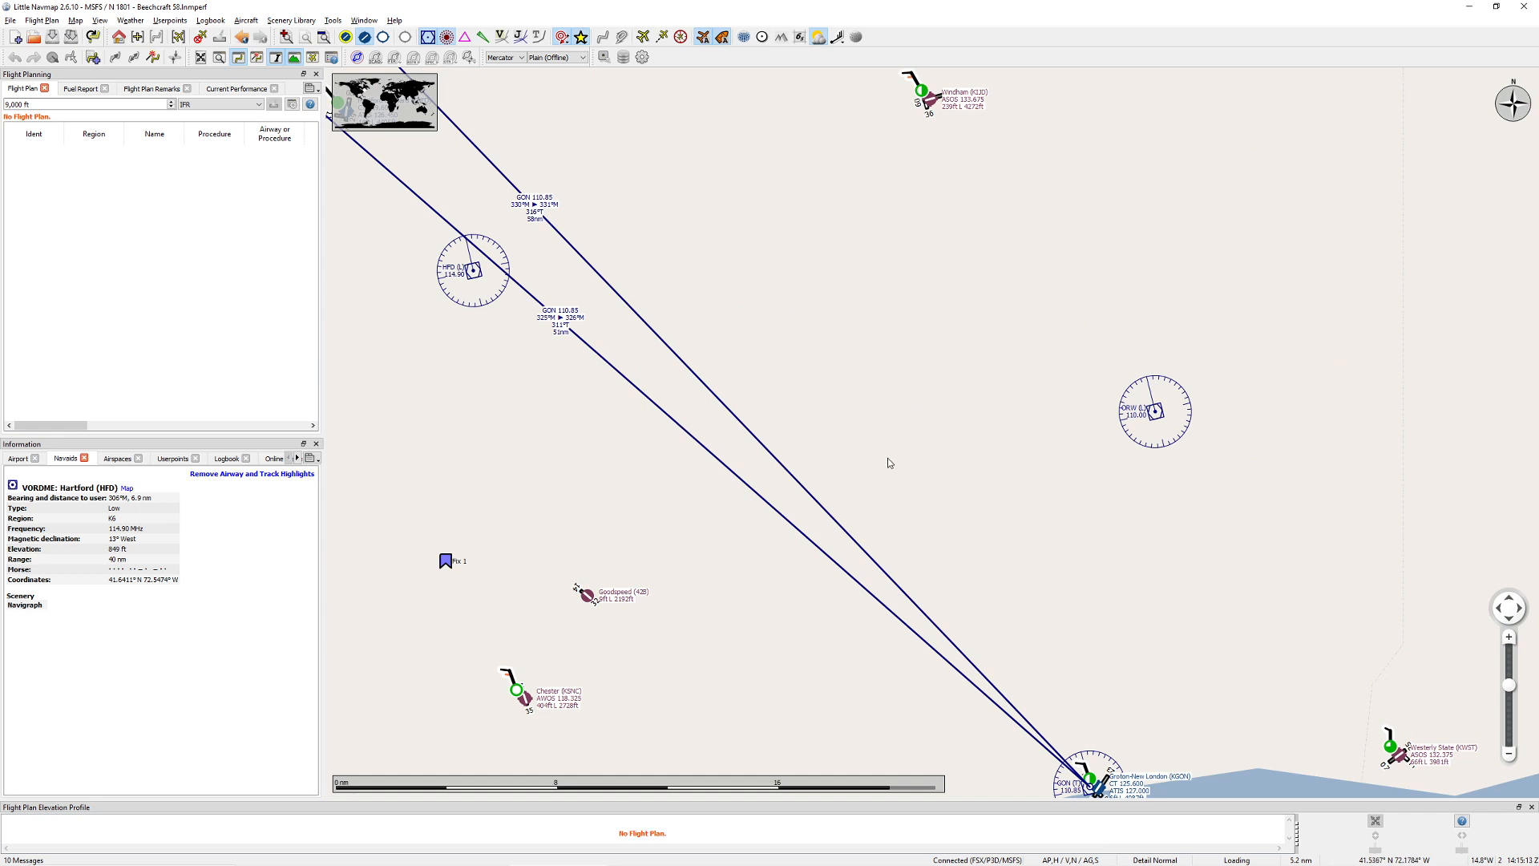
mouse_move(567, 194)
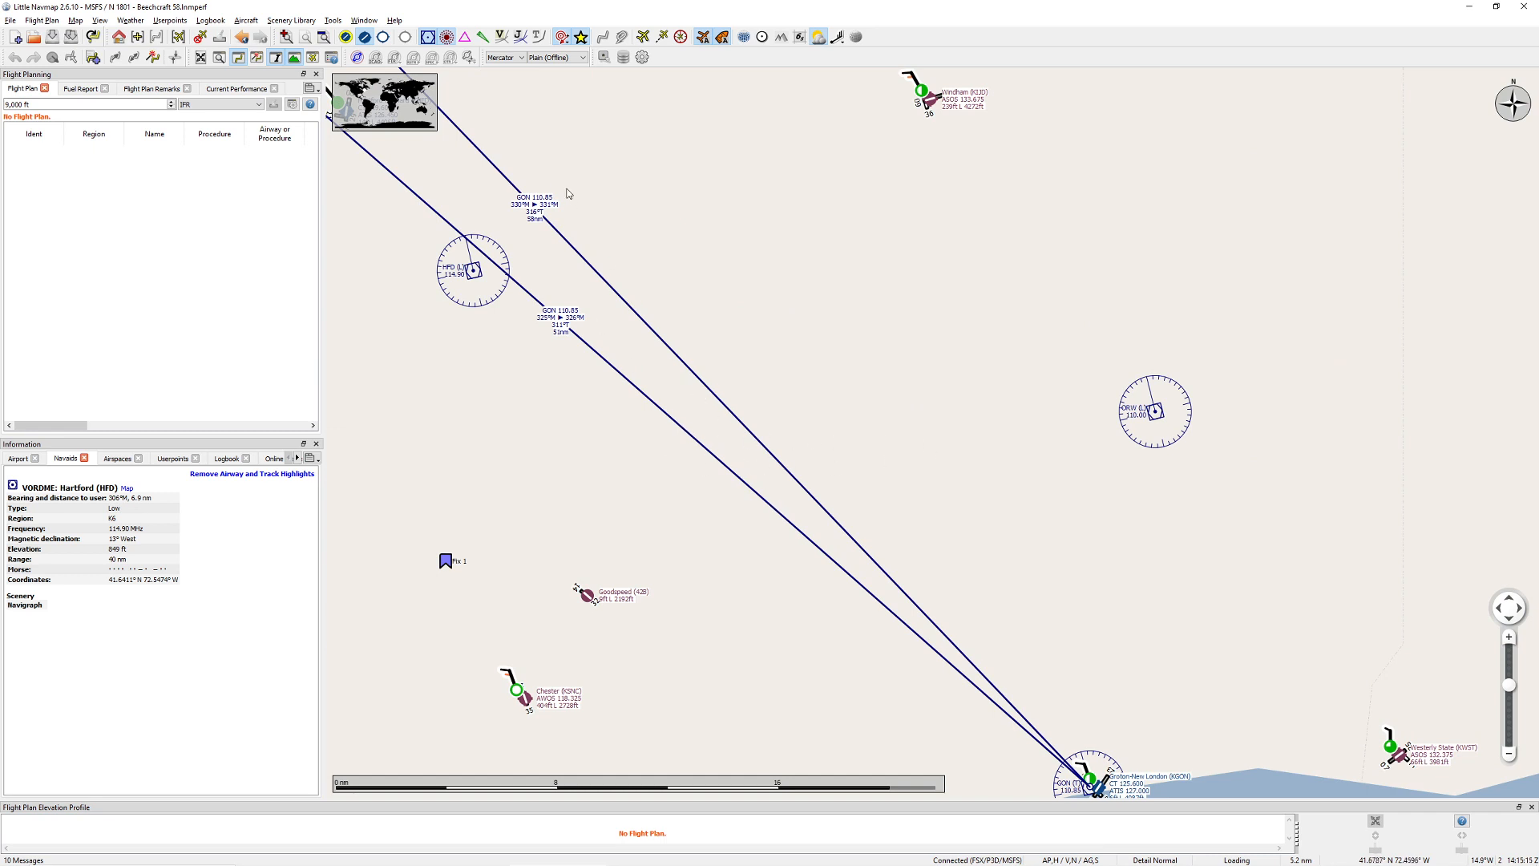
mouse_move(556, 241)
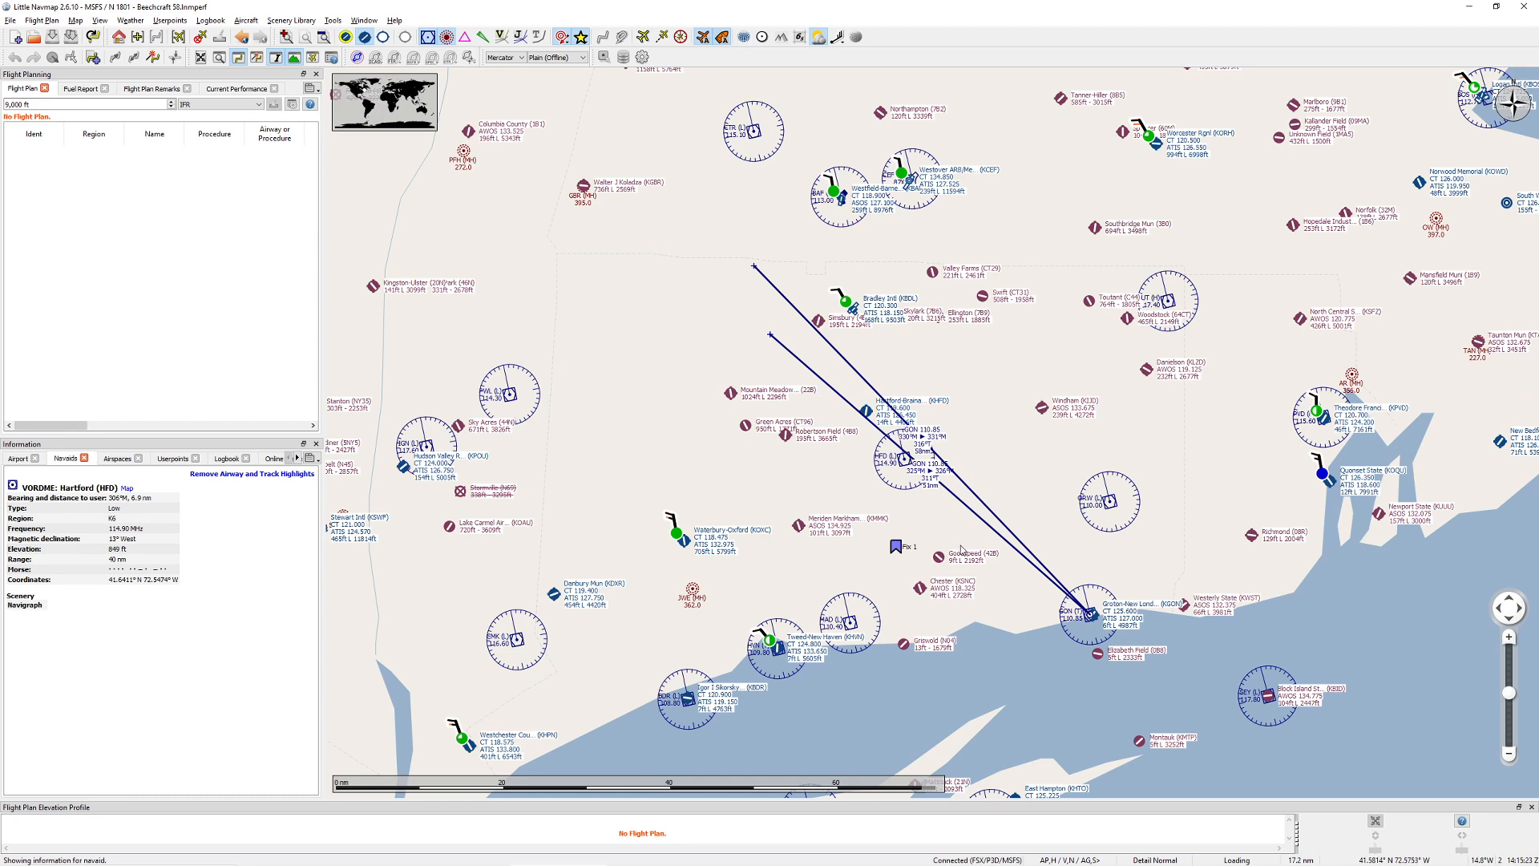
mouse_move(963, 550)
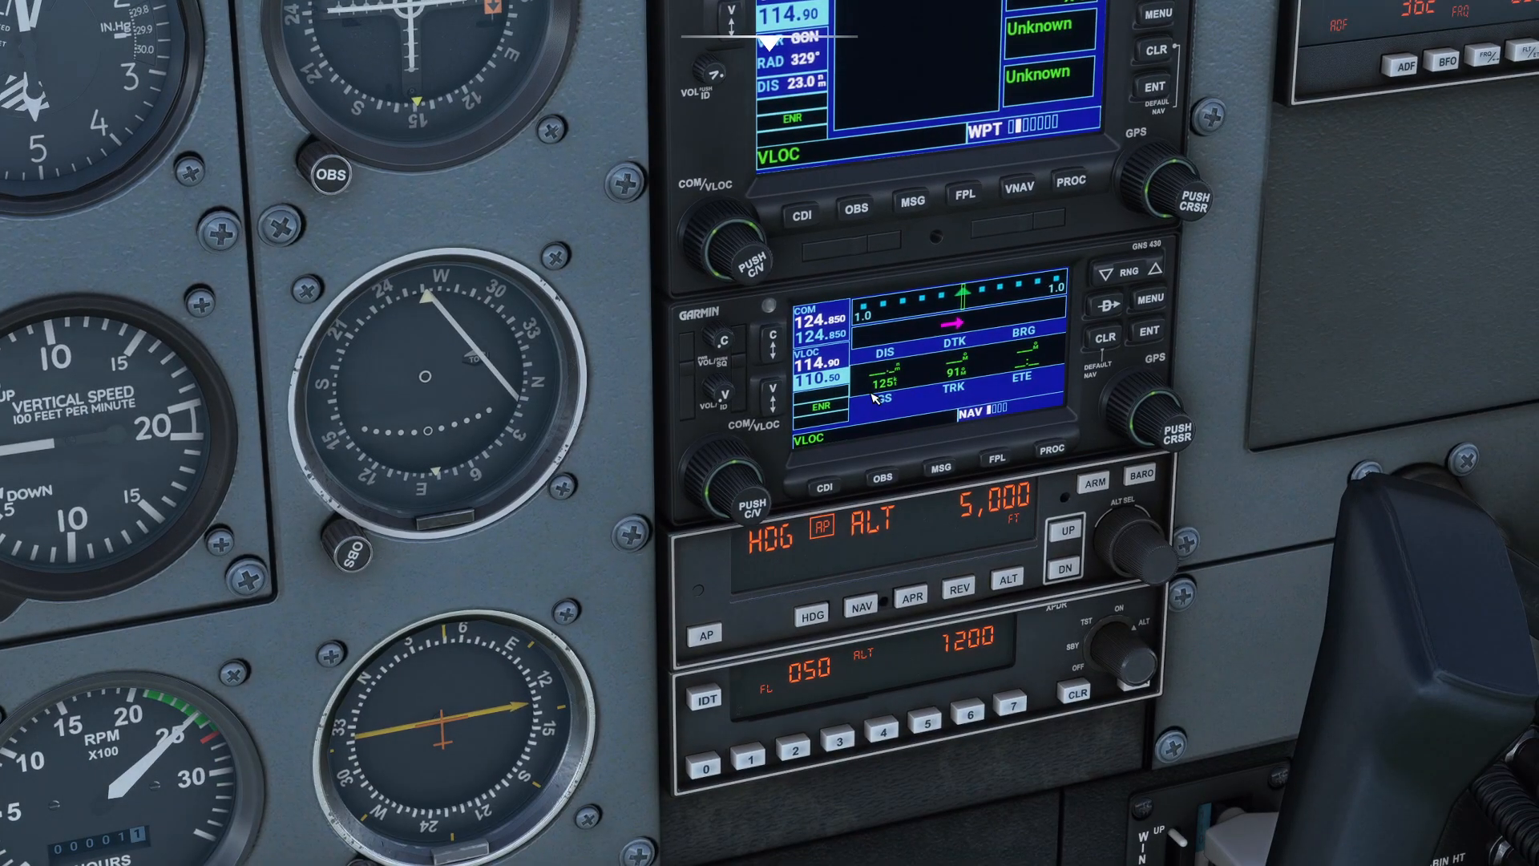
mouse_move(595, 440)
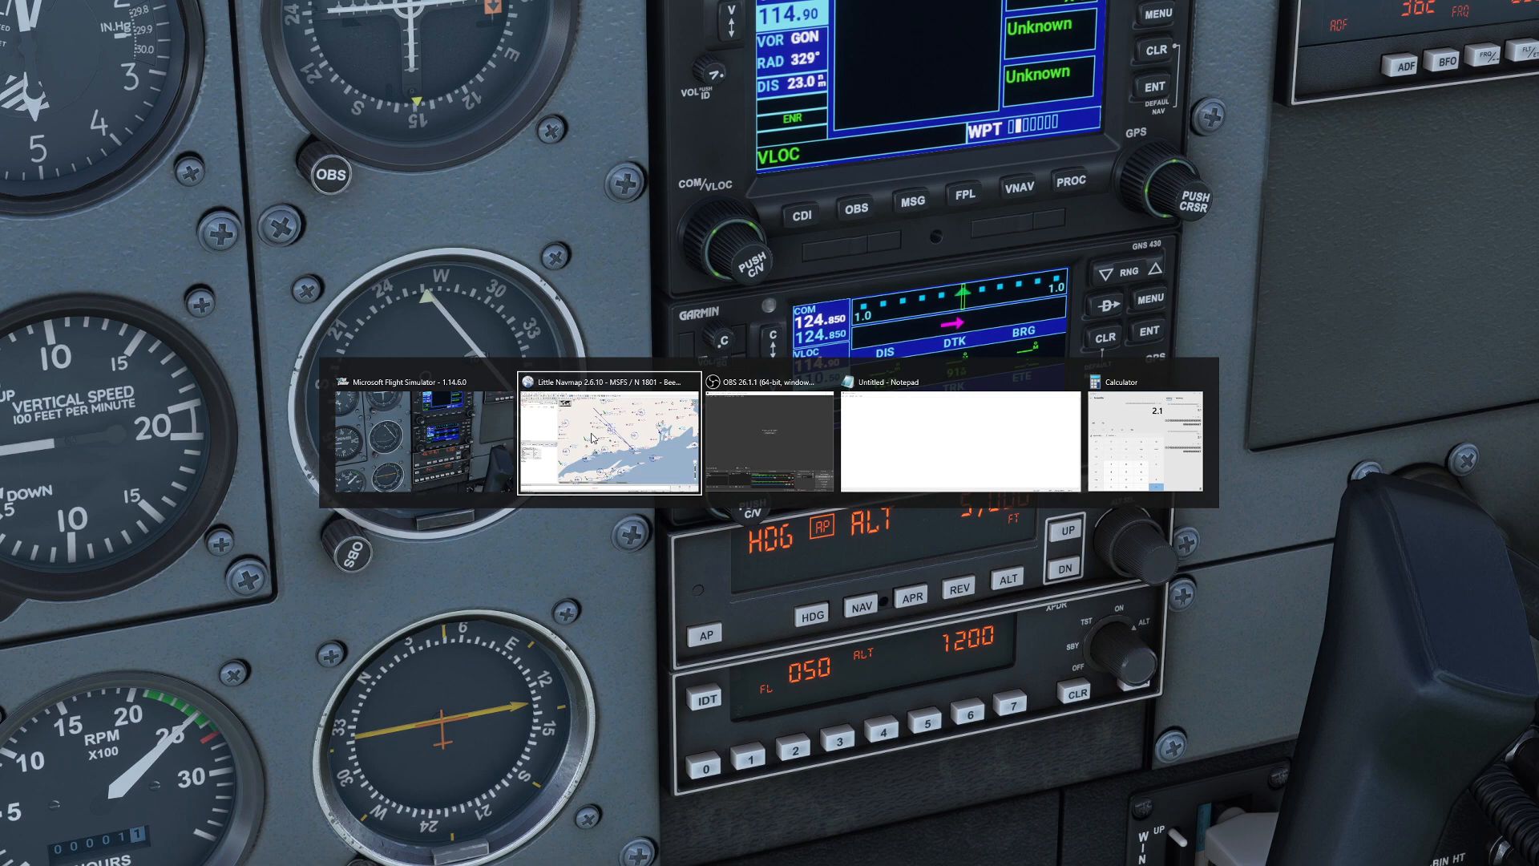
Step: Compute 1 ÷ 60 in Calculator (≈0.0167)
left_click(608, 442)
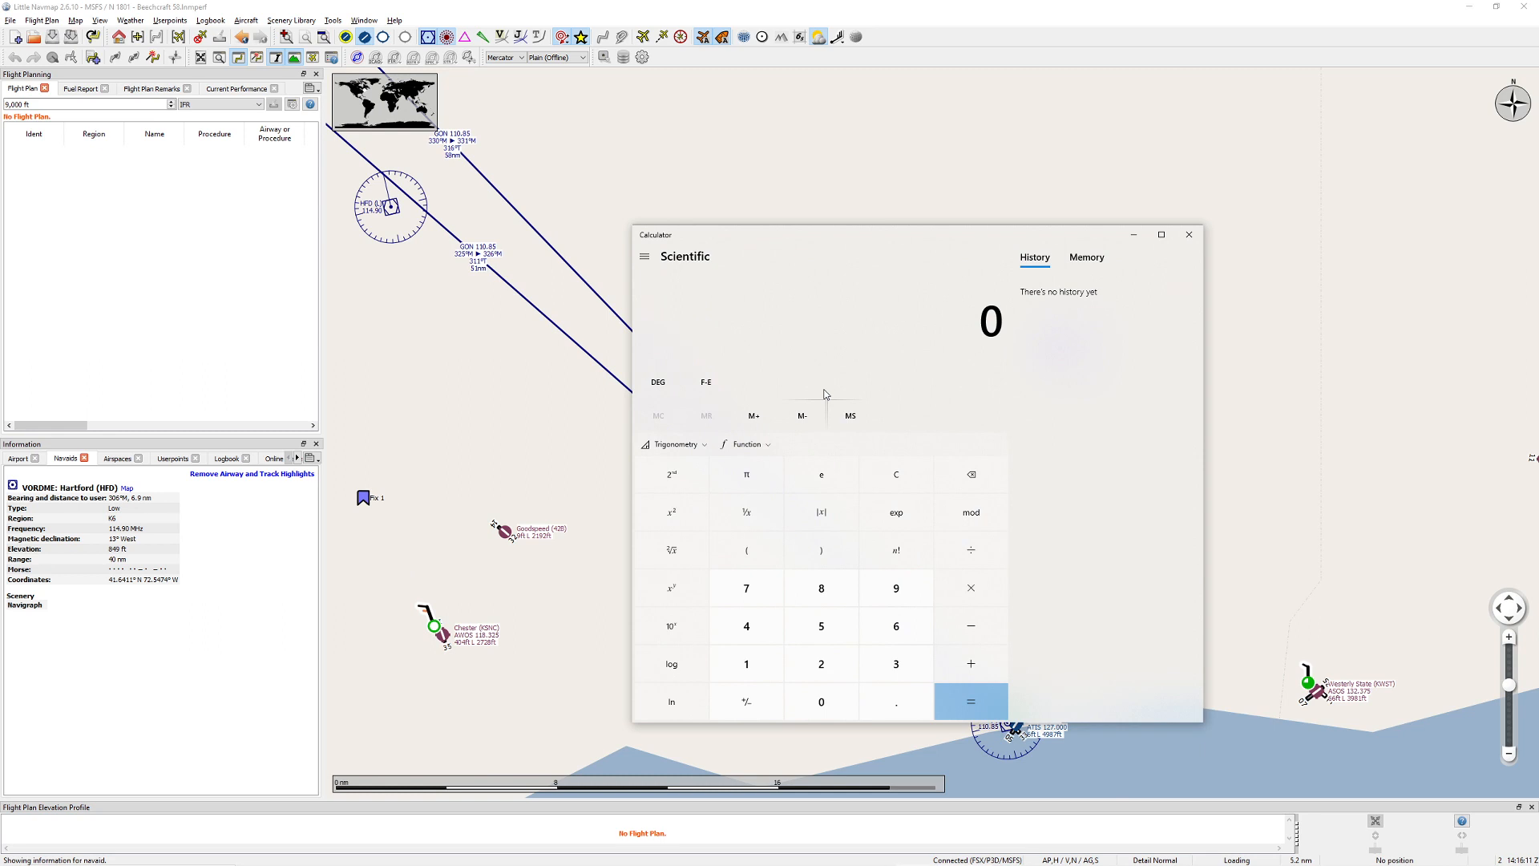
left_click(970, 700)
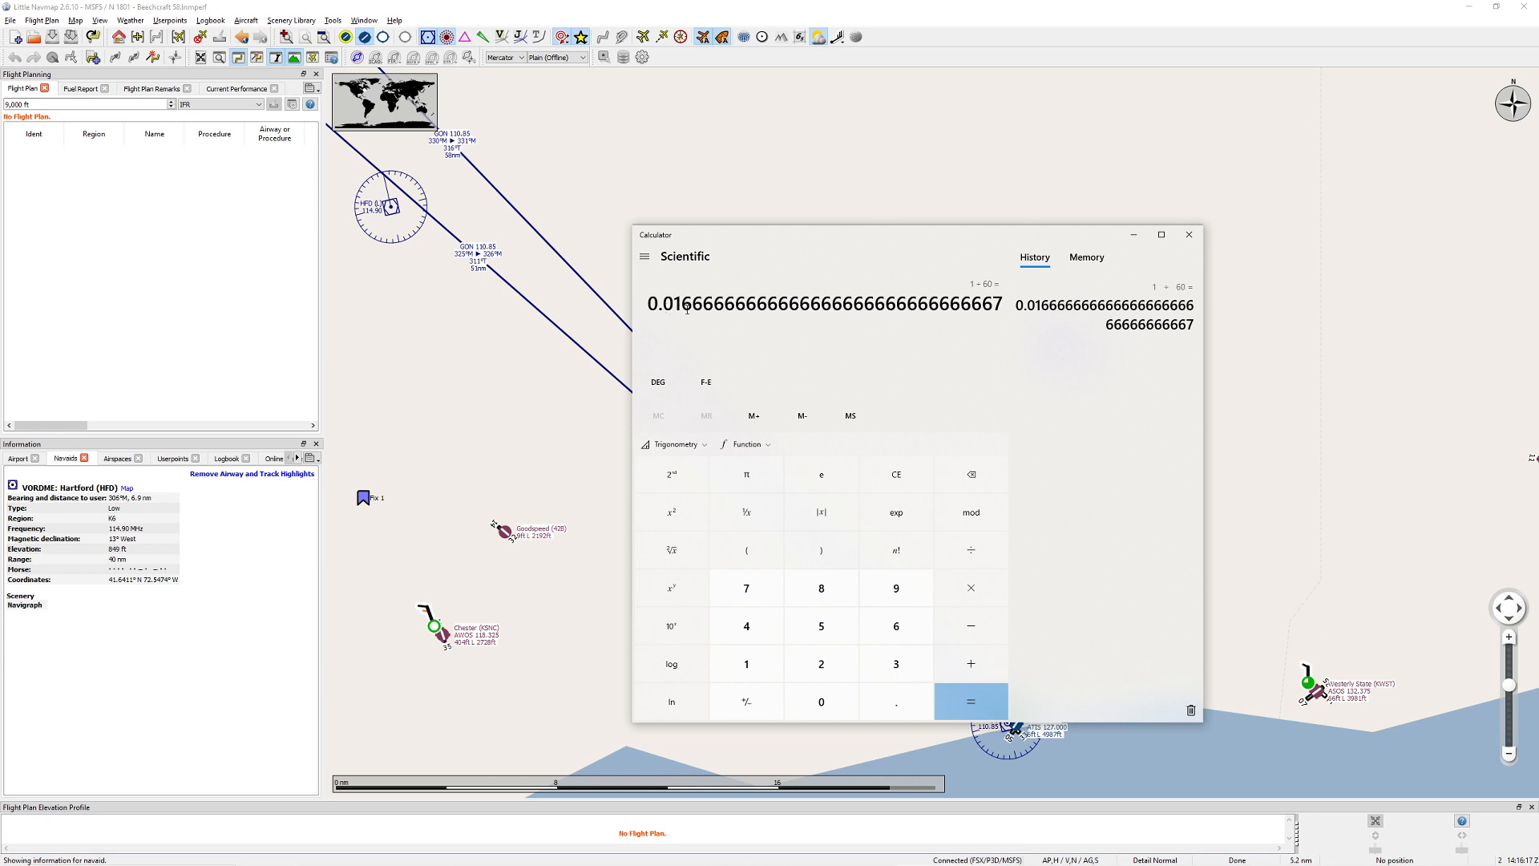
left_click(745, 664)
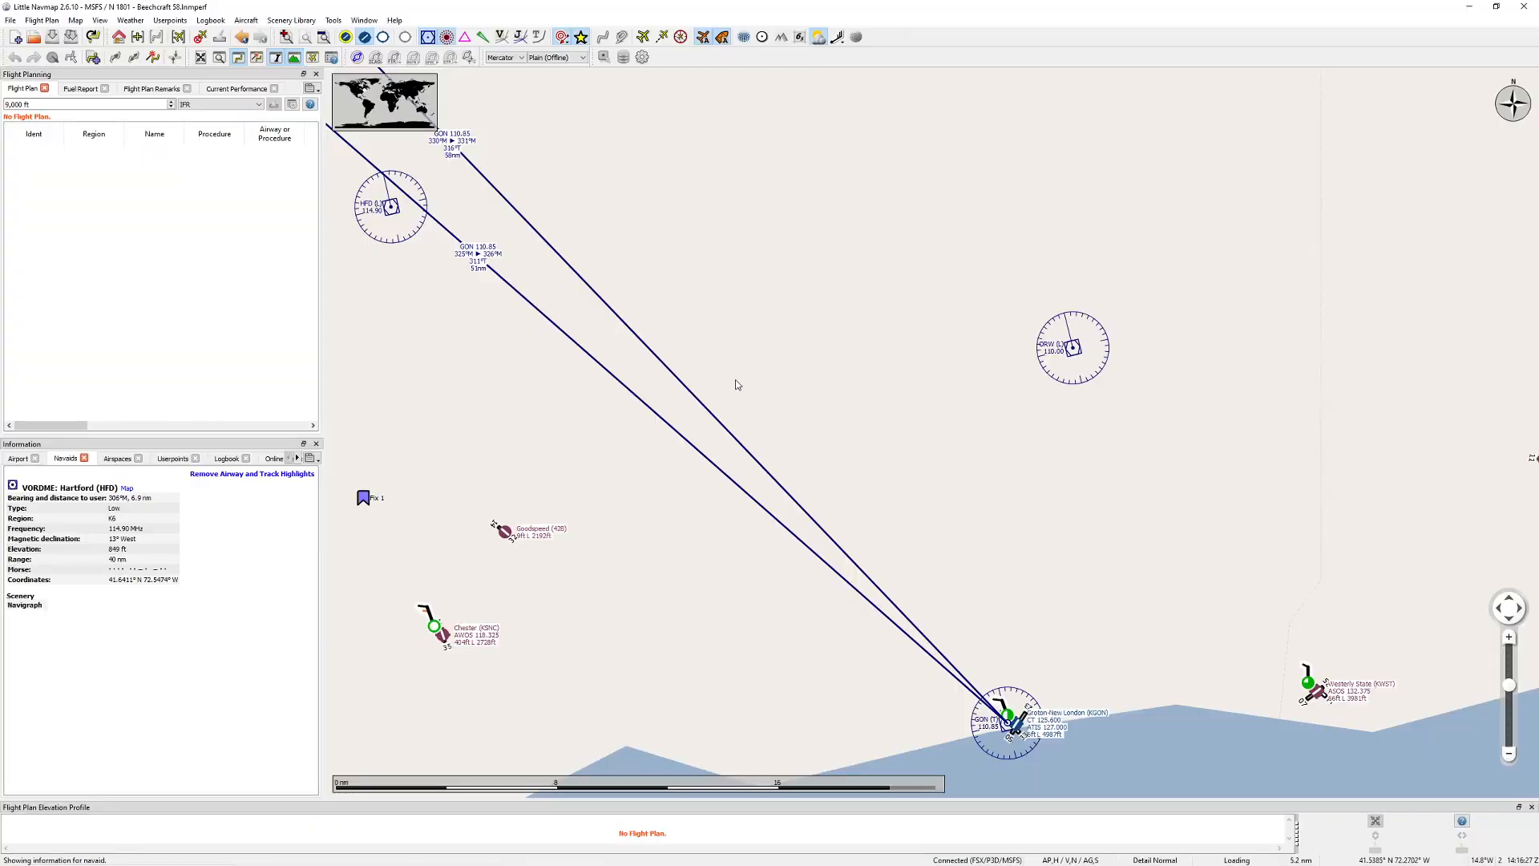
mouse_move(808, 447)
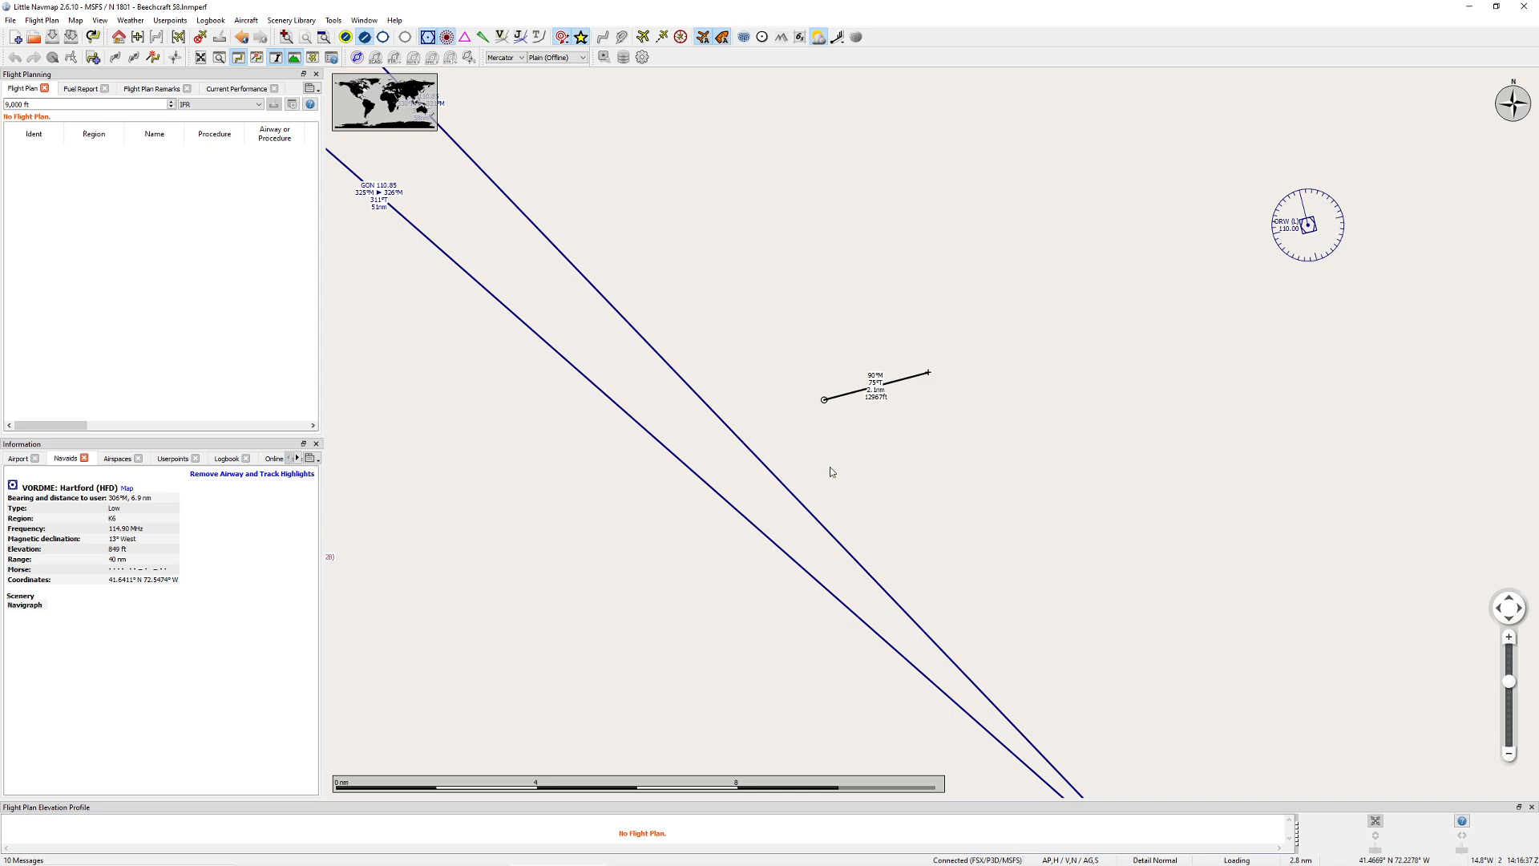
Step: Zoom the map for the short 2.1 nm eastward distance line
scroll("down", 3)
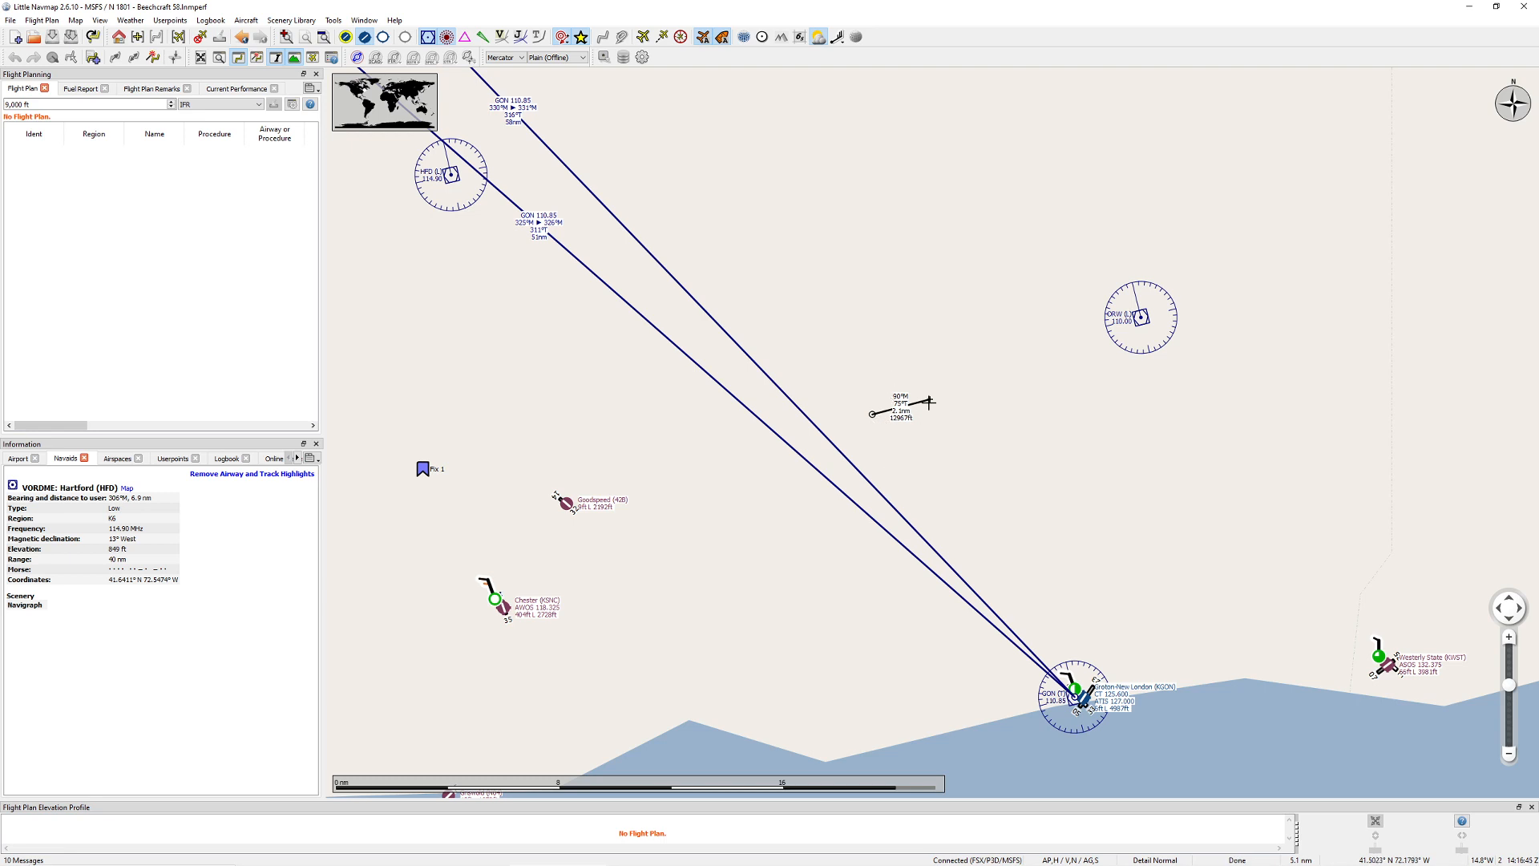
mouse_move(651, 315)
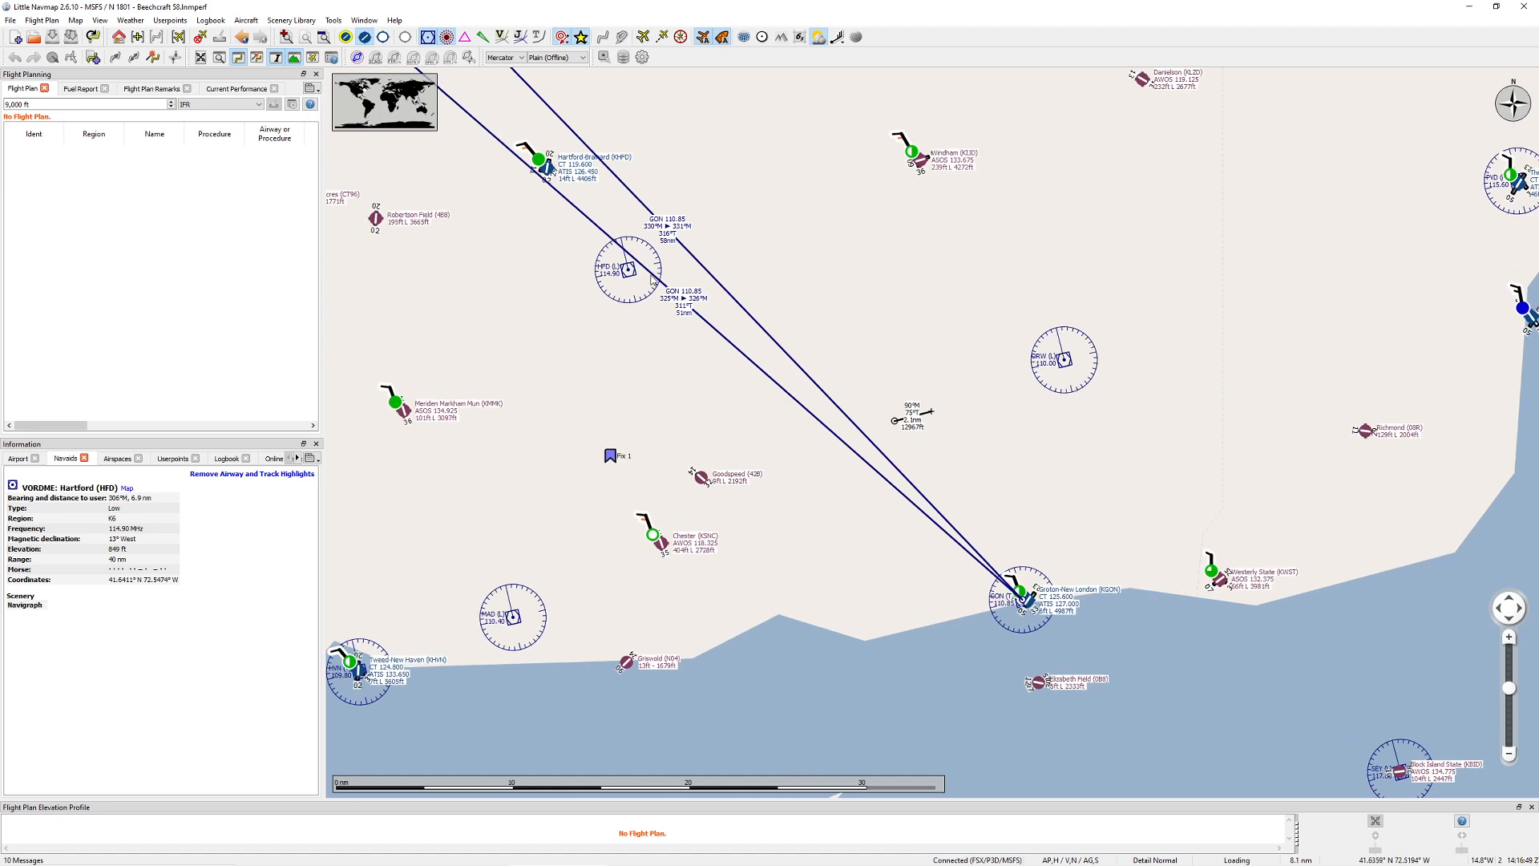
mouse_move(915, 417)
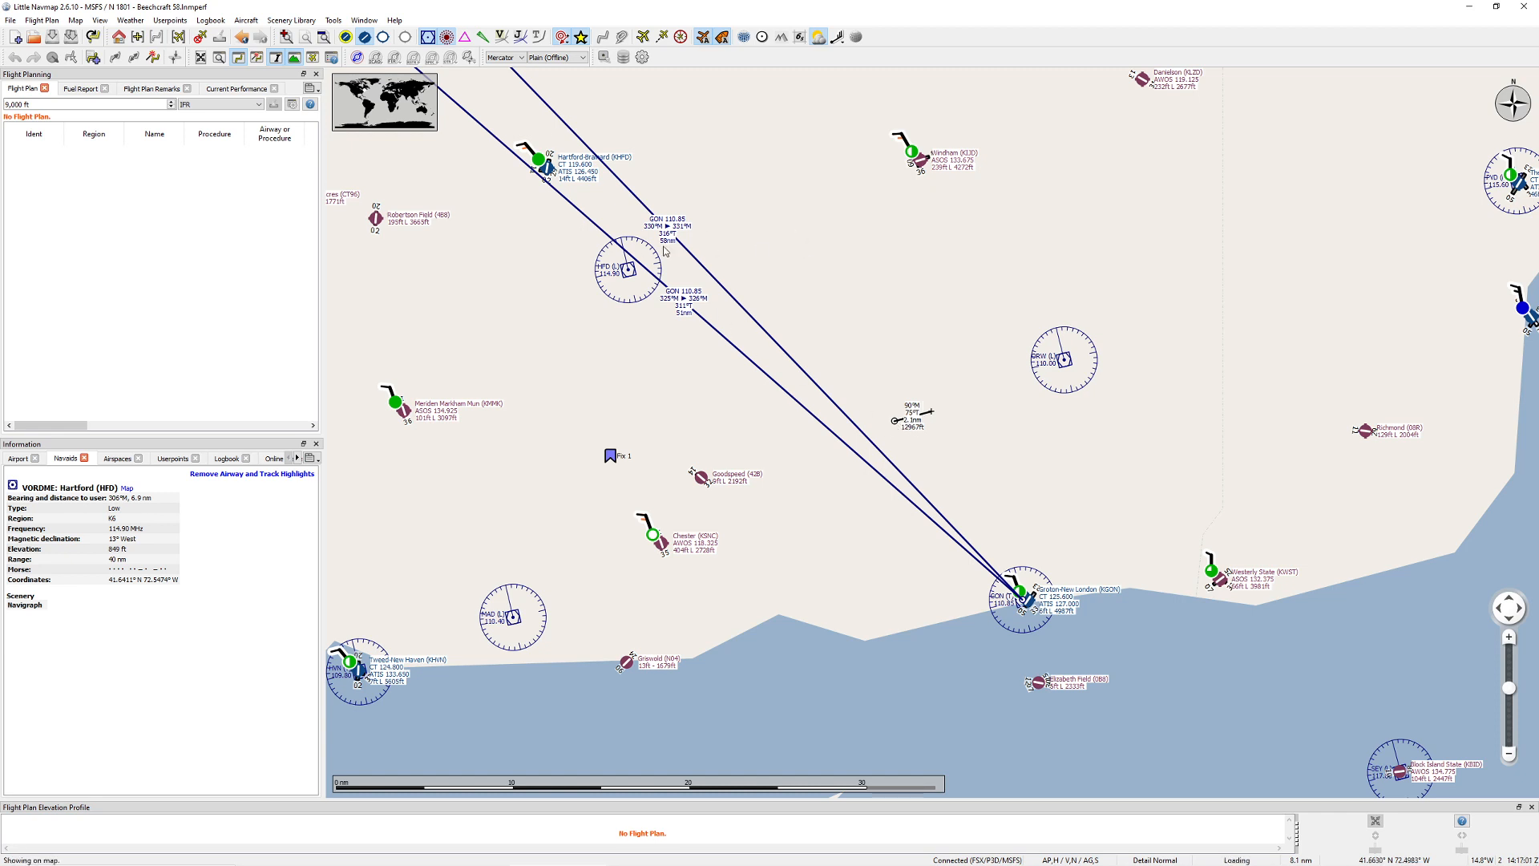
mouse_move(709, 272)
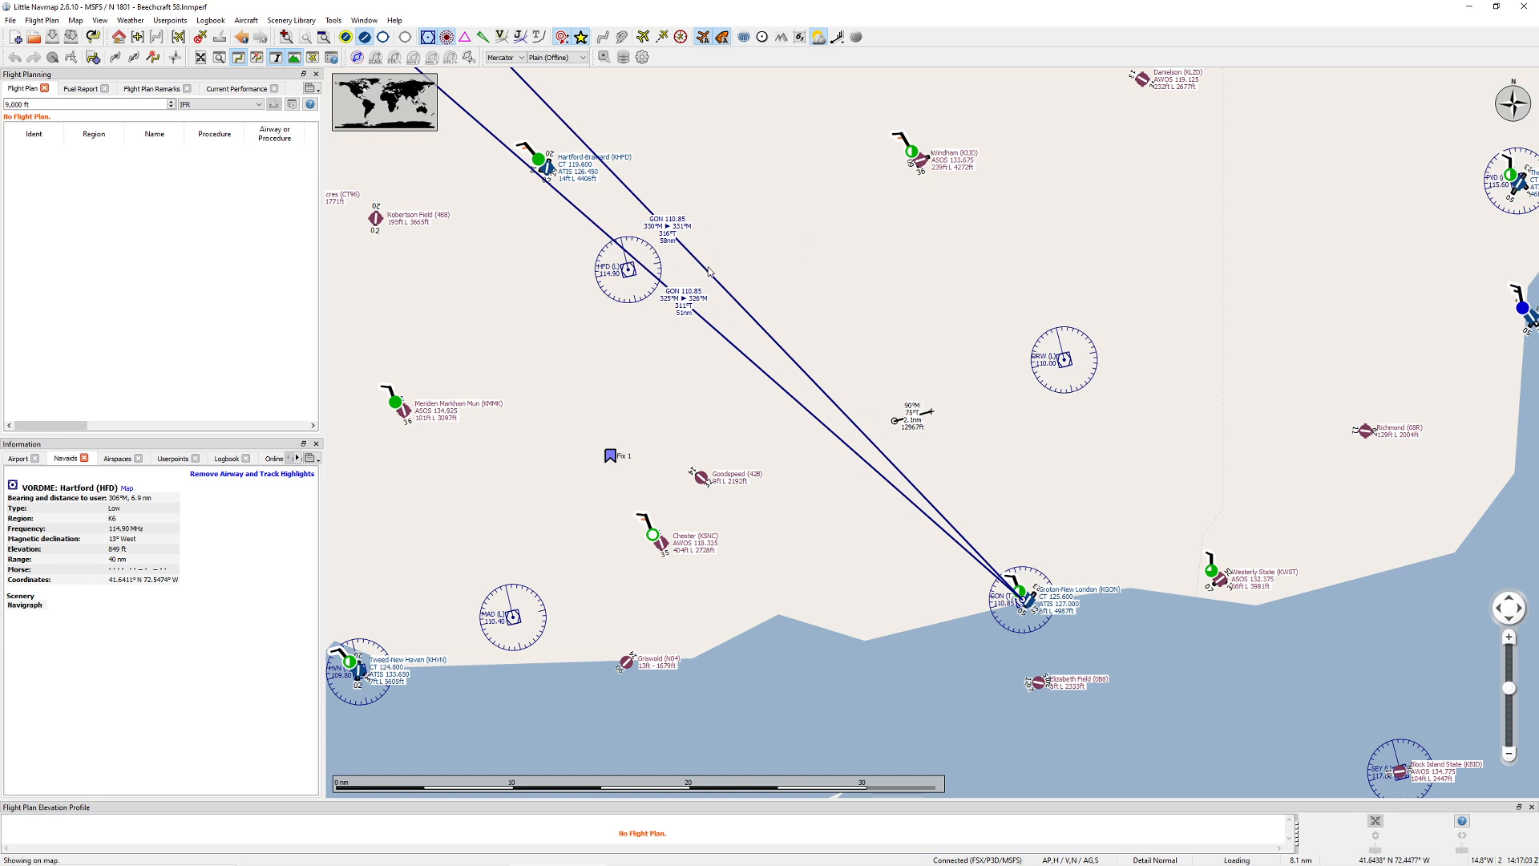
mouse_move(980, 438)
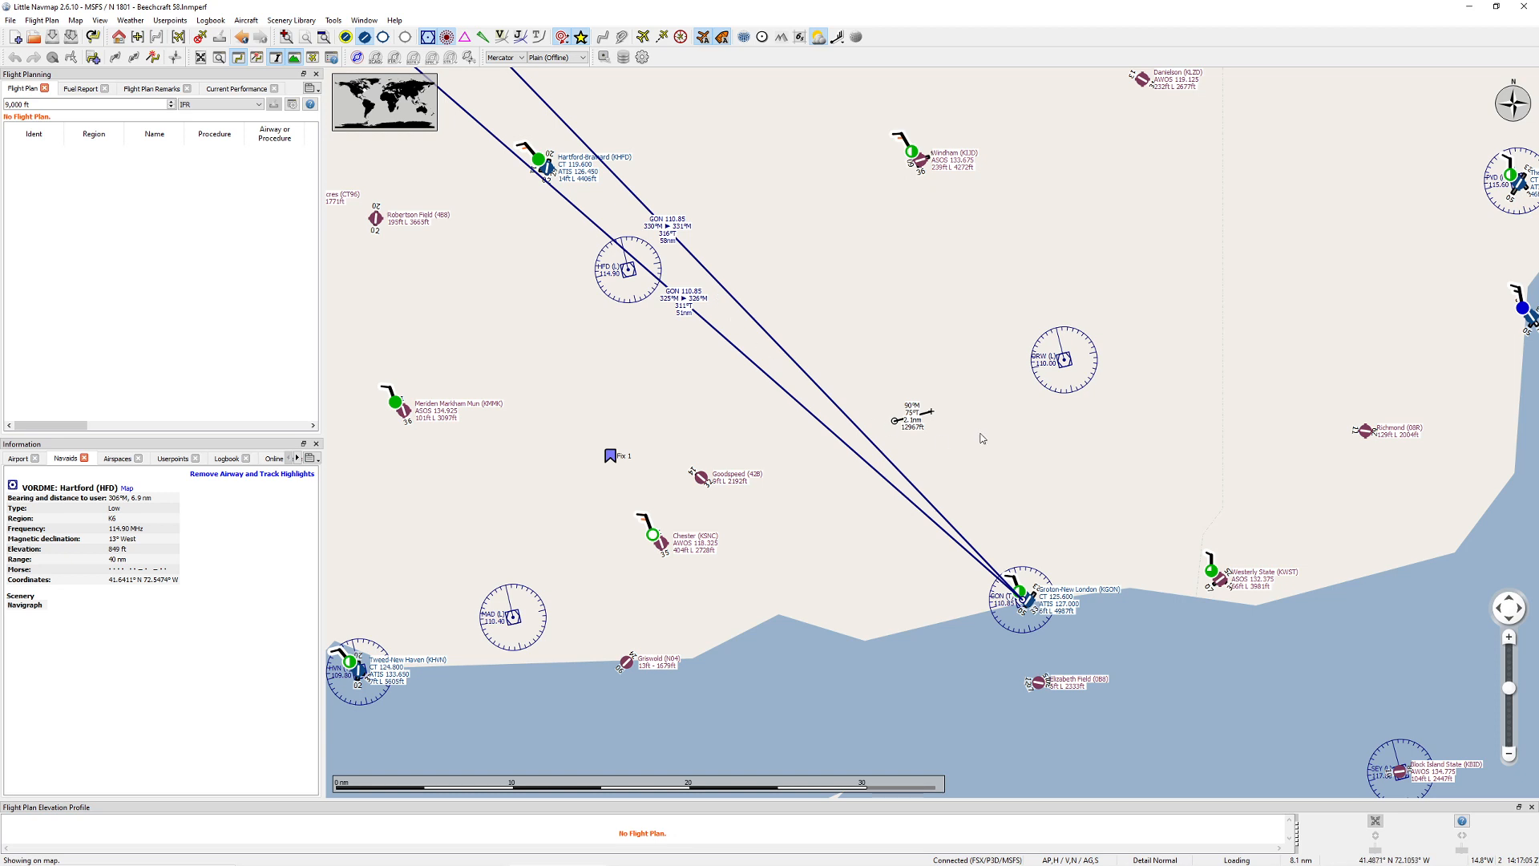
mouse_move(1144, 277)
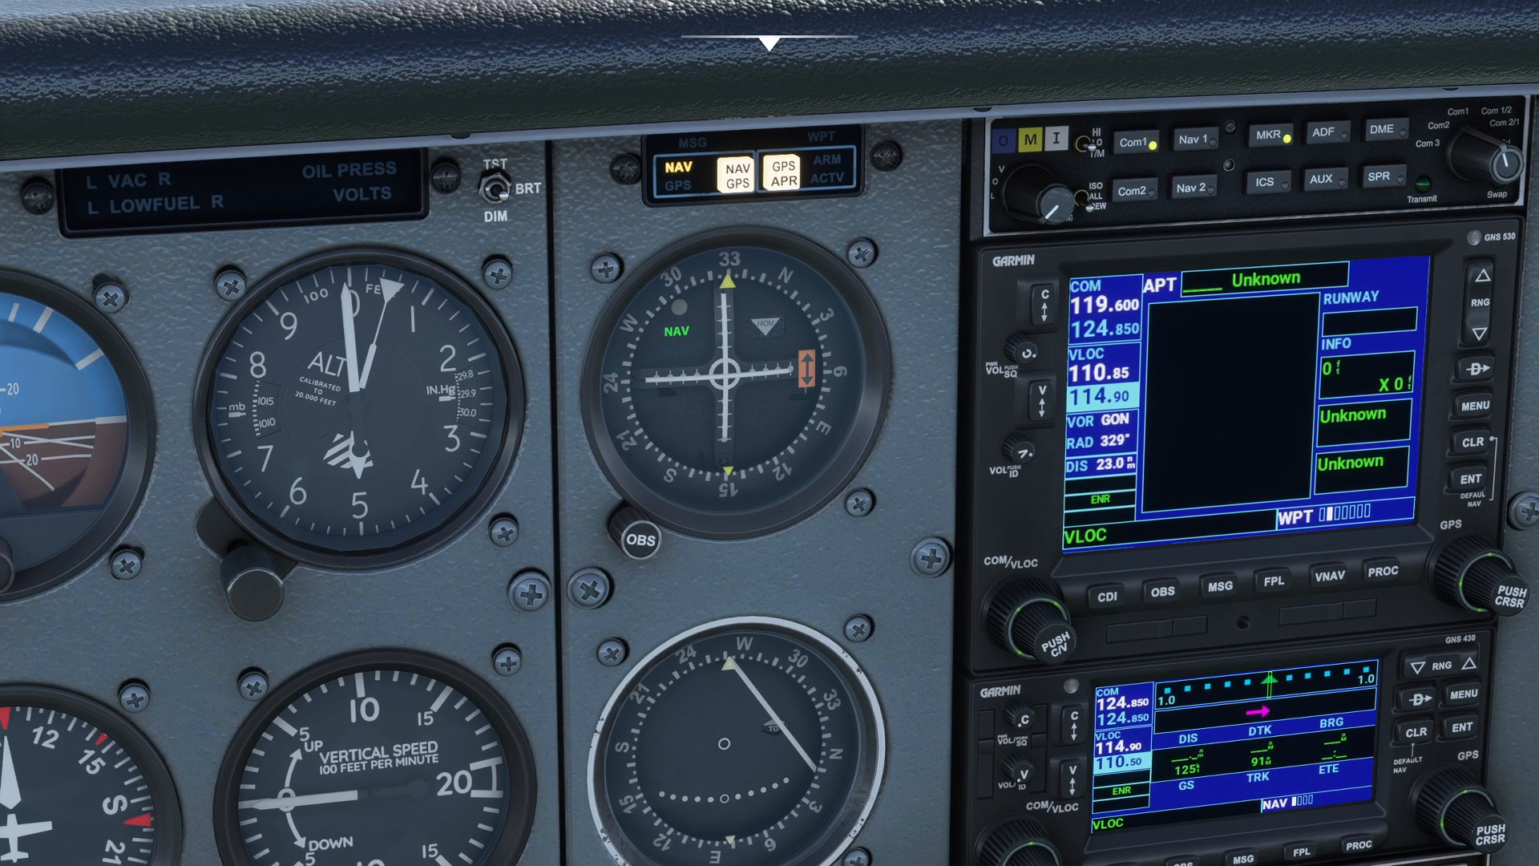
mouse_move(780, 362)
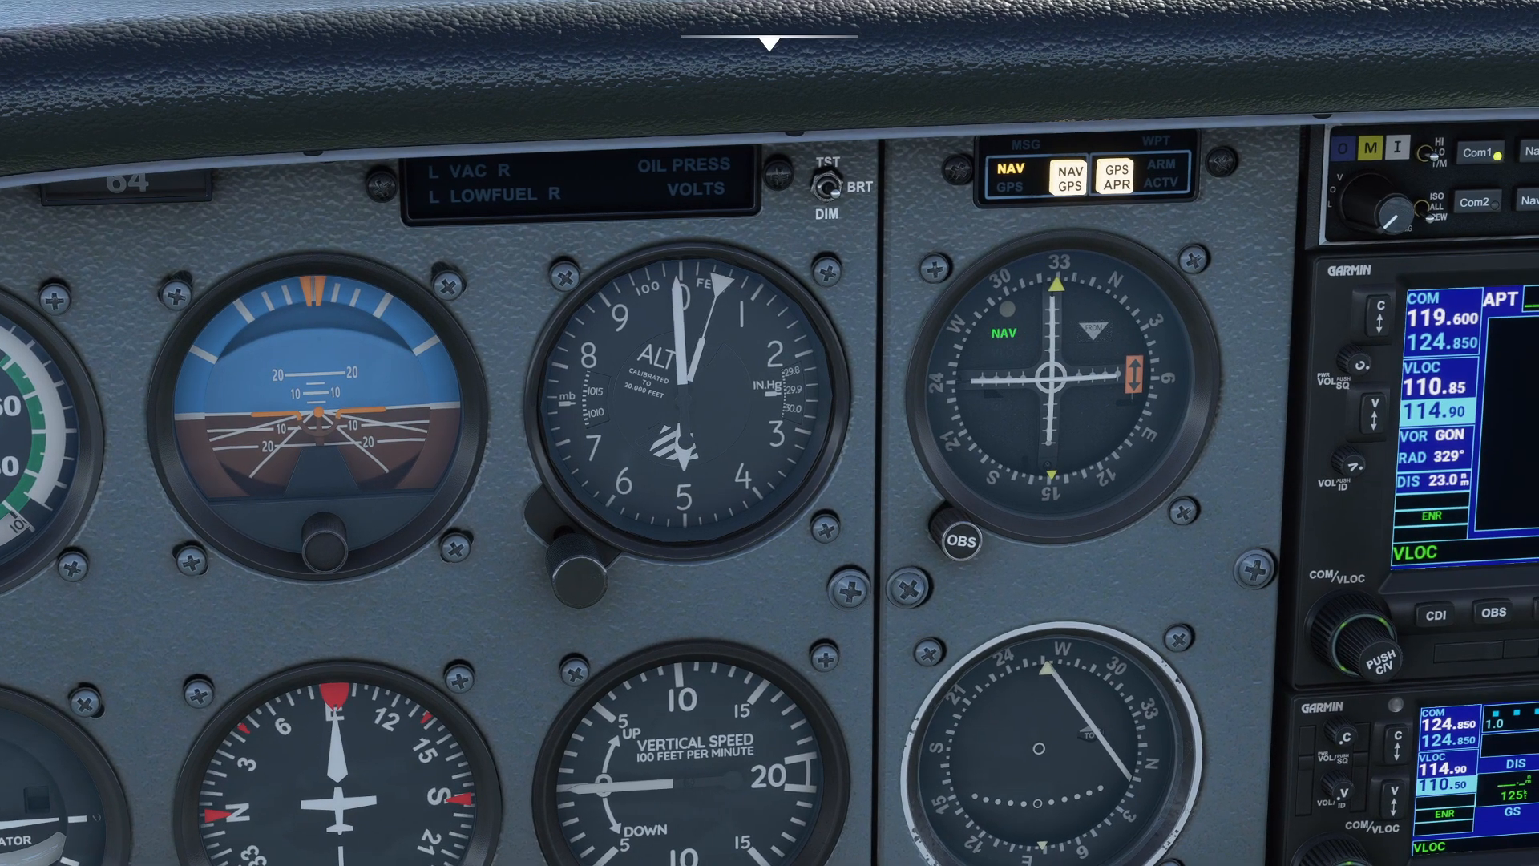
mouse_move(1042, 391)
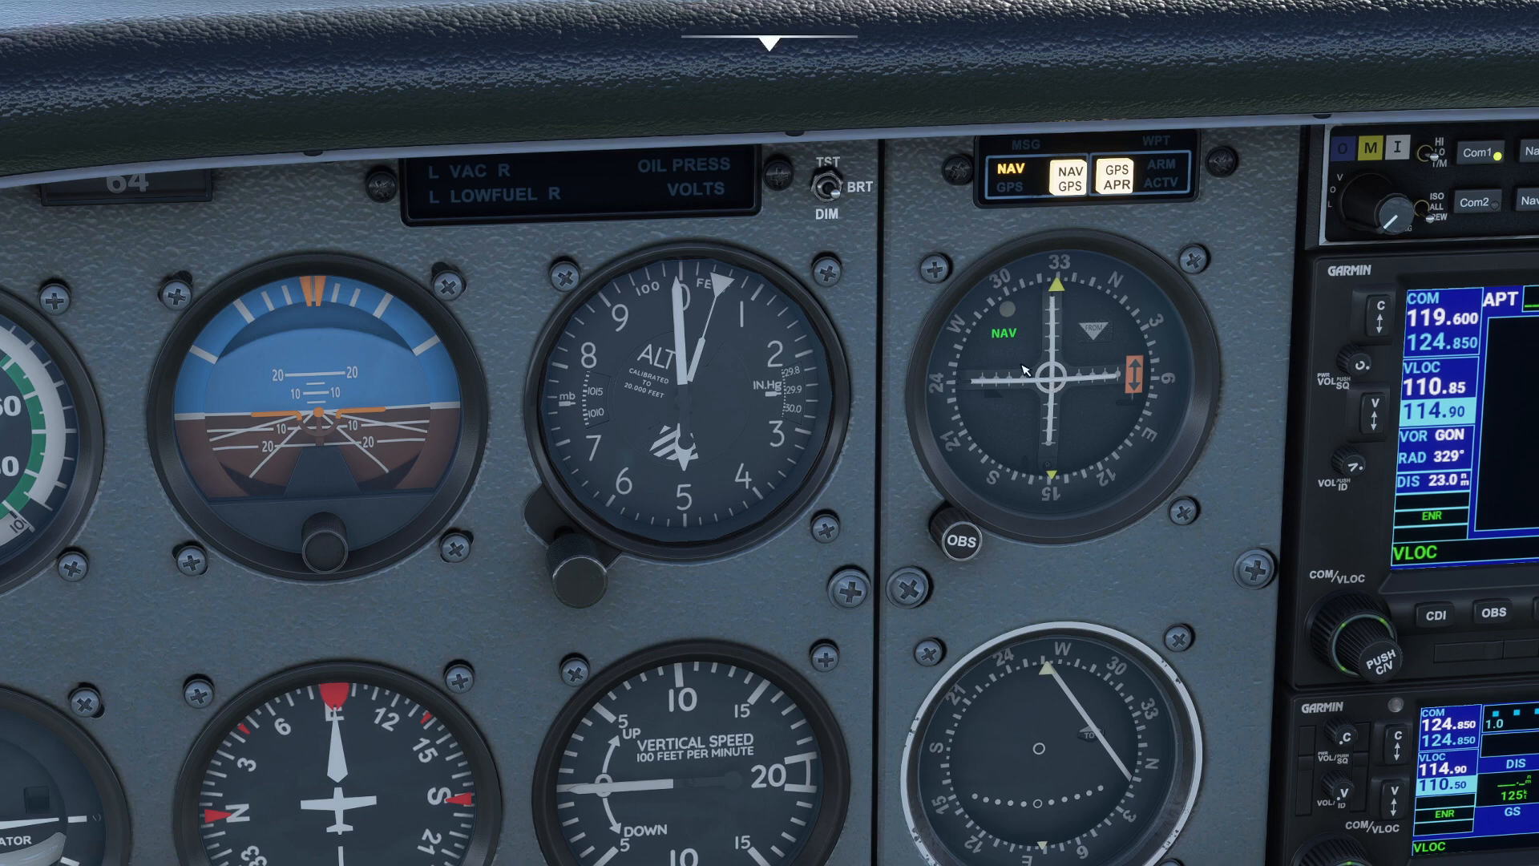
mouse_move(1107, 329)
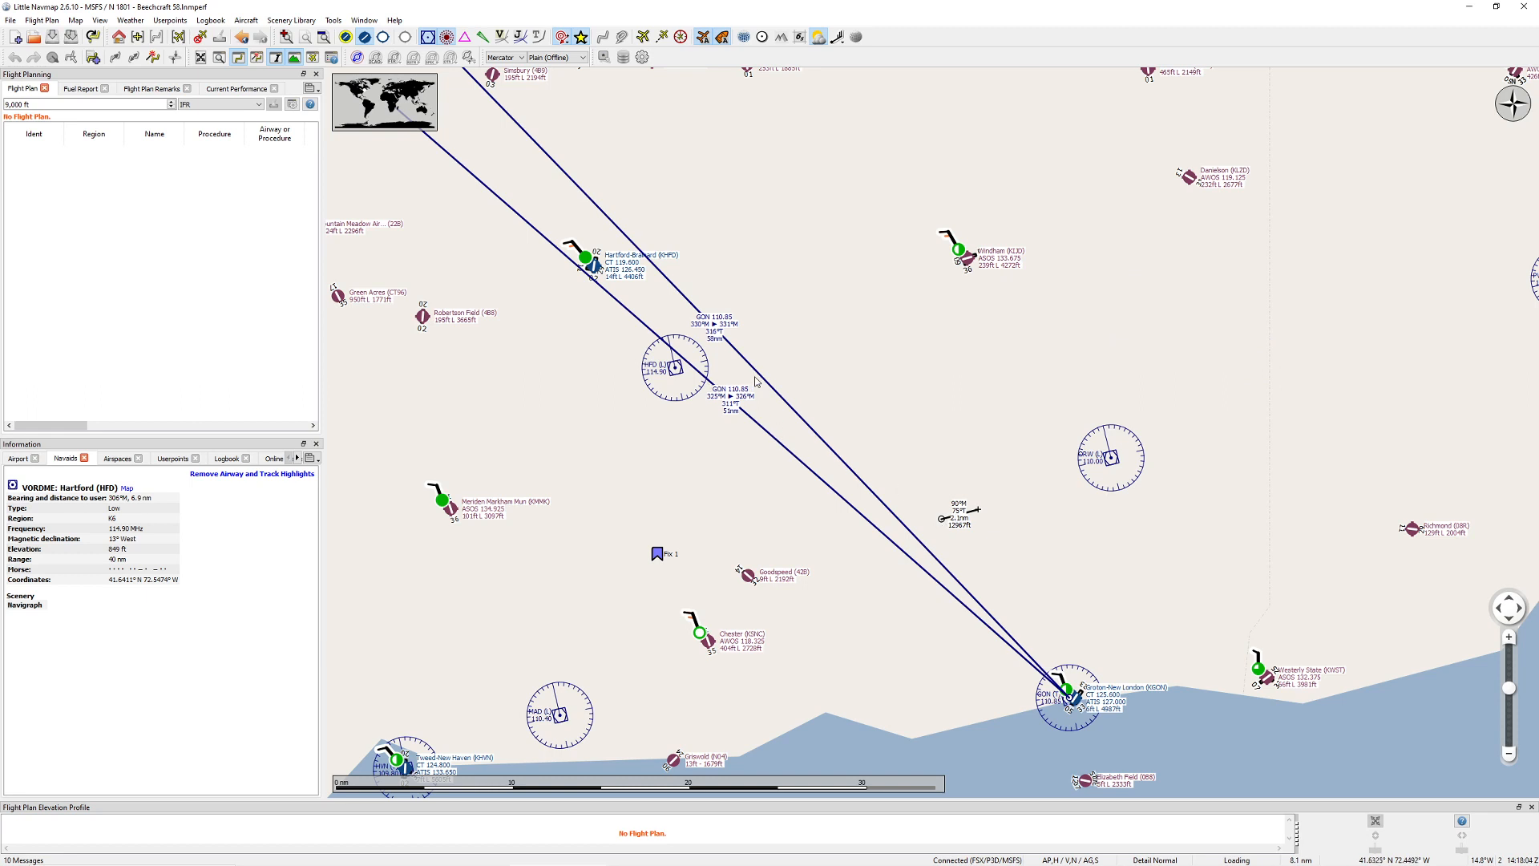
mouse_move(764, 406)
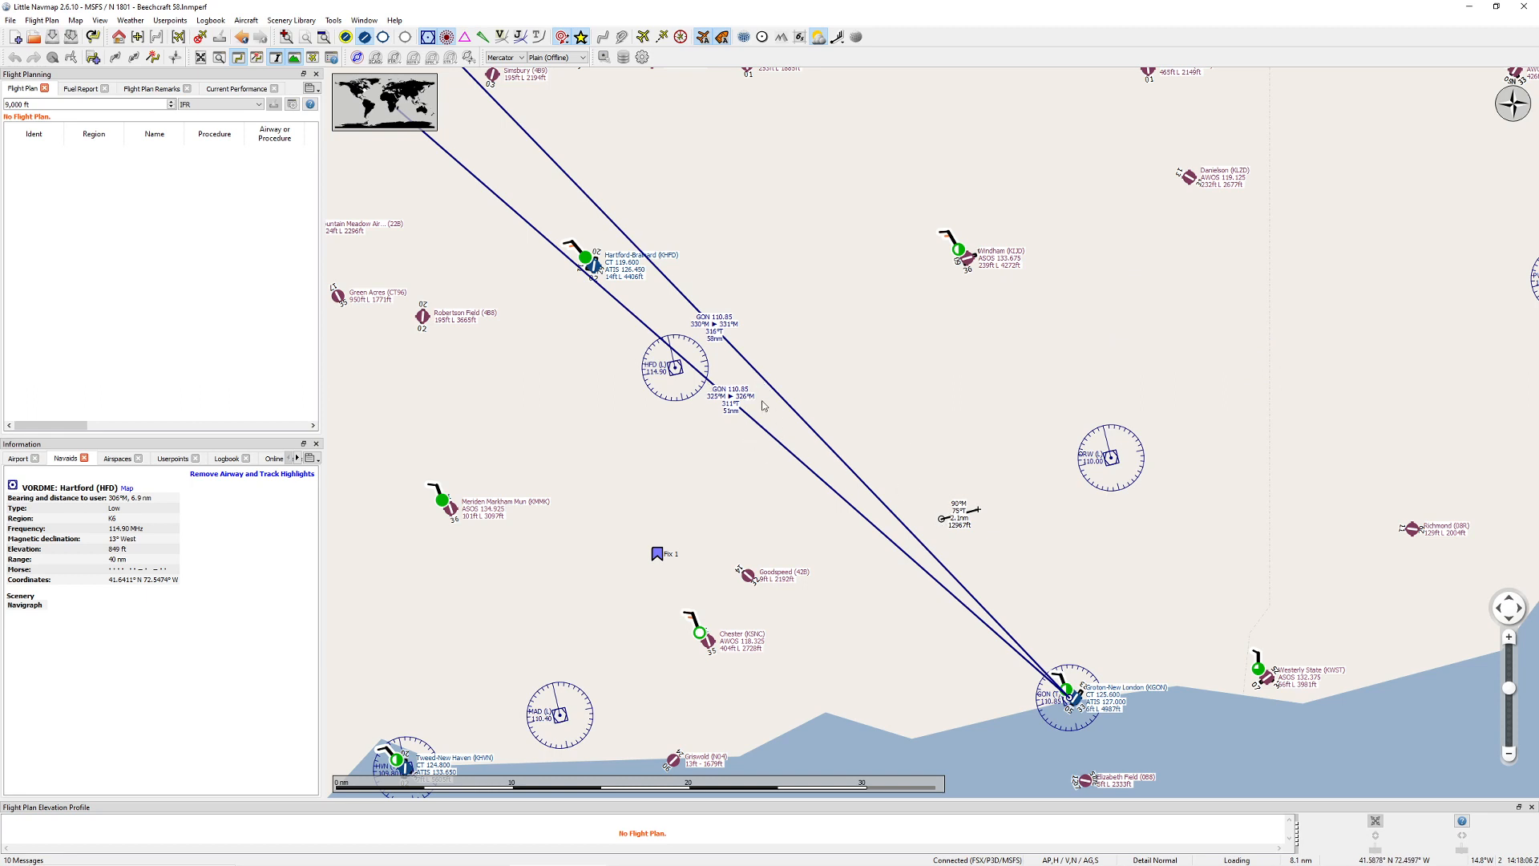
mouse_move(813, 399)
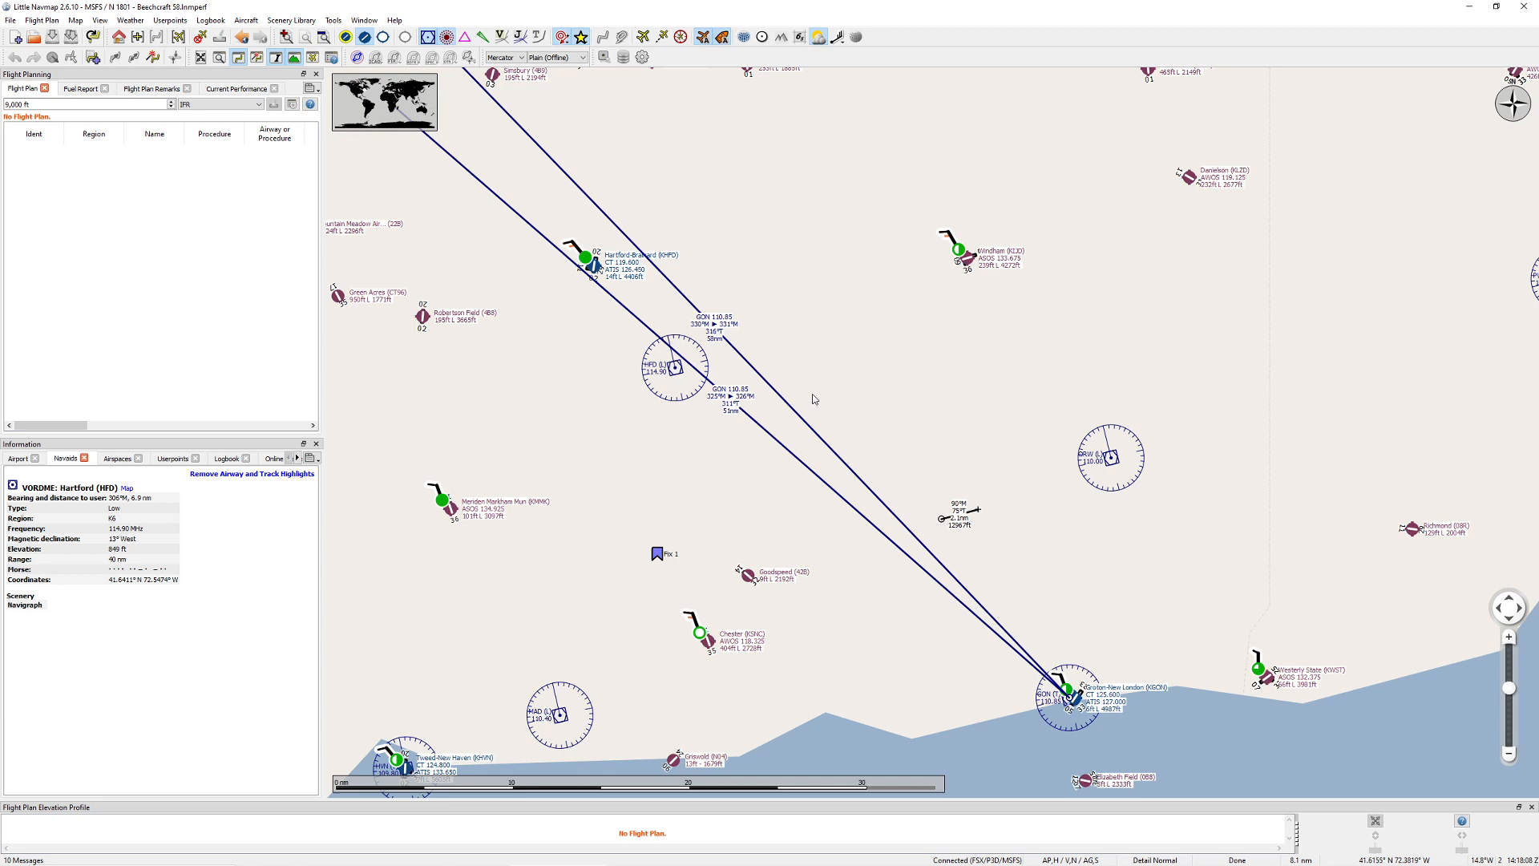
mouse_move(799, 336)
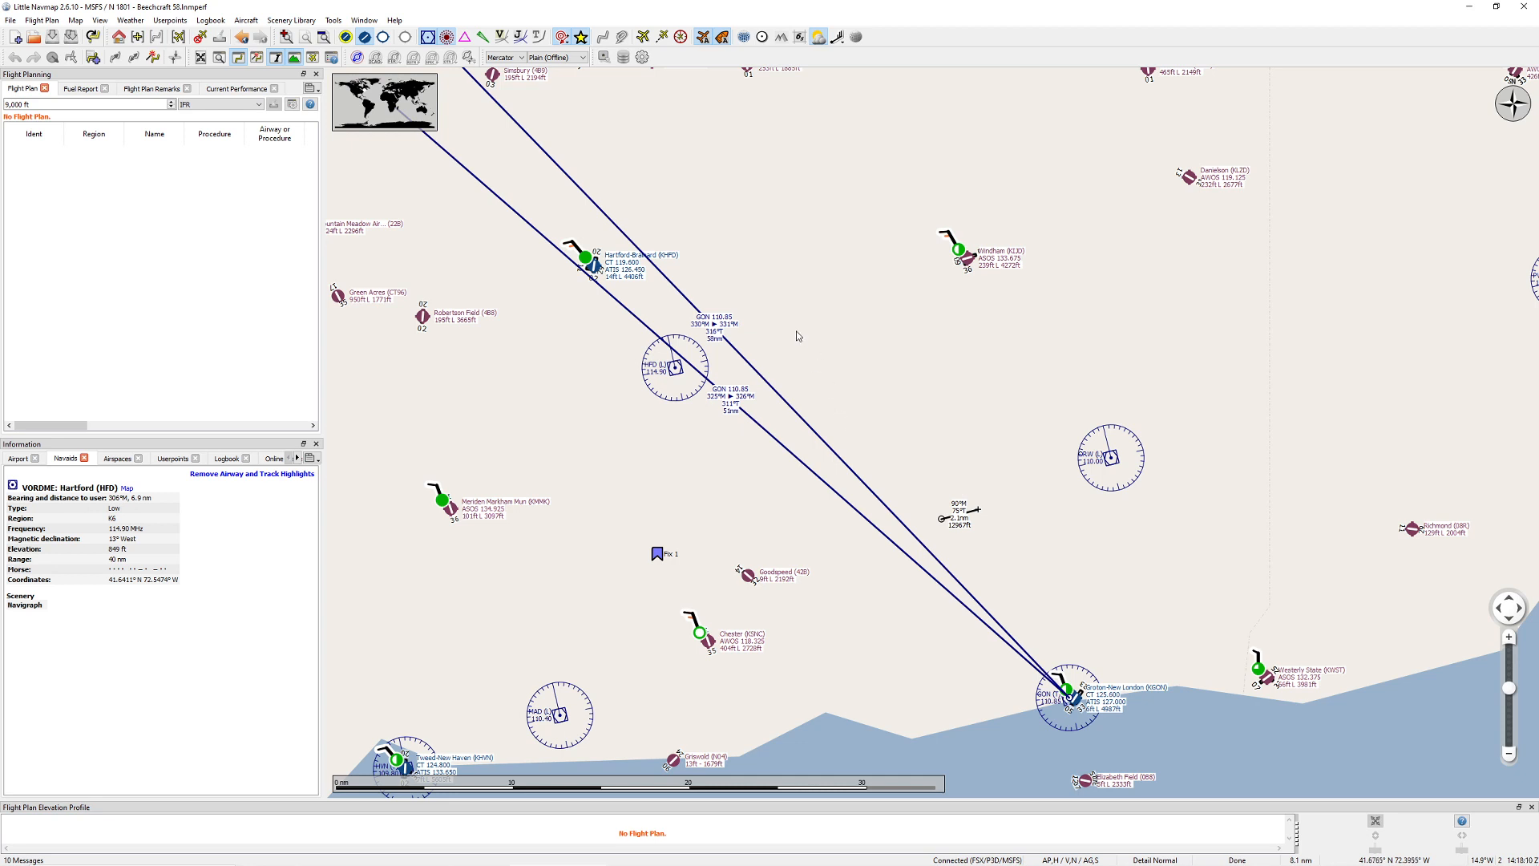
mouse_move(821, 429)
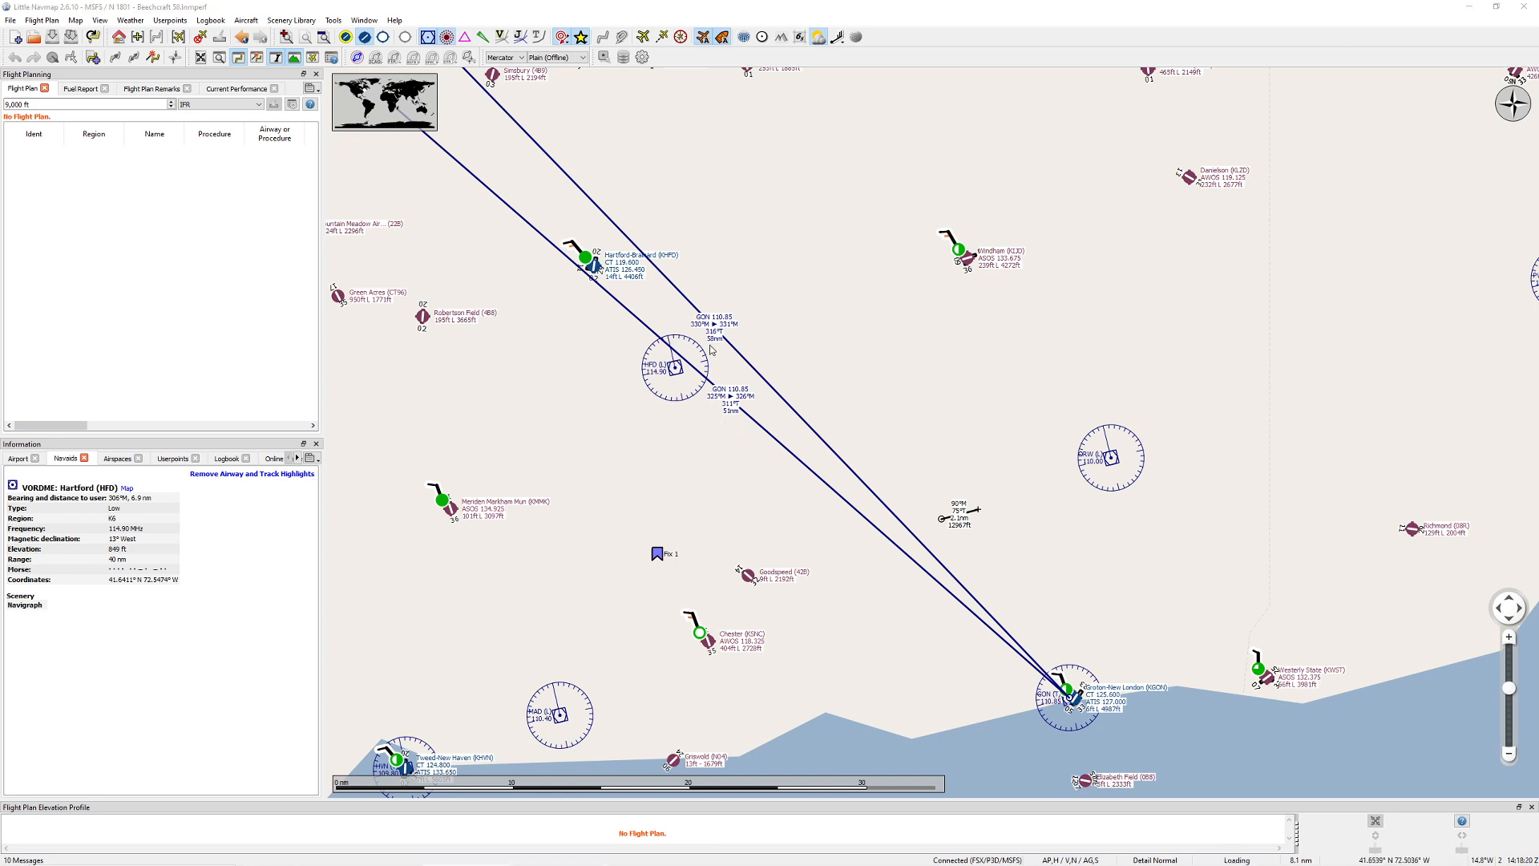
mouse_move(772, 398)
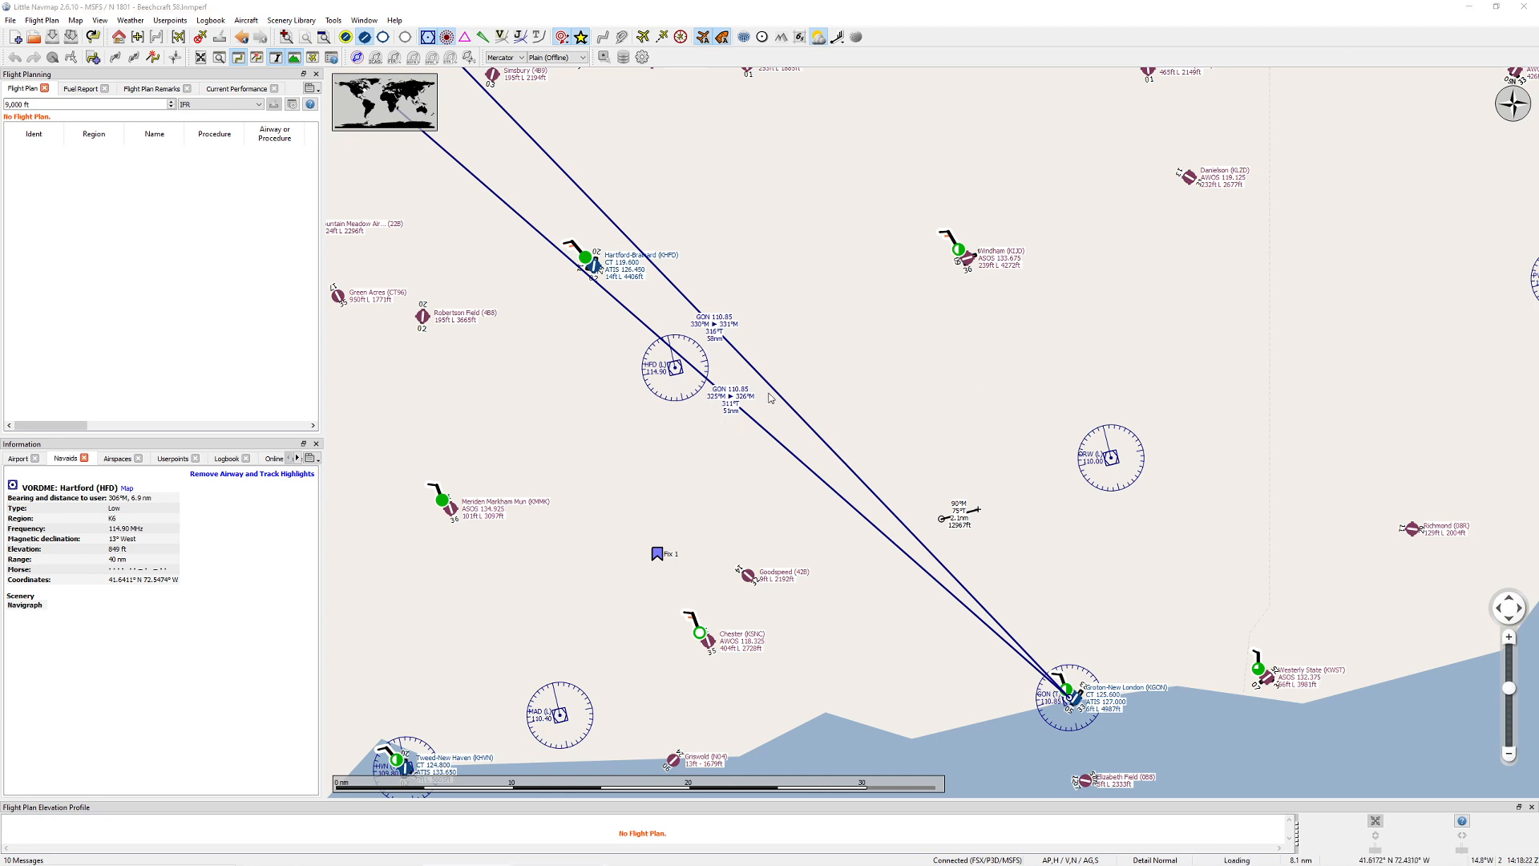
mouse_move(812, 443)
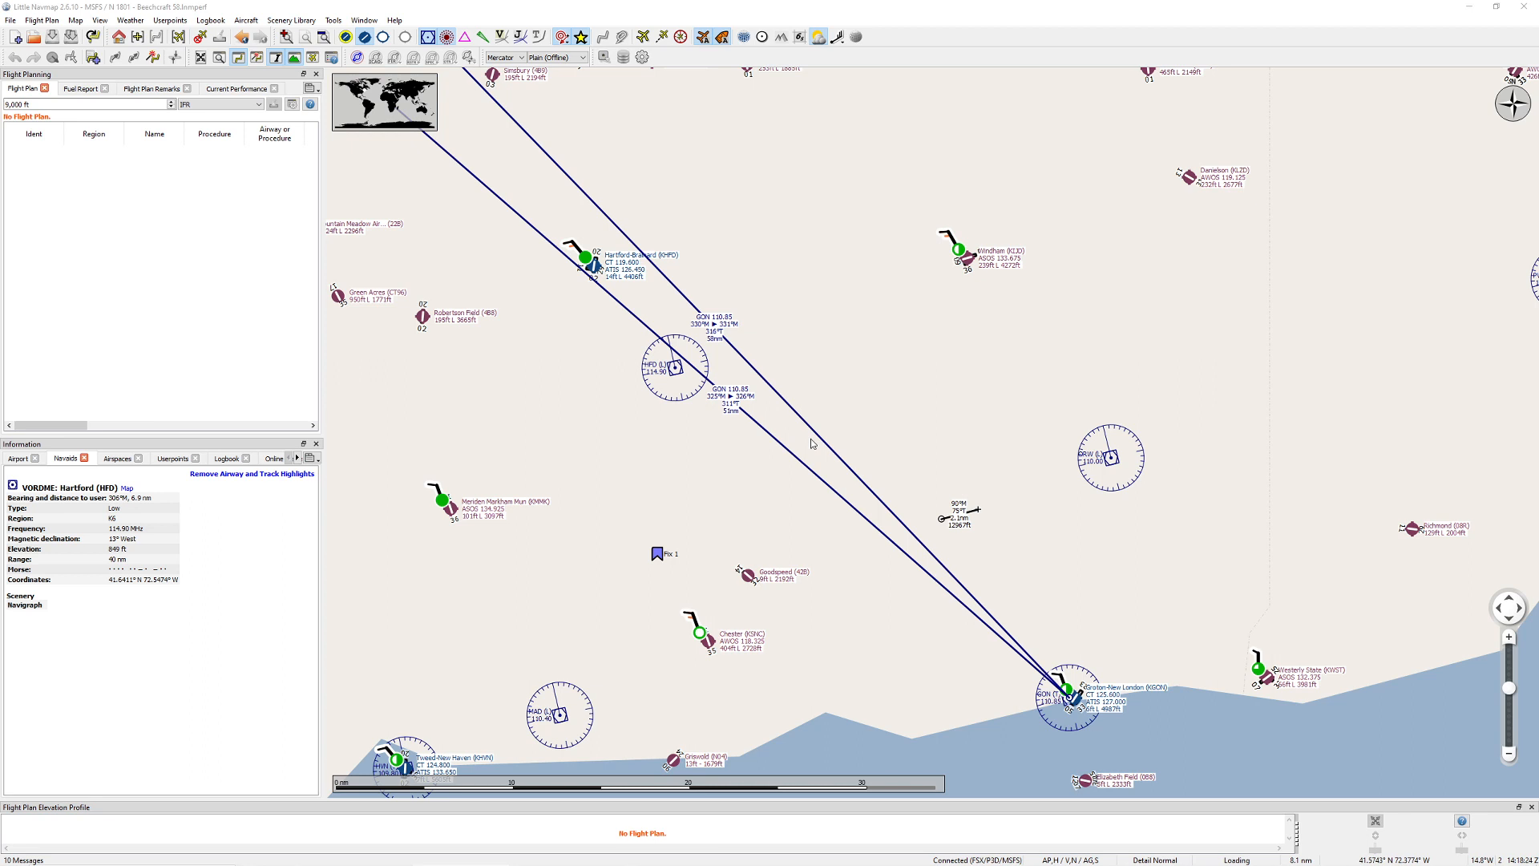
mouse_move(874, 514)
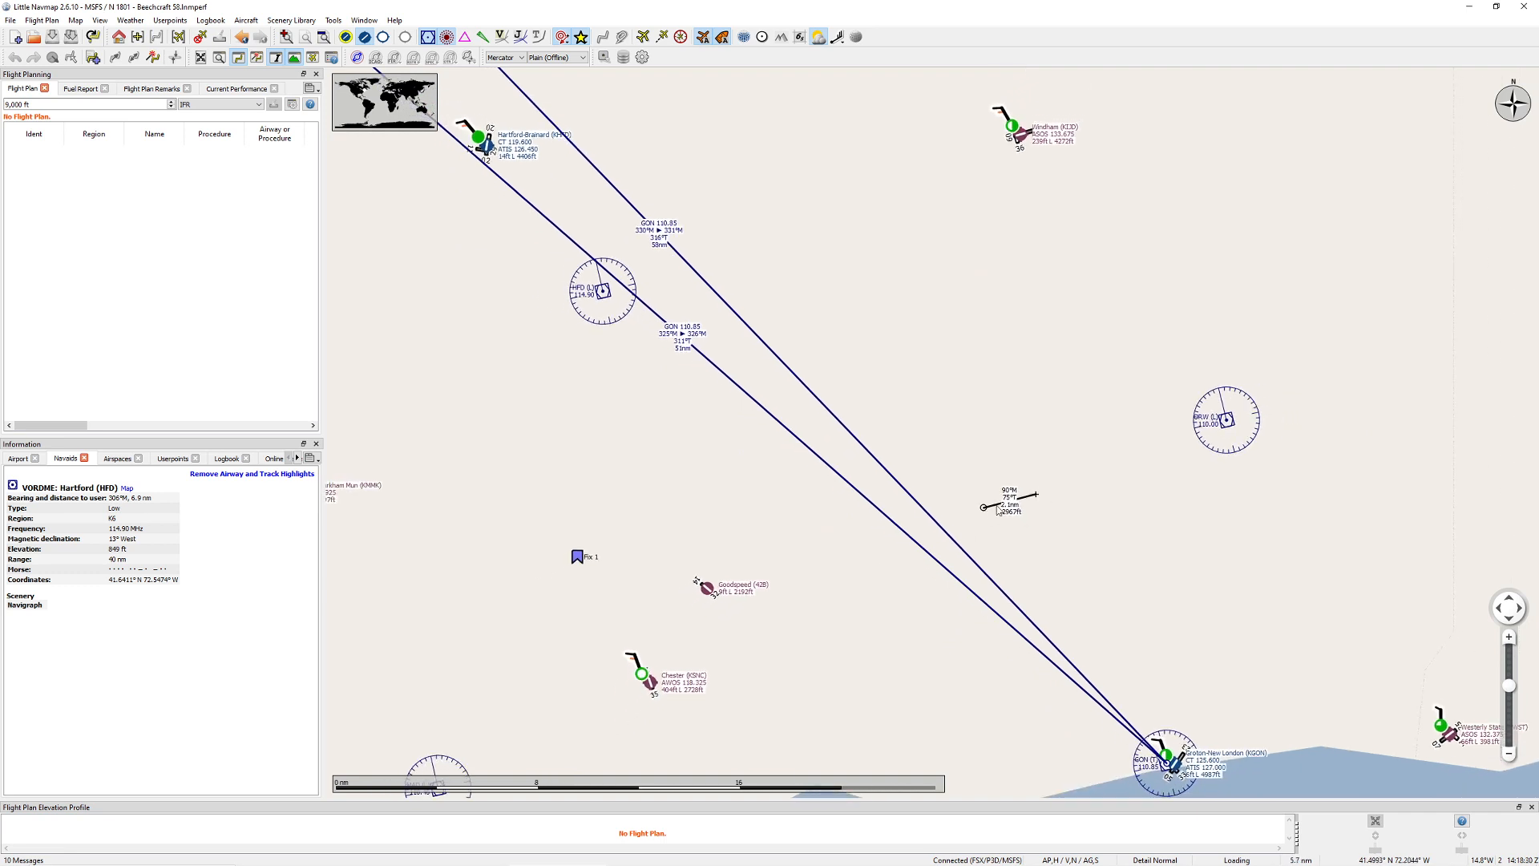
mouse_move(701, 381)
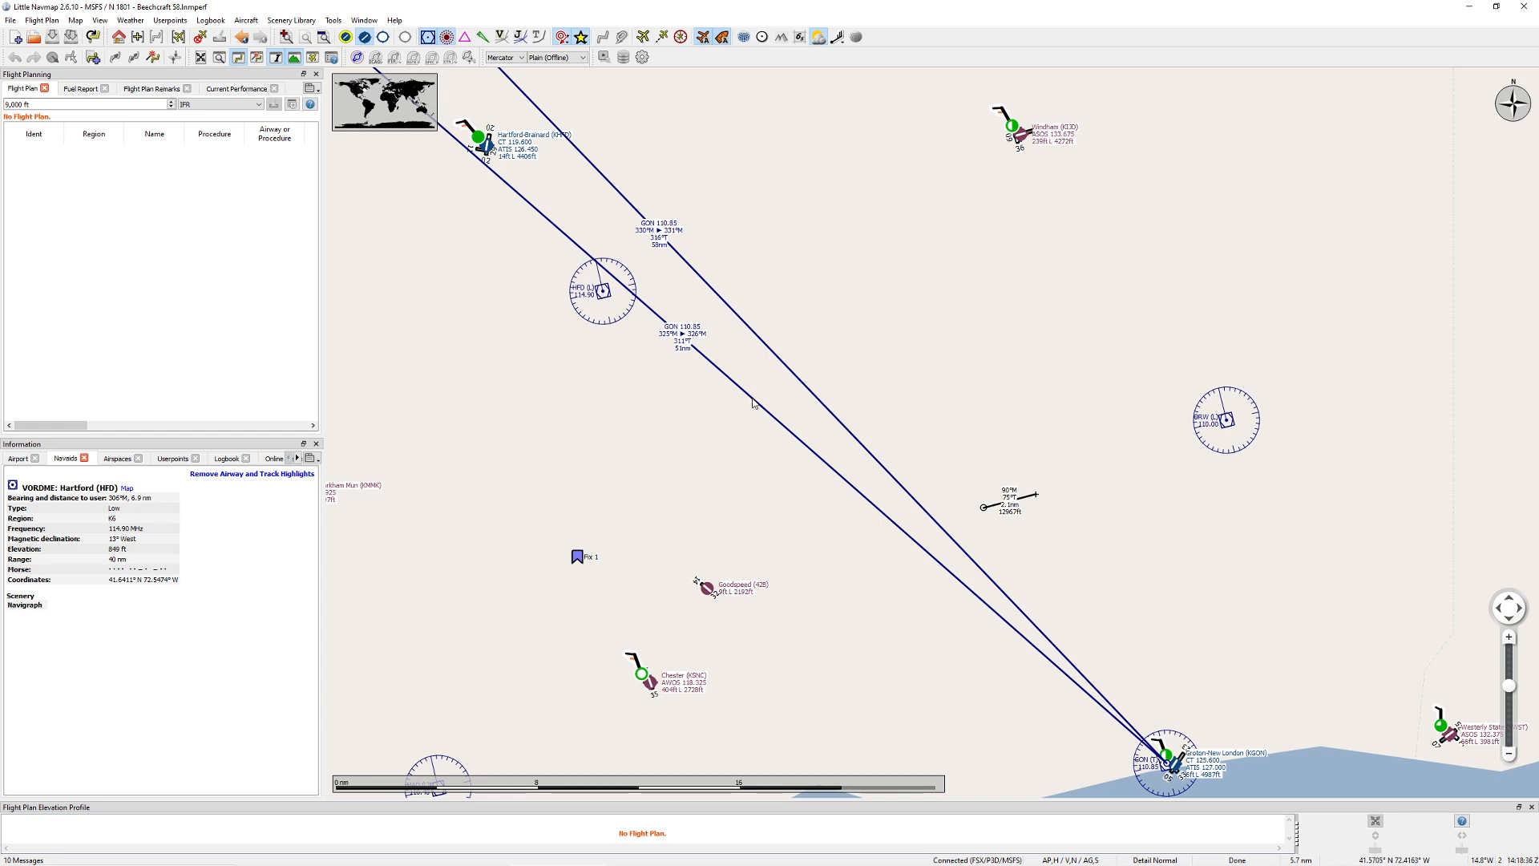
mouse_move(572, 572)
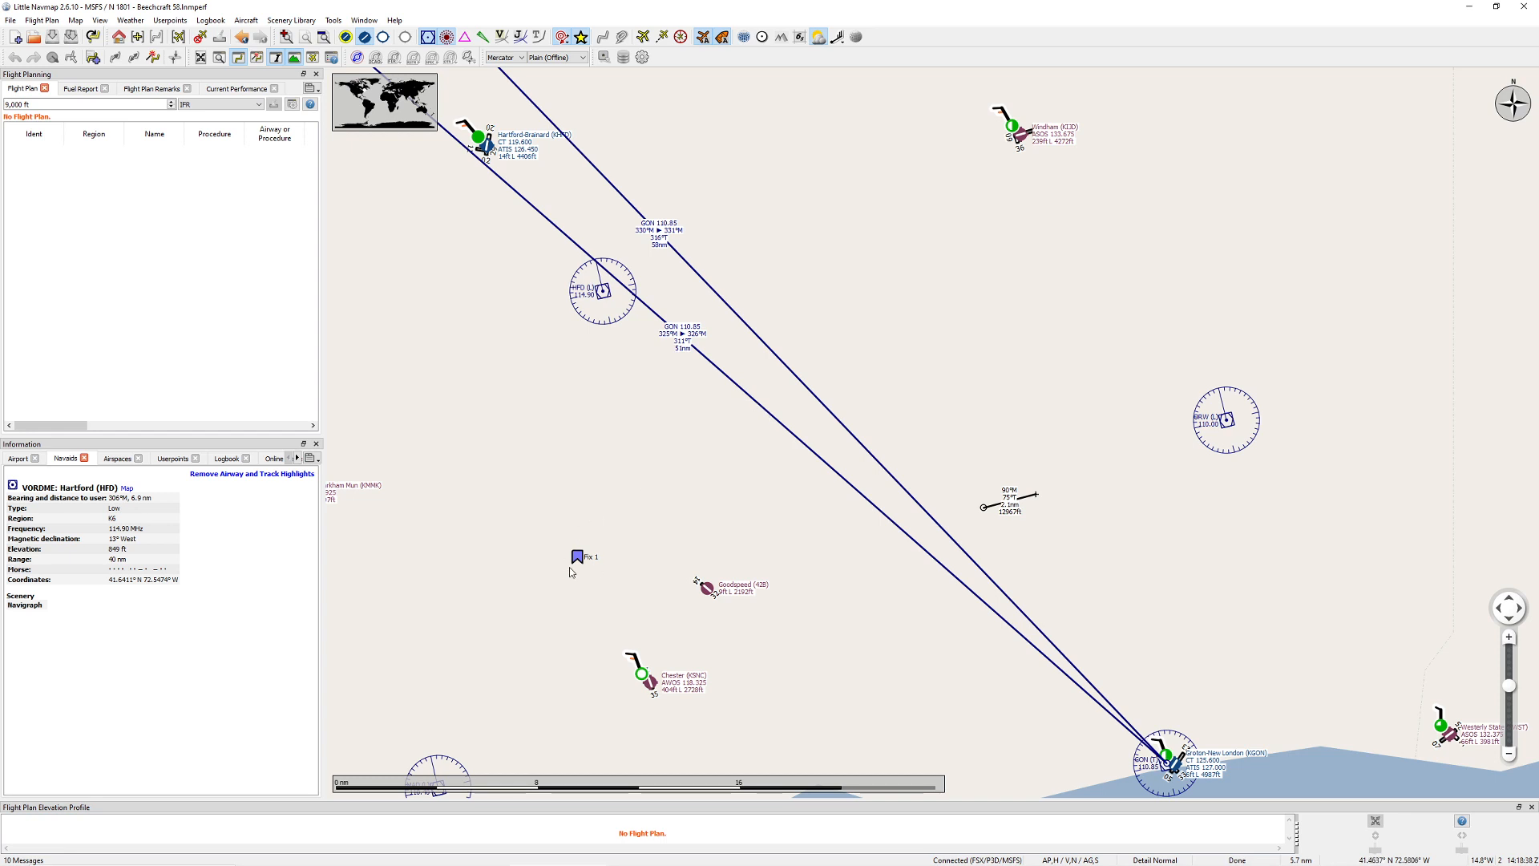
mouse_move(870, 373)
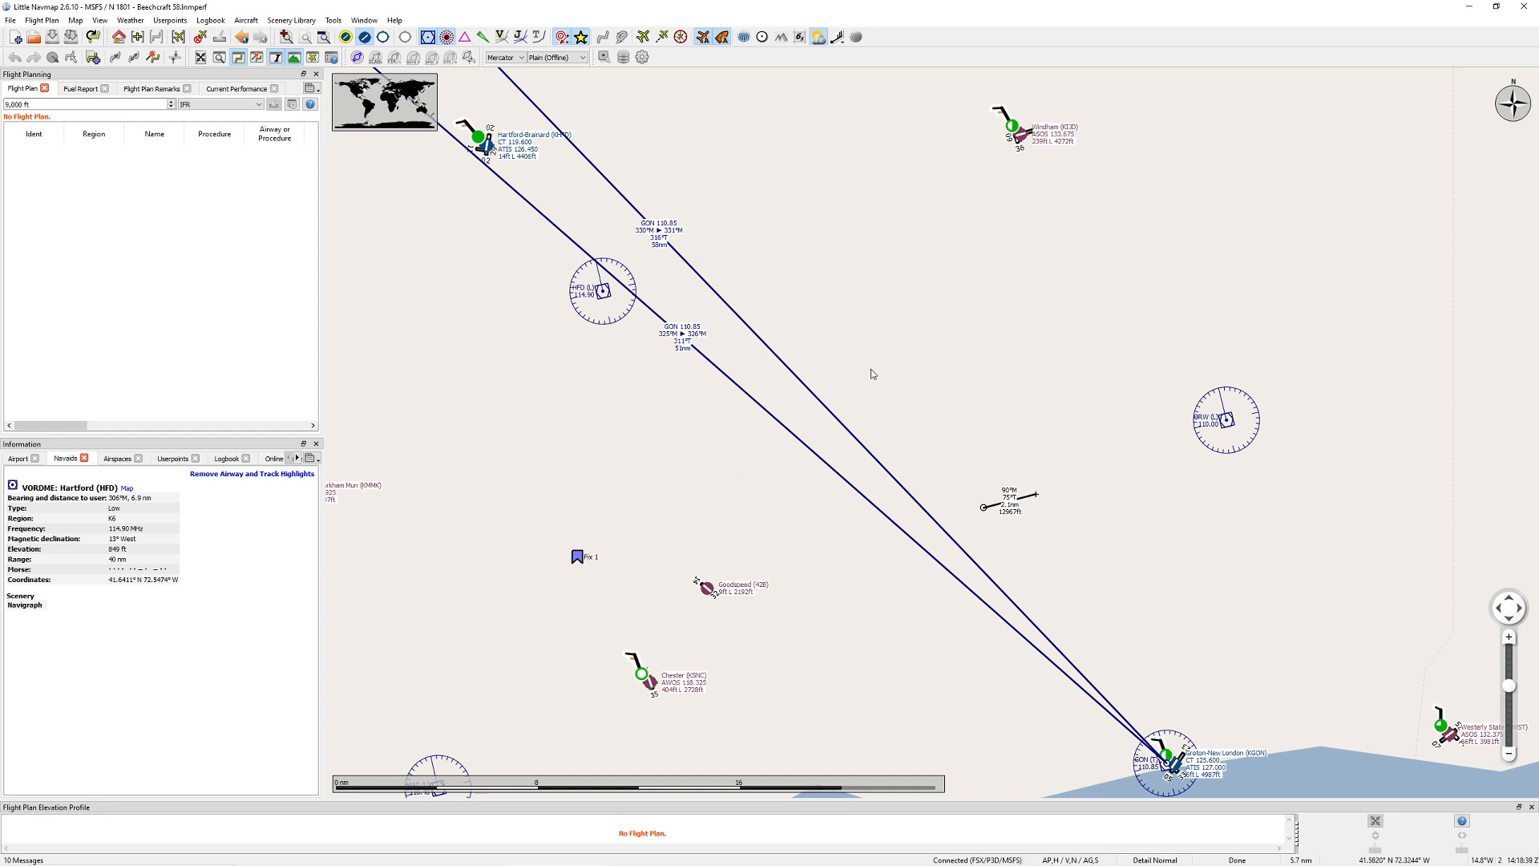
mouse_move(891, 443)
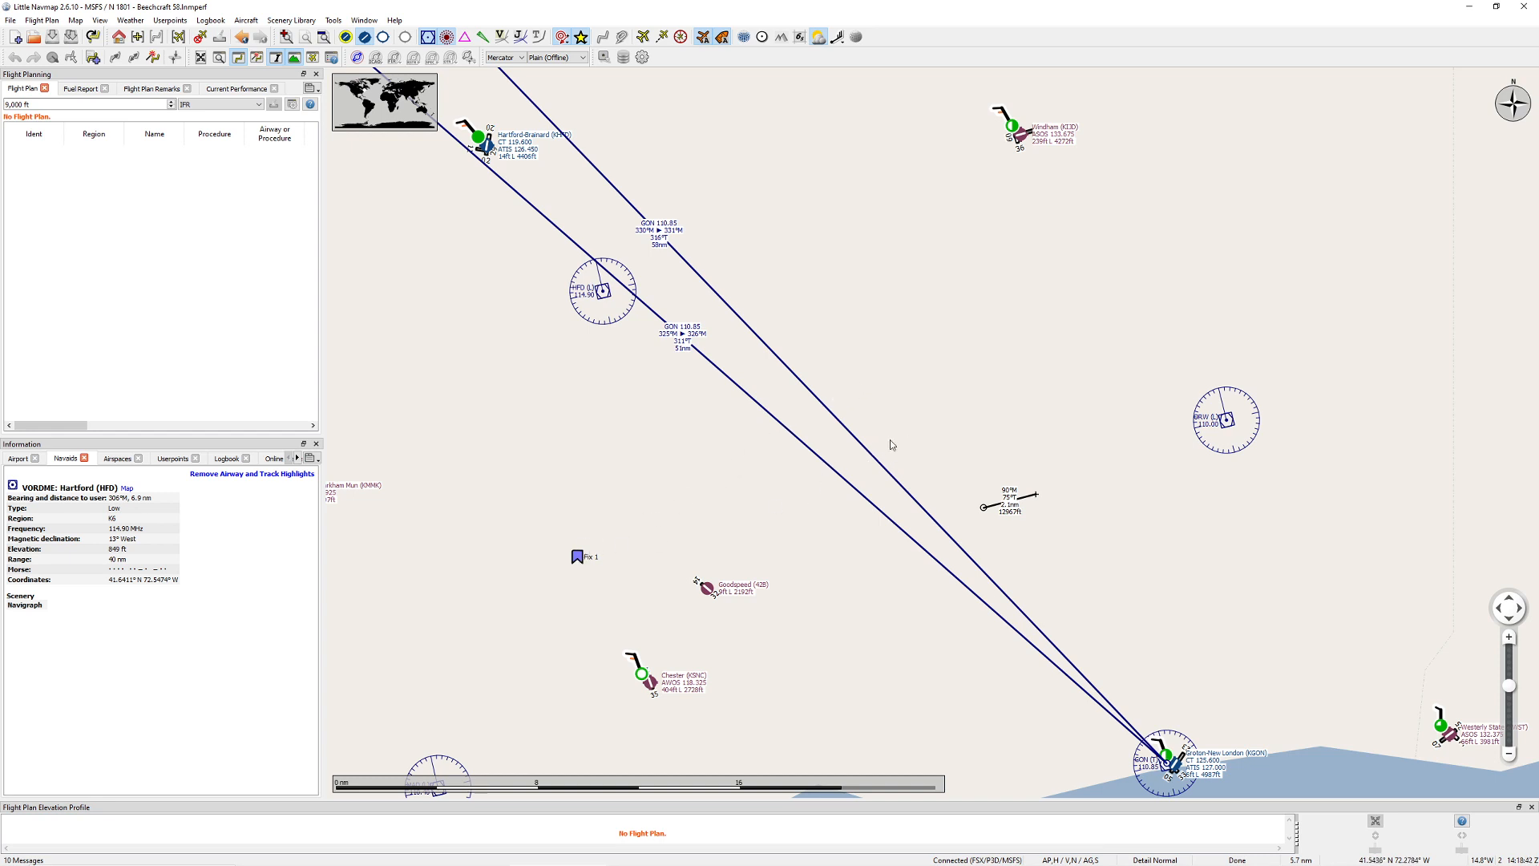
mouse_move(778, 425)
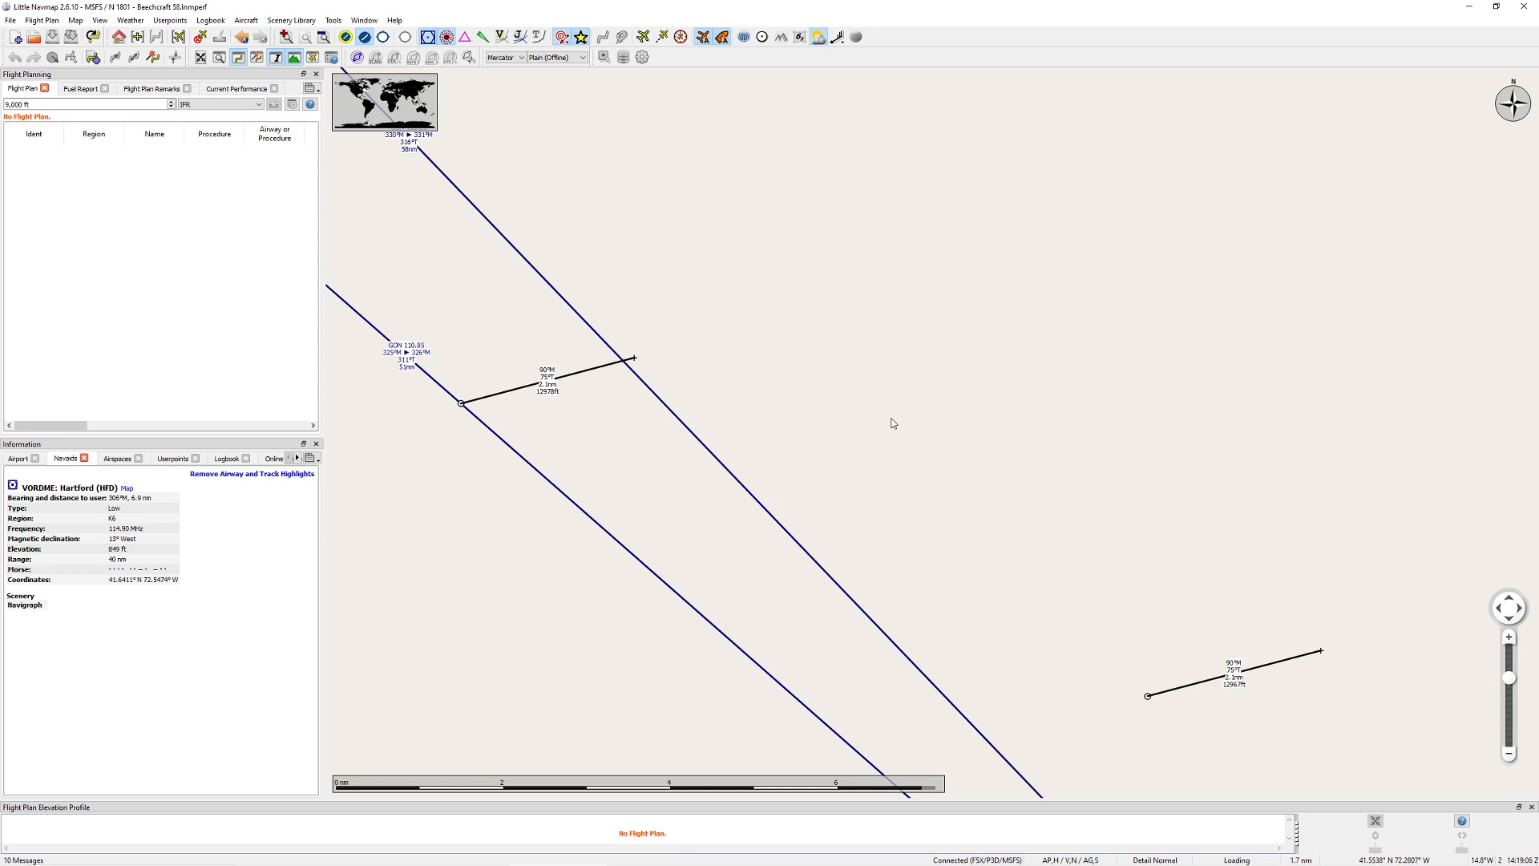
mouse_move(782, 358)
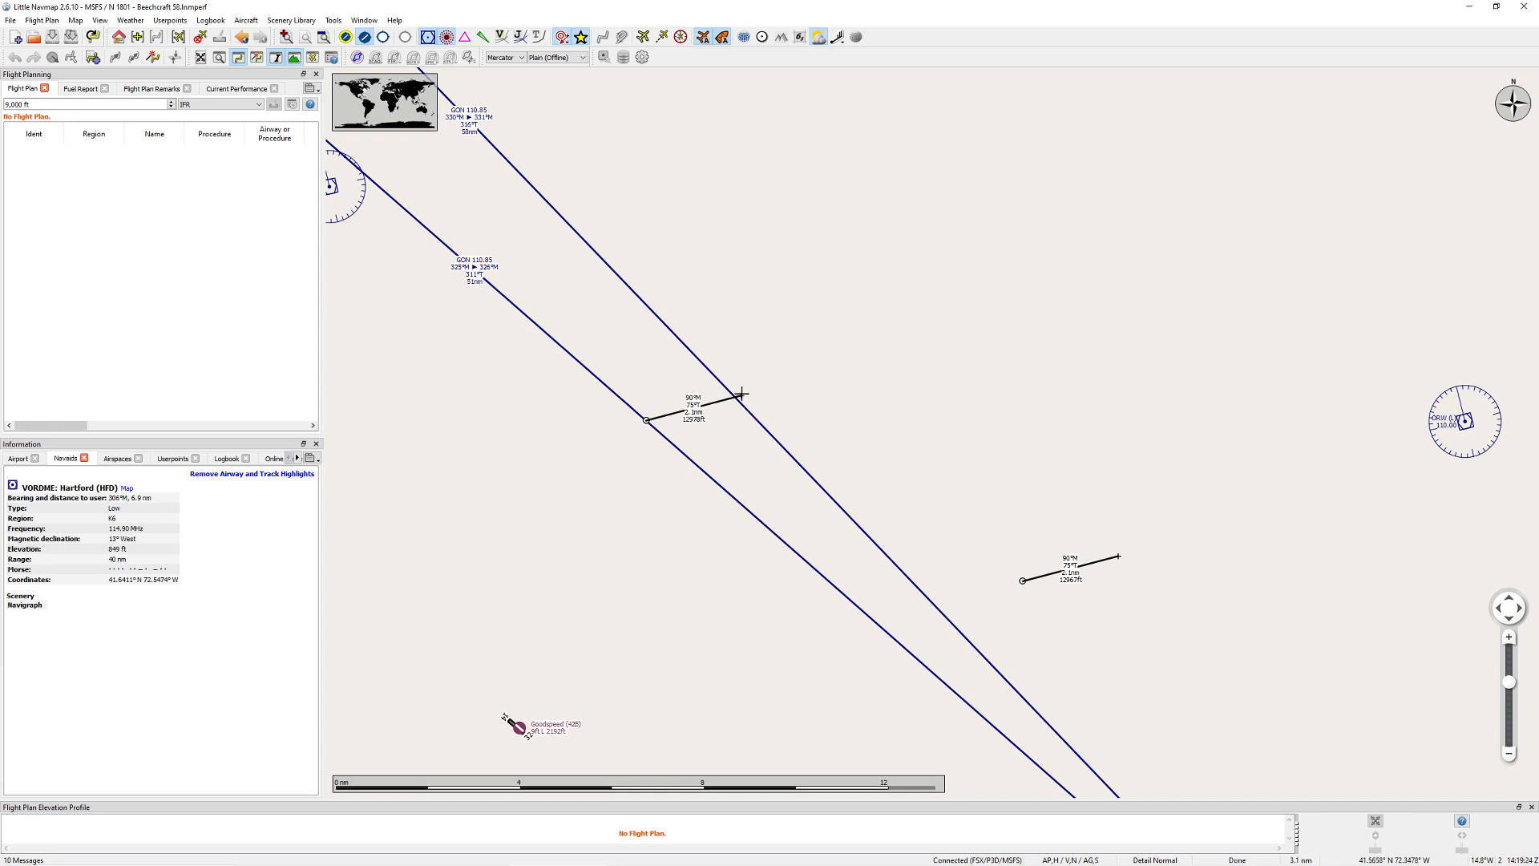
mouse_move(741, 398)
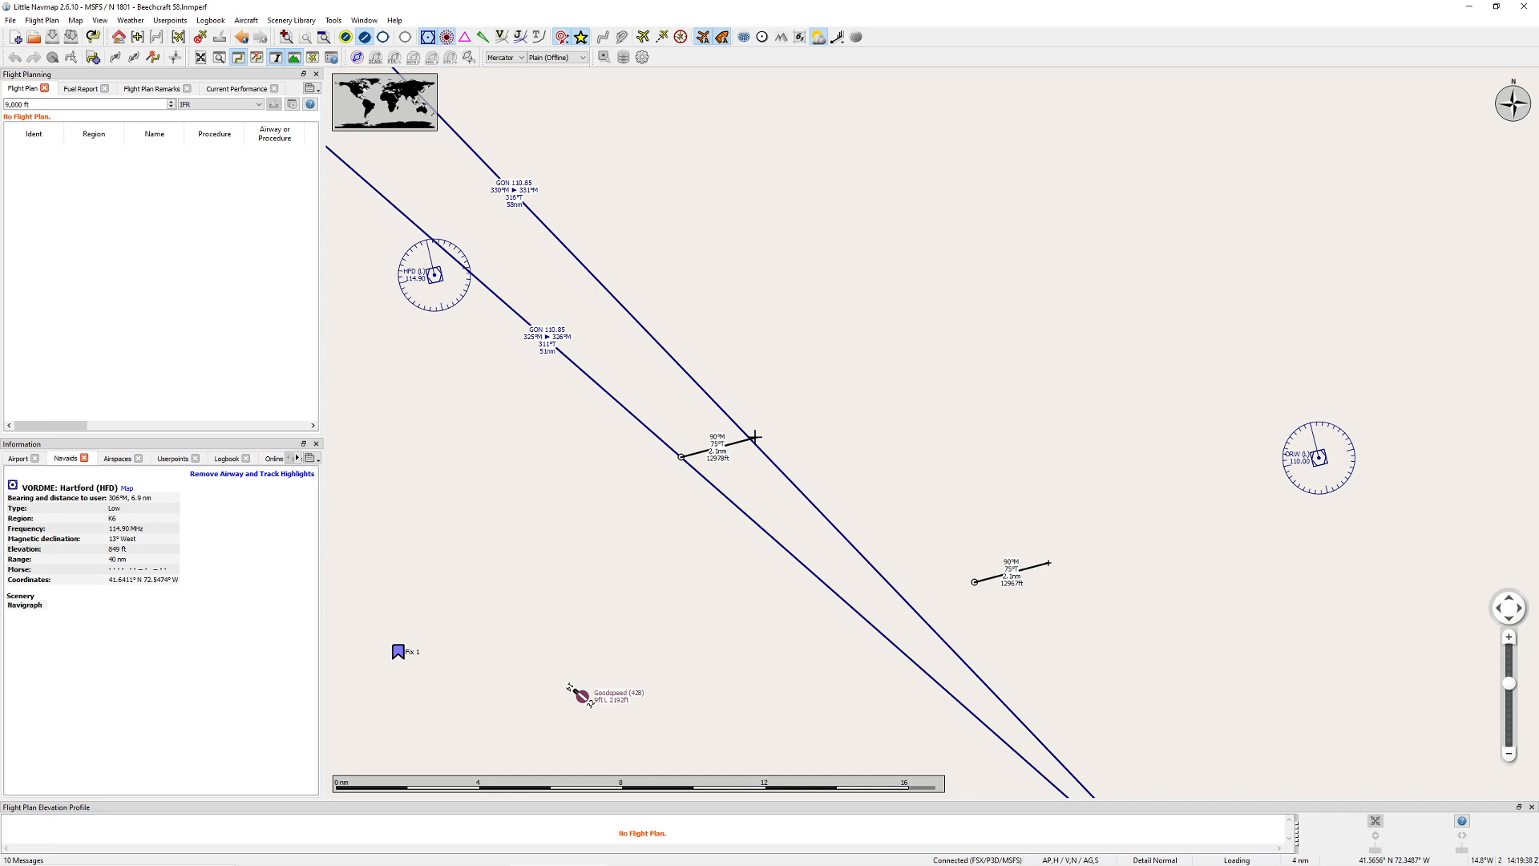
Step: Draw a 10.9 nm 325° line northwest from the 90°M line's end
right_click(756, 438)
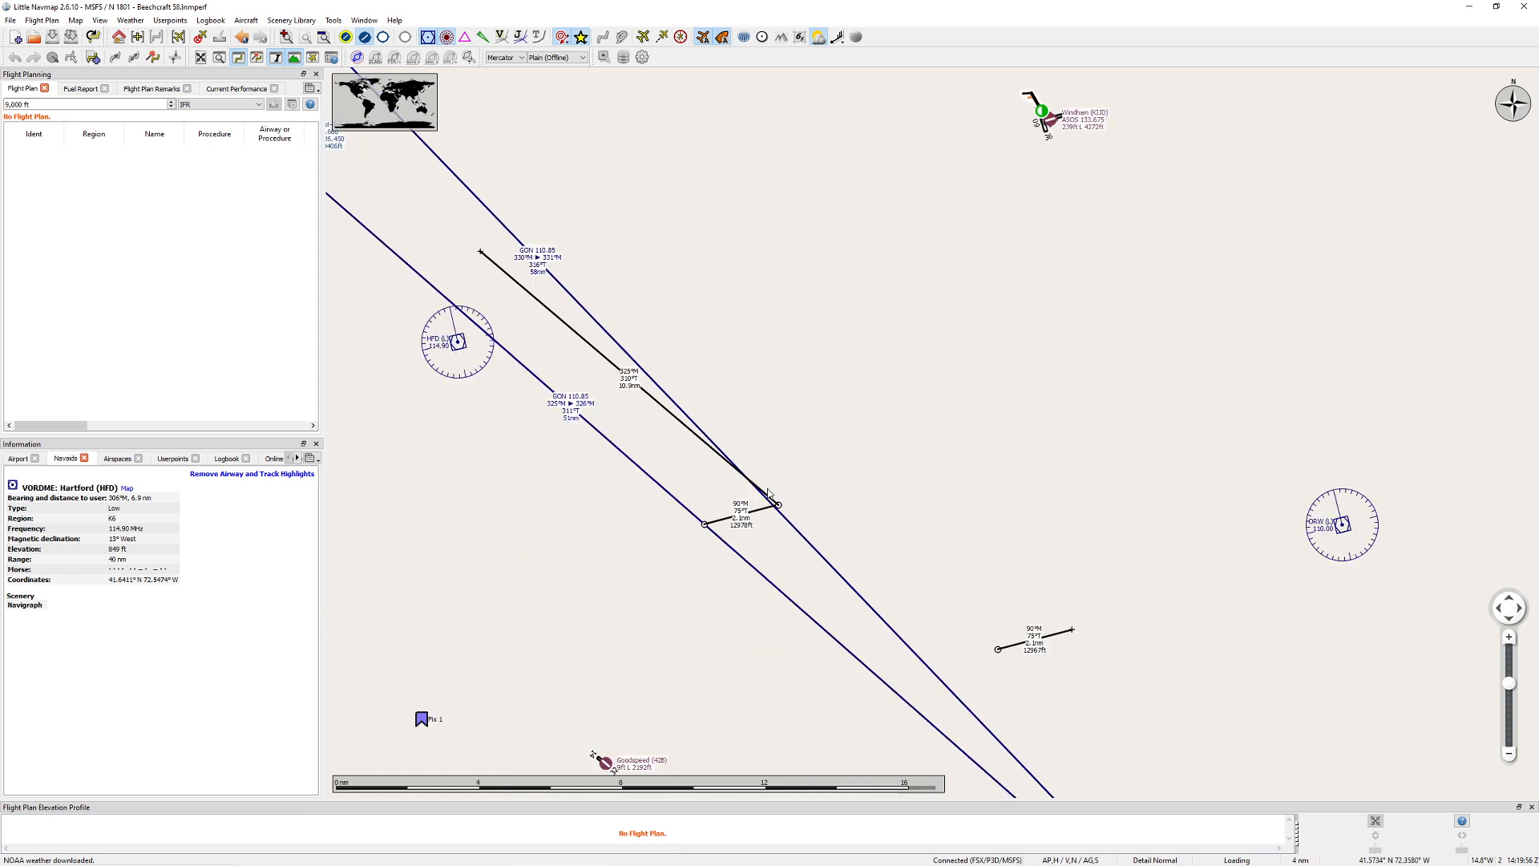
mouse_move(776, 516)
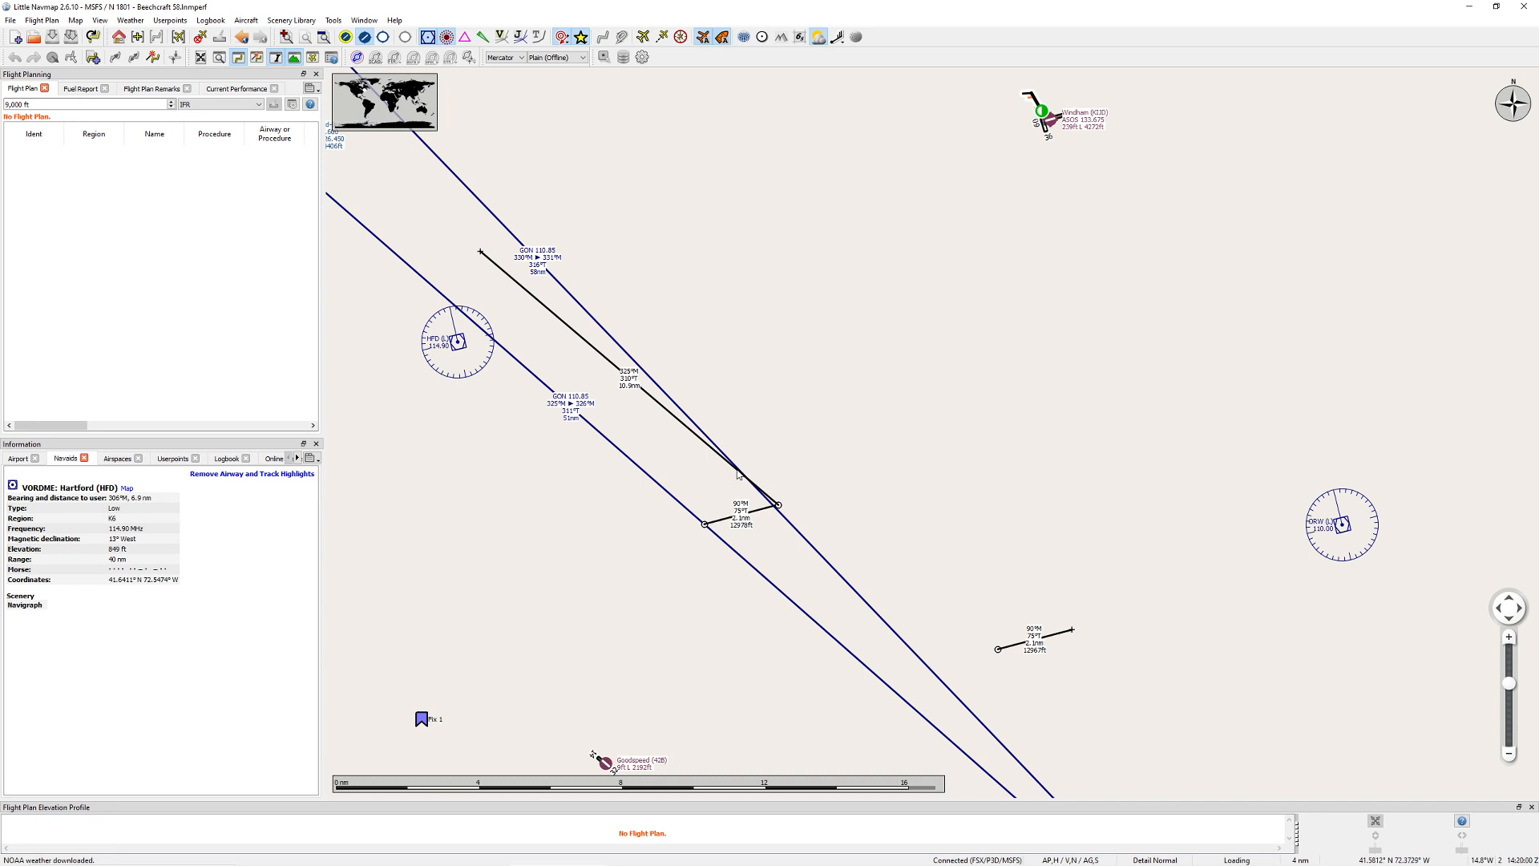
mouse_move(585, 323)
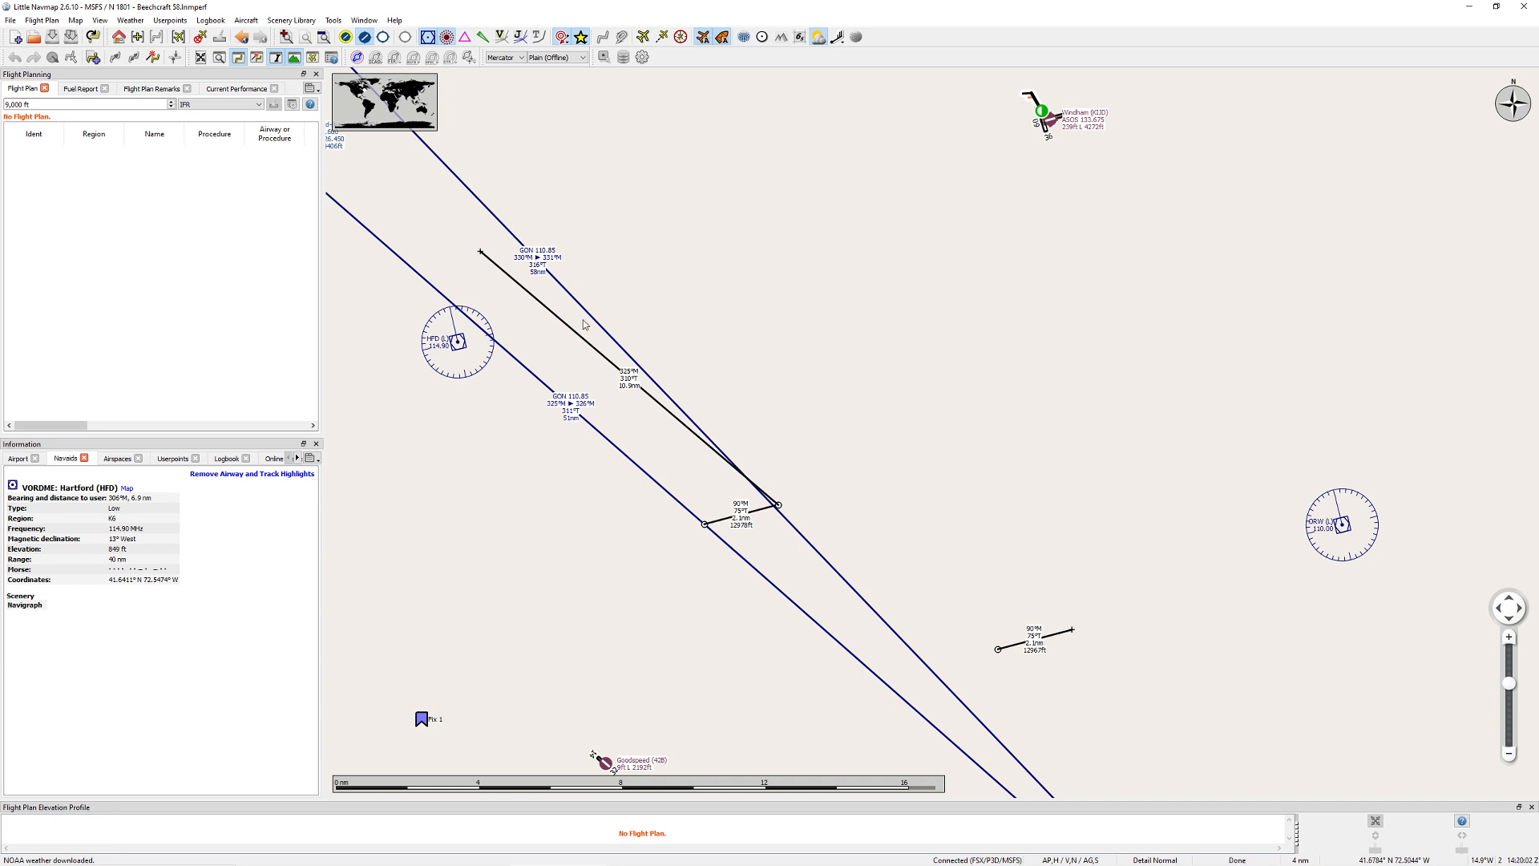
mouse_move(738, 473)
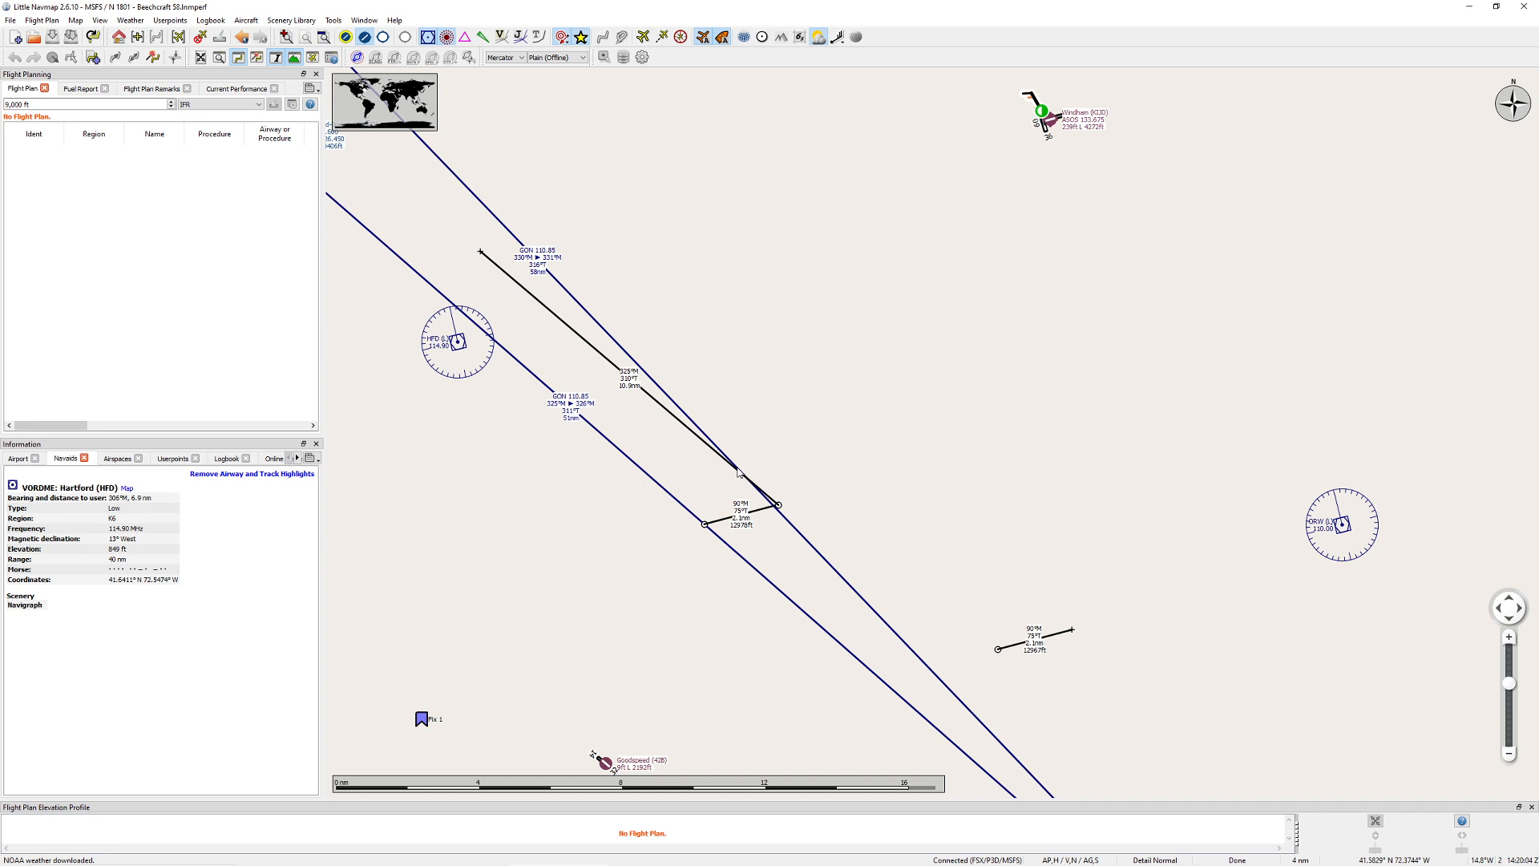
scroll("down", 3)
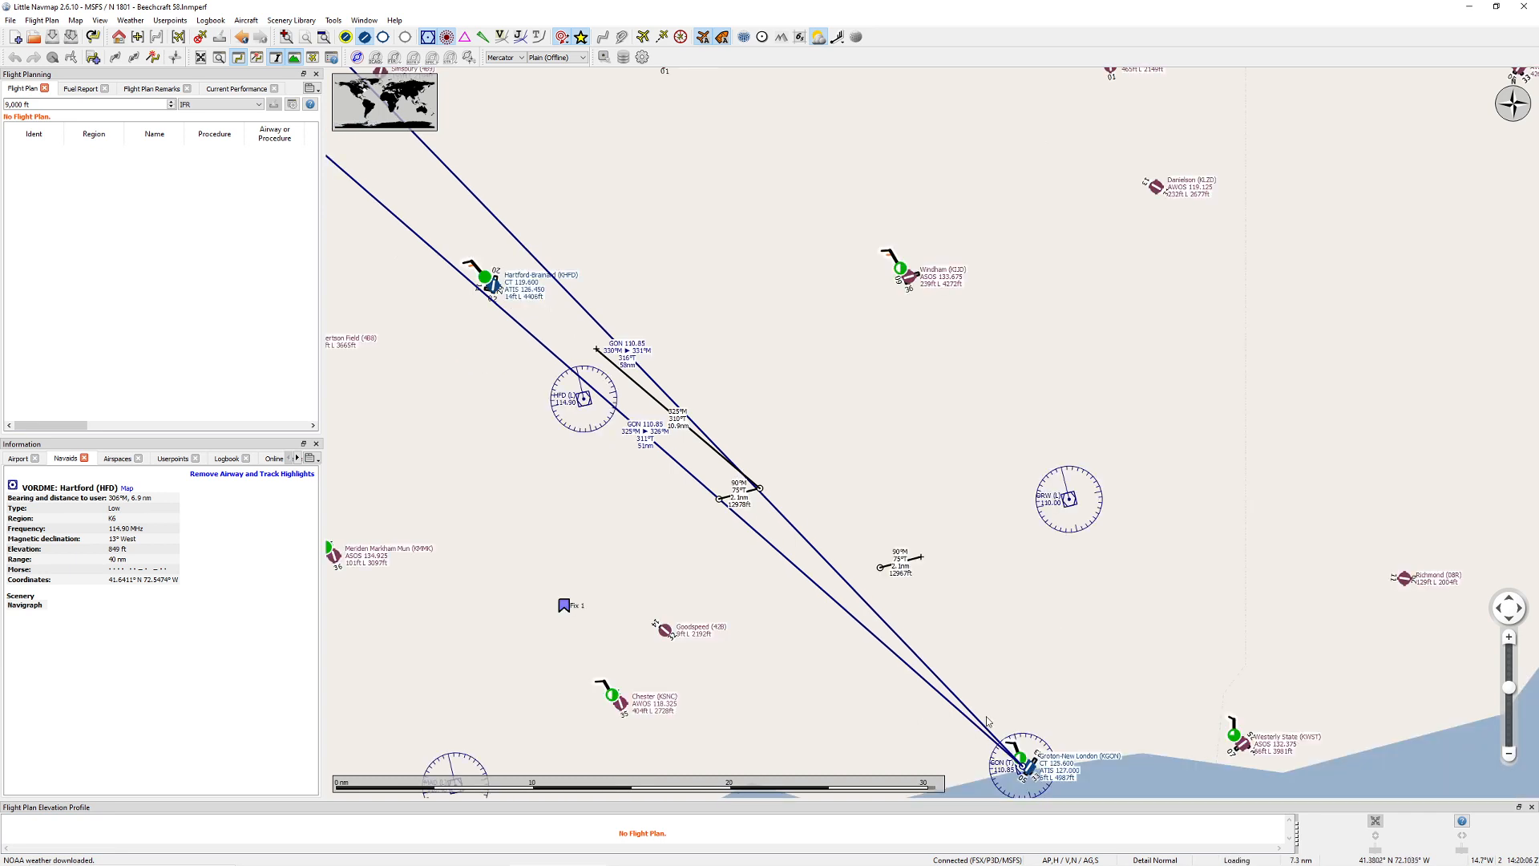
mouse_move(988, 721)
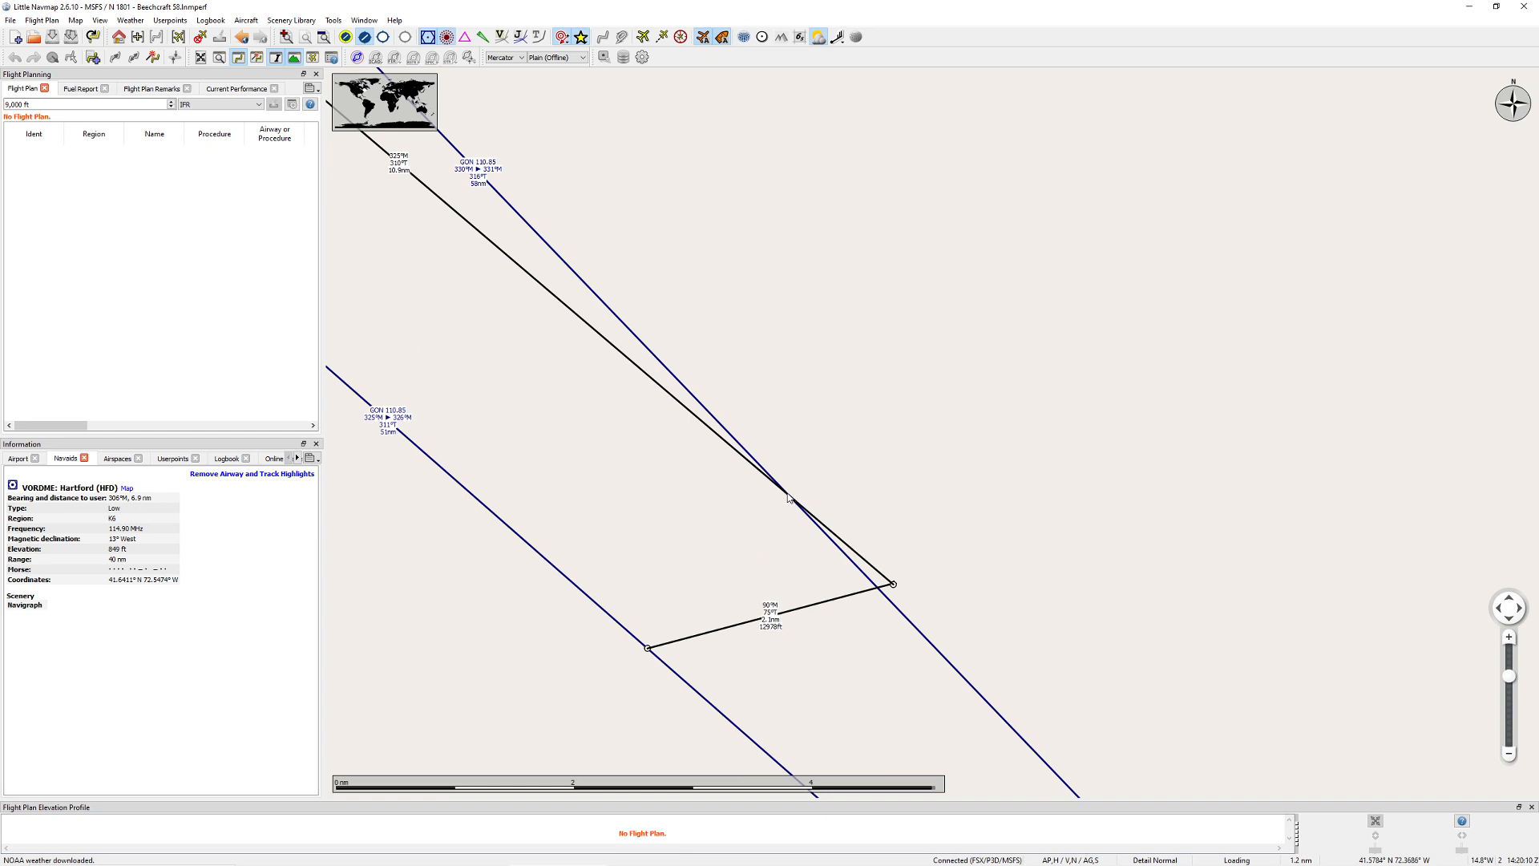
right_click(791, 499)
type("Fix 2")
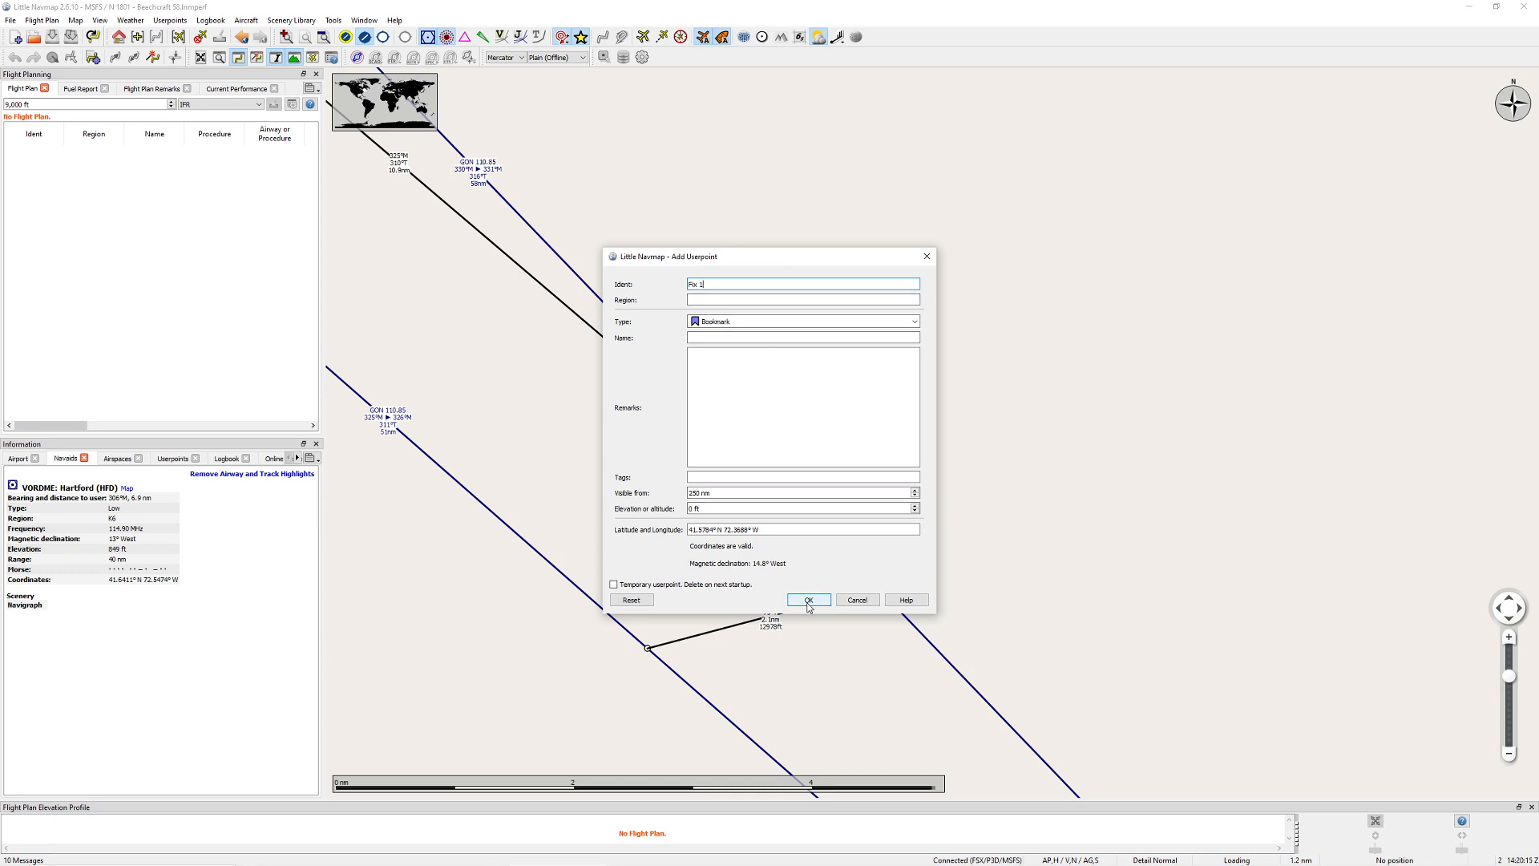
Step: Confirm the Fix user point at the 325° line and bearing line crossing
left_click(809, 599)
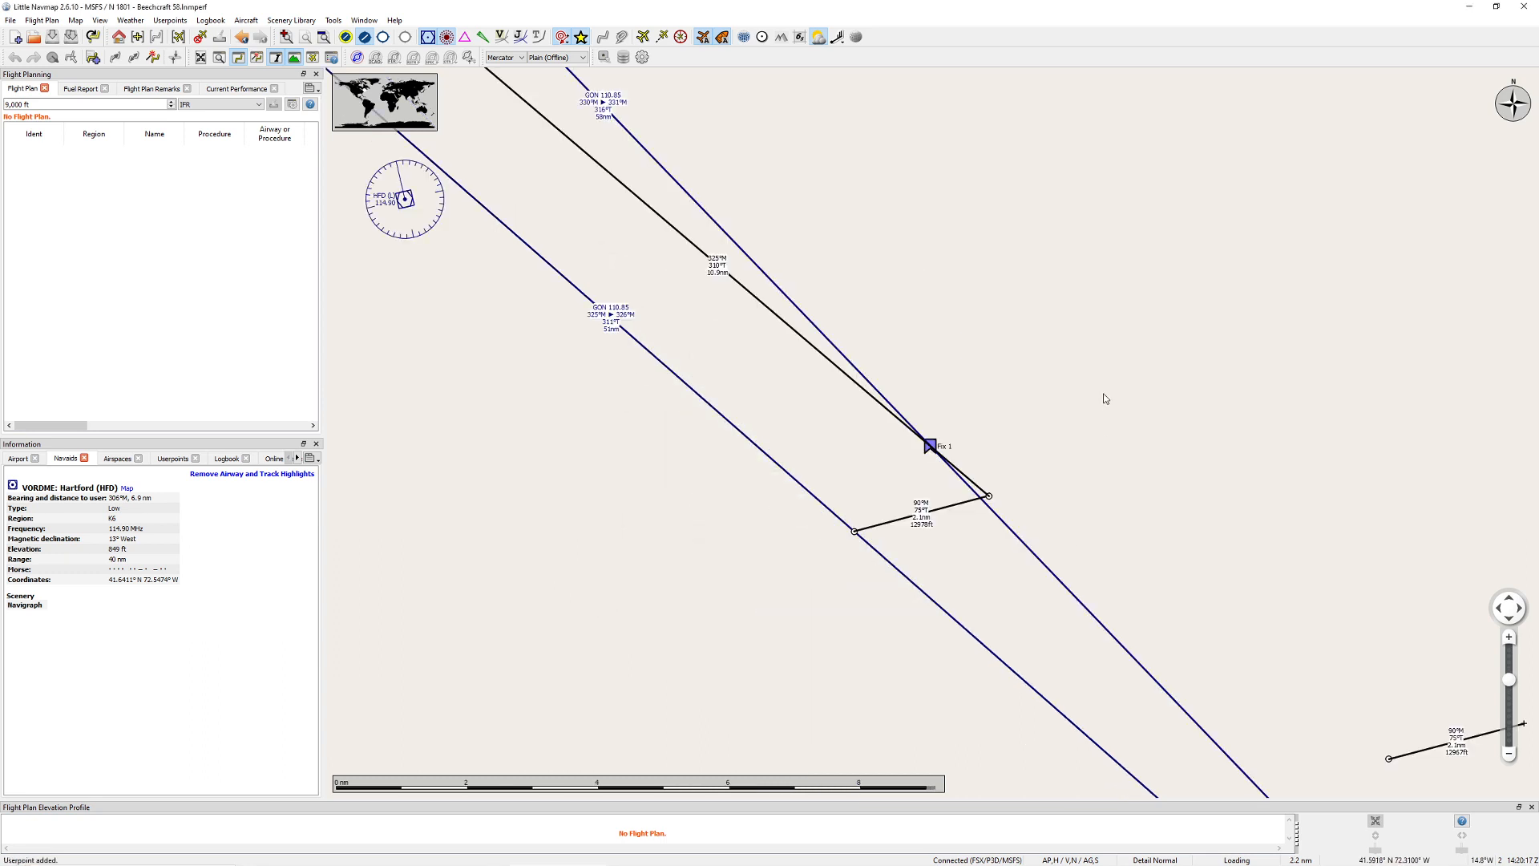
mouse_move(643, 57)
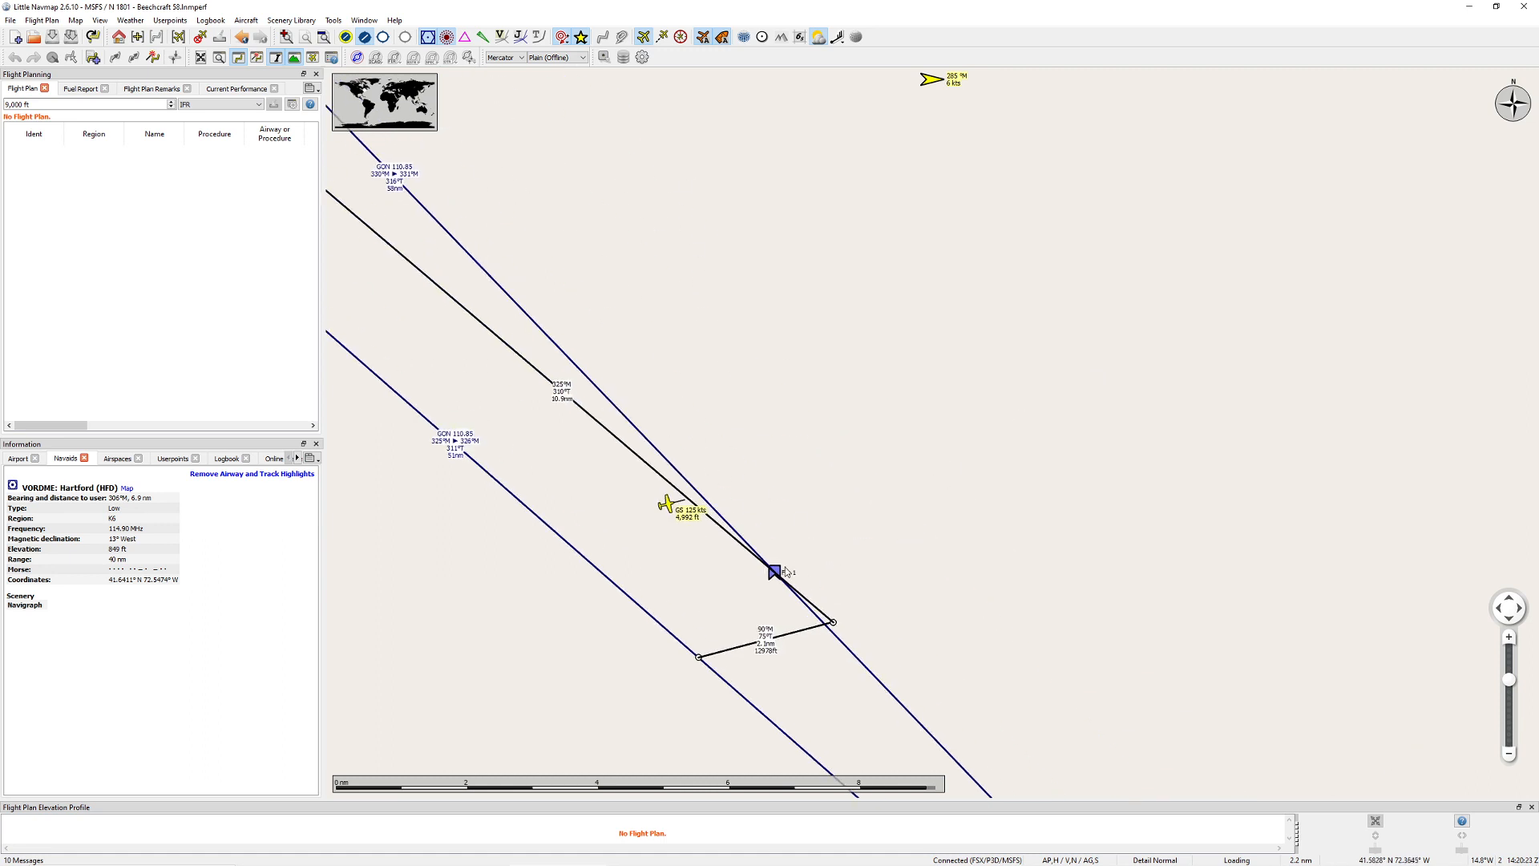
right_click(774, 572)
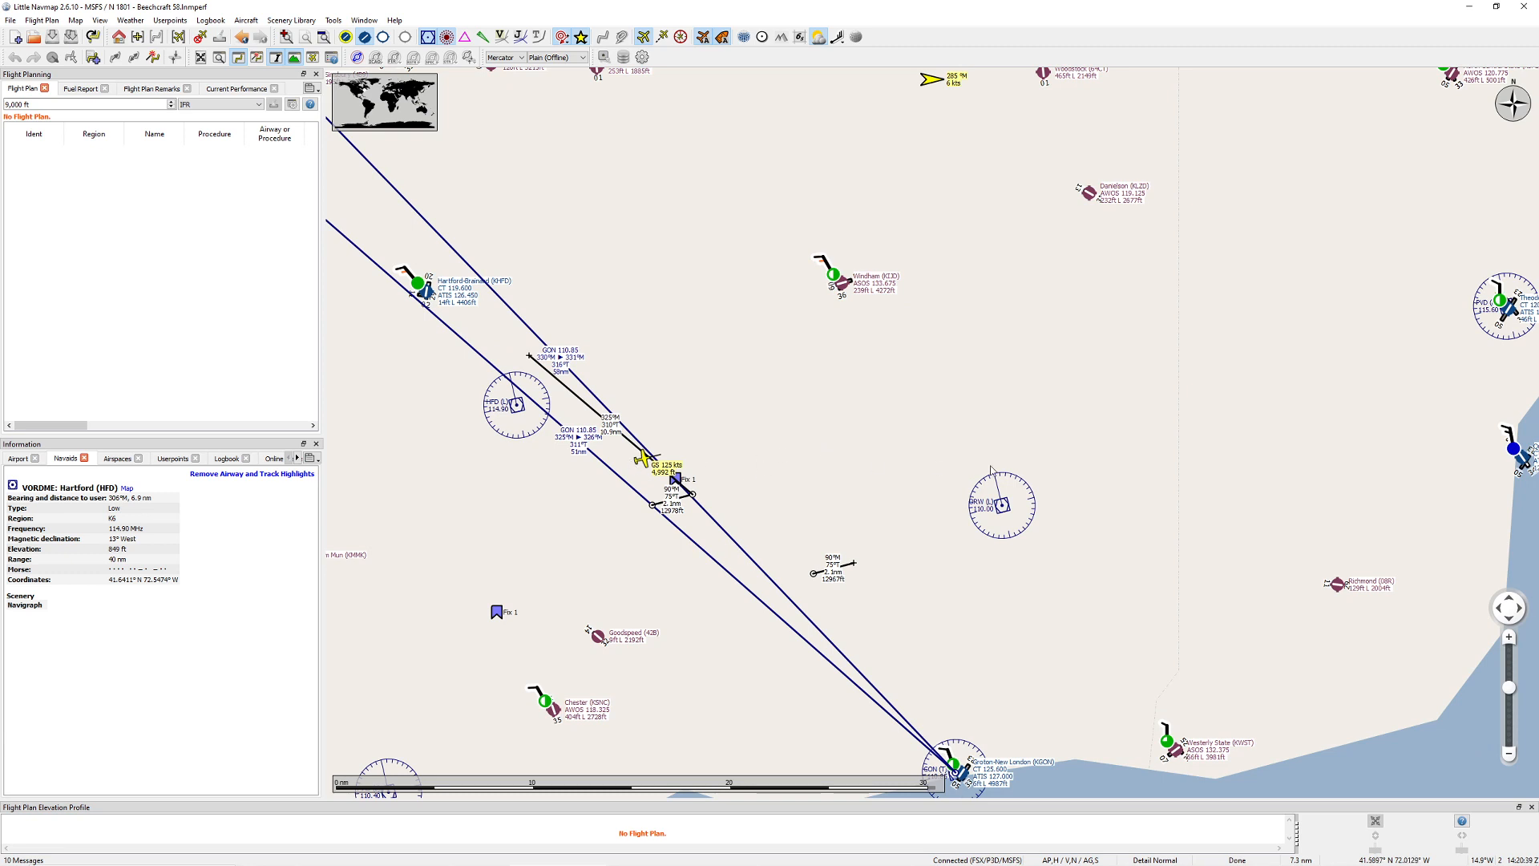
mouse_move(686, 467)
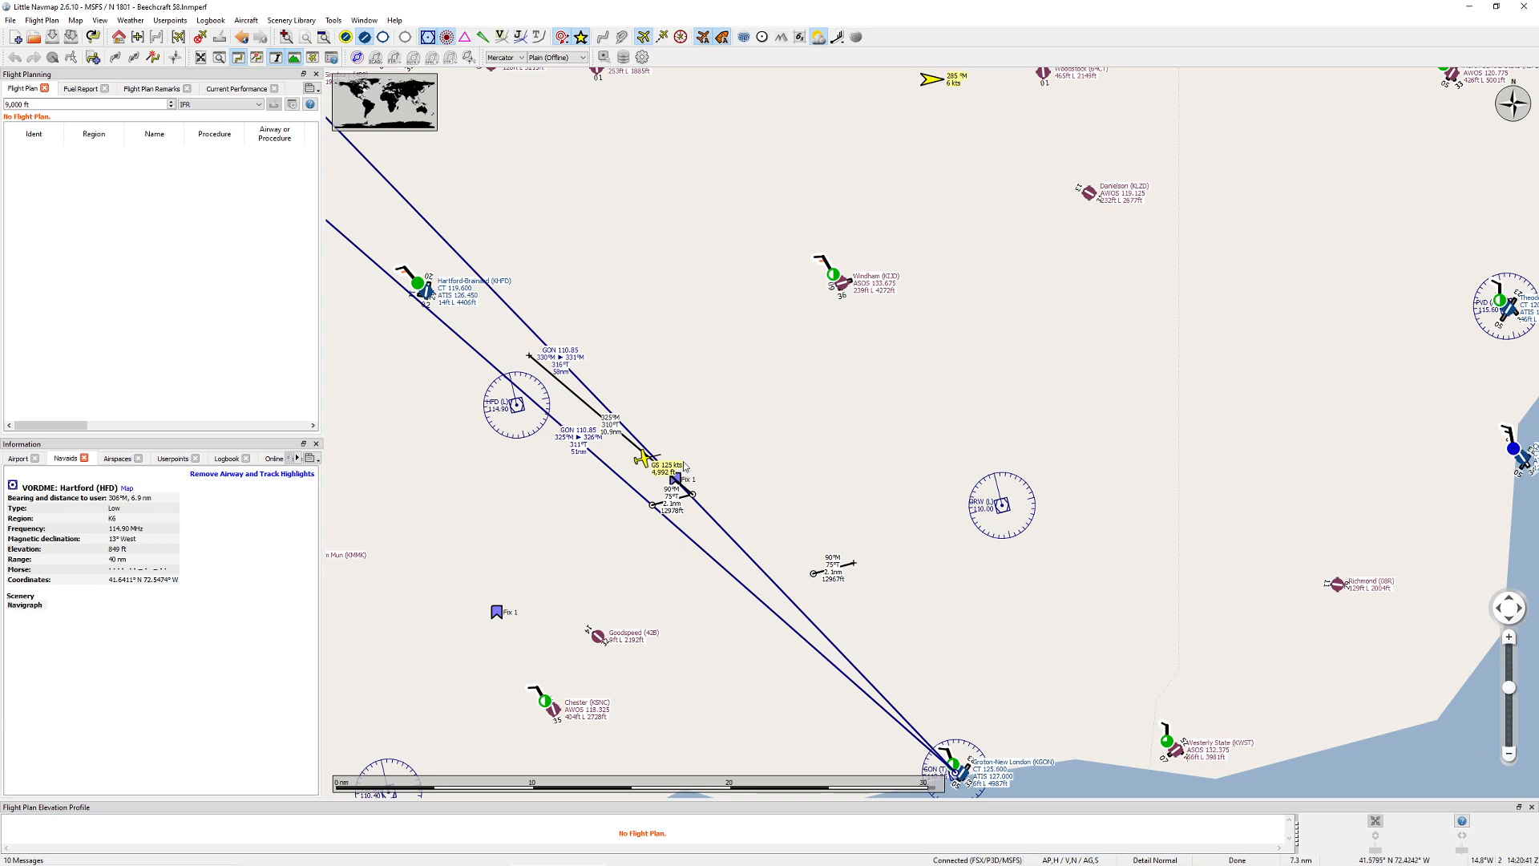
mouse_move(604, 488)
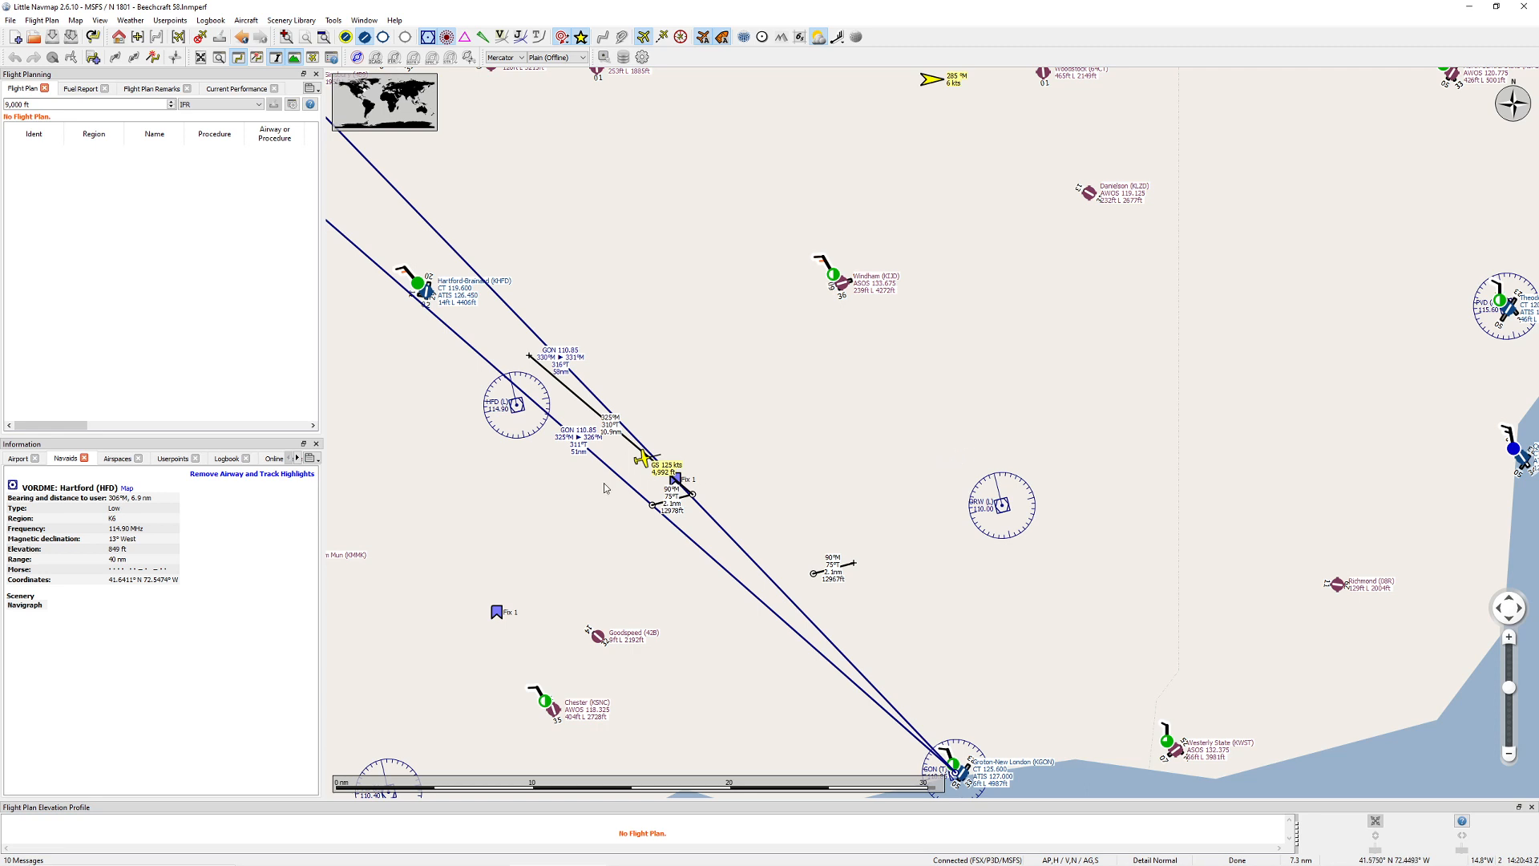
mouse_move(657, 471)
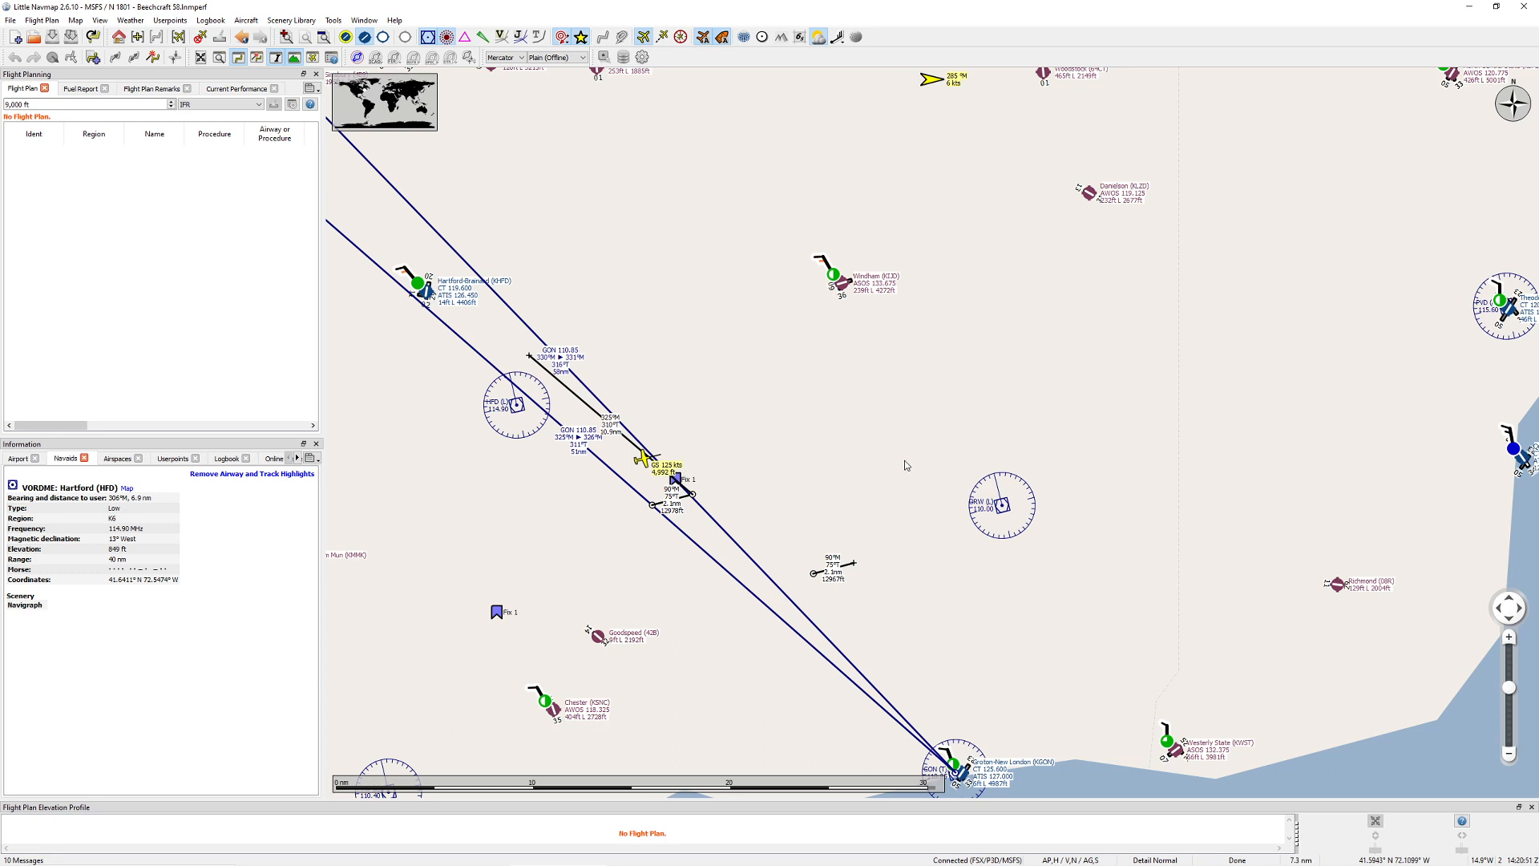
mouse_move(997, 386)
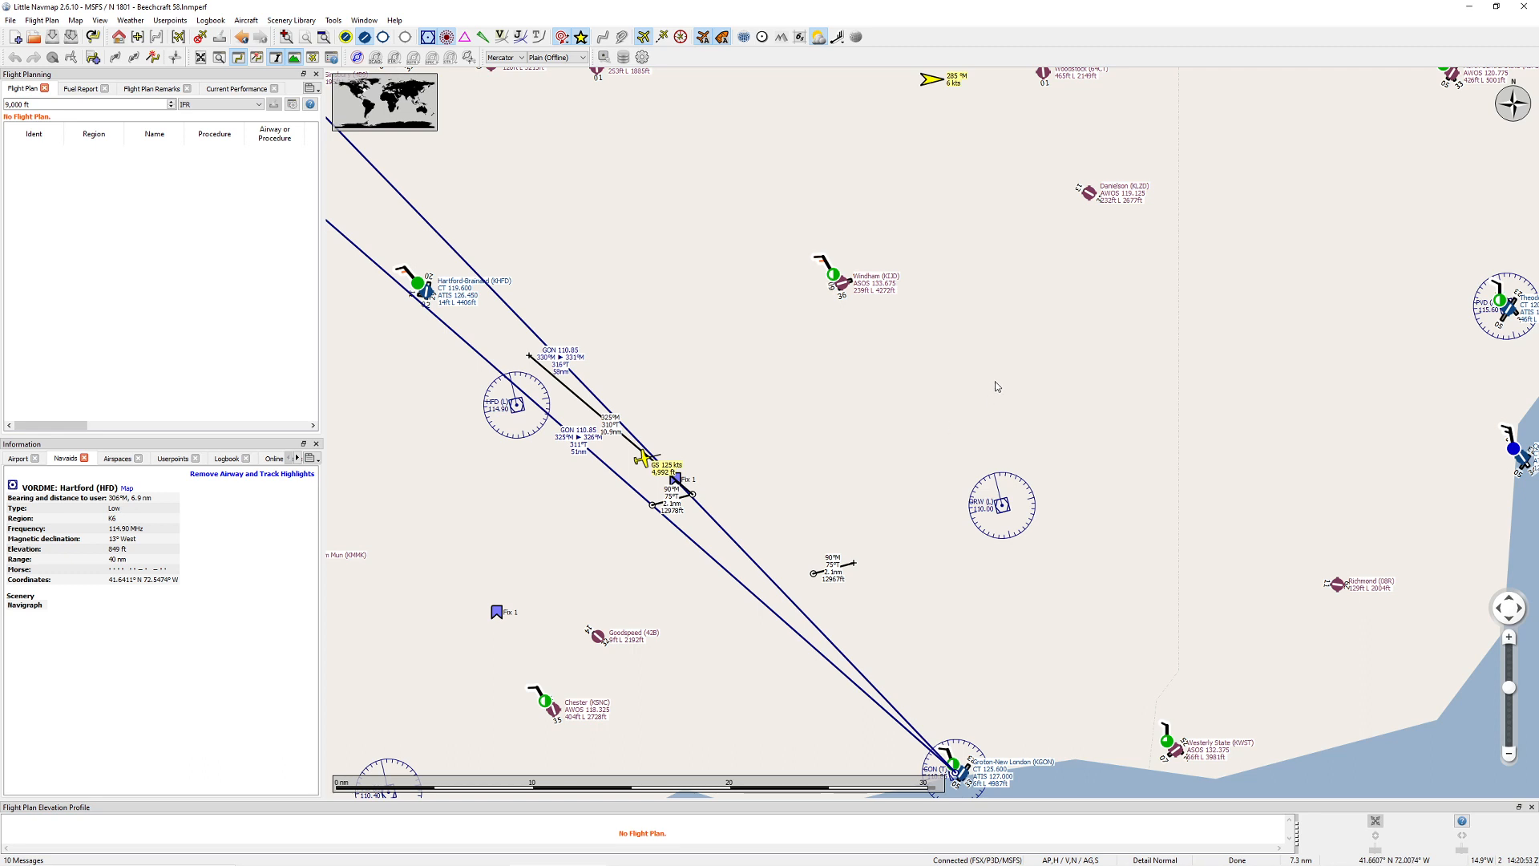